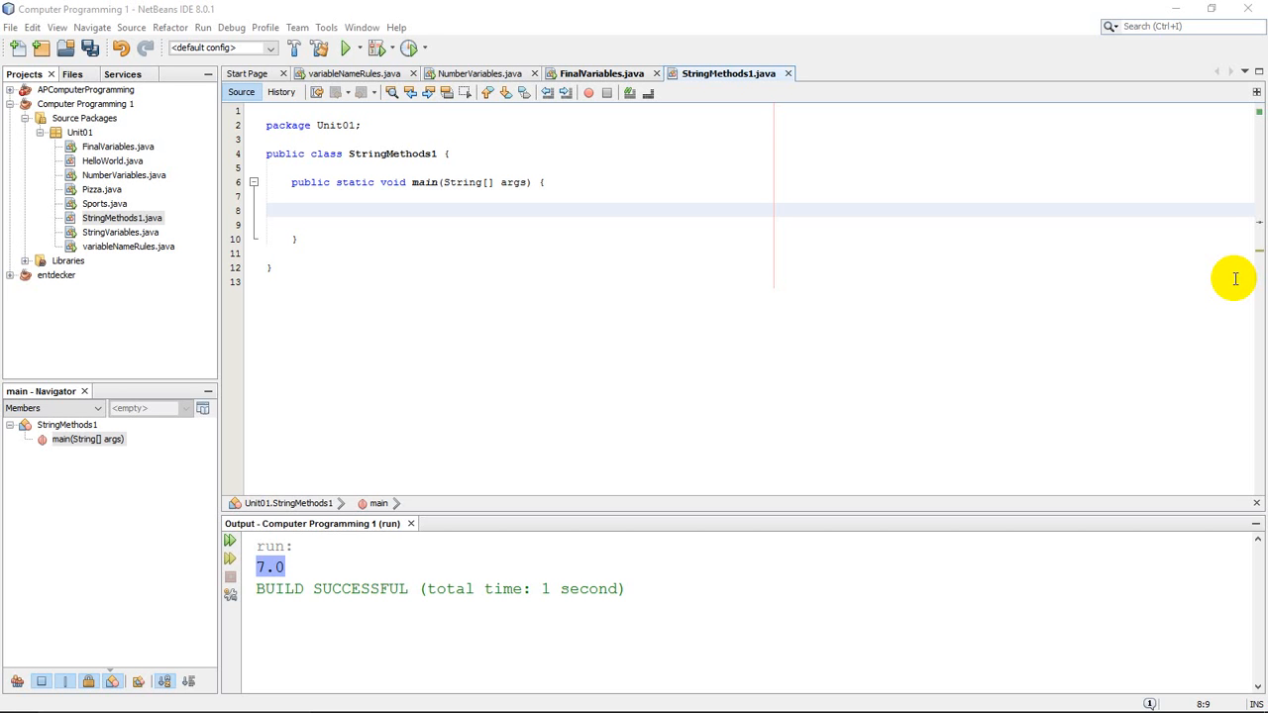
pyautogui.moveTo(812, 258)
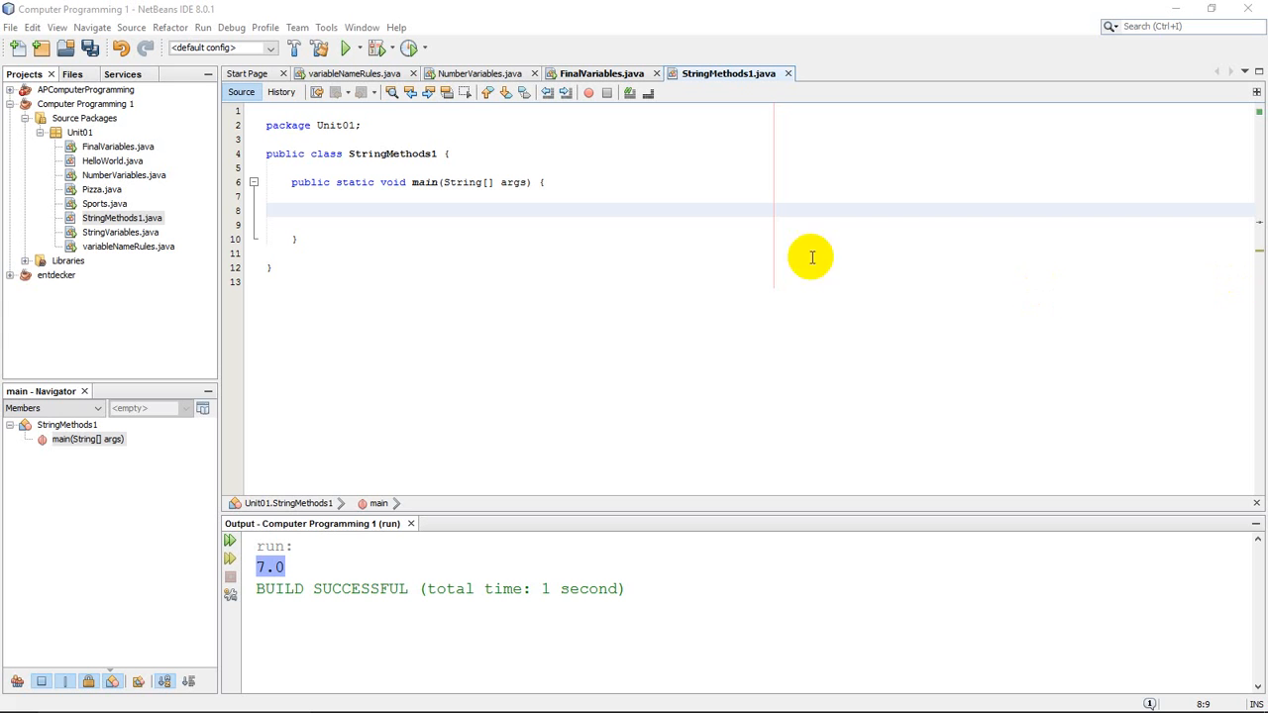
pyautogui.moveTo(338, 211)
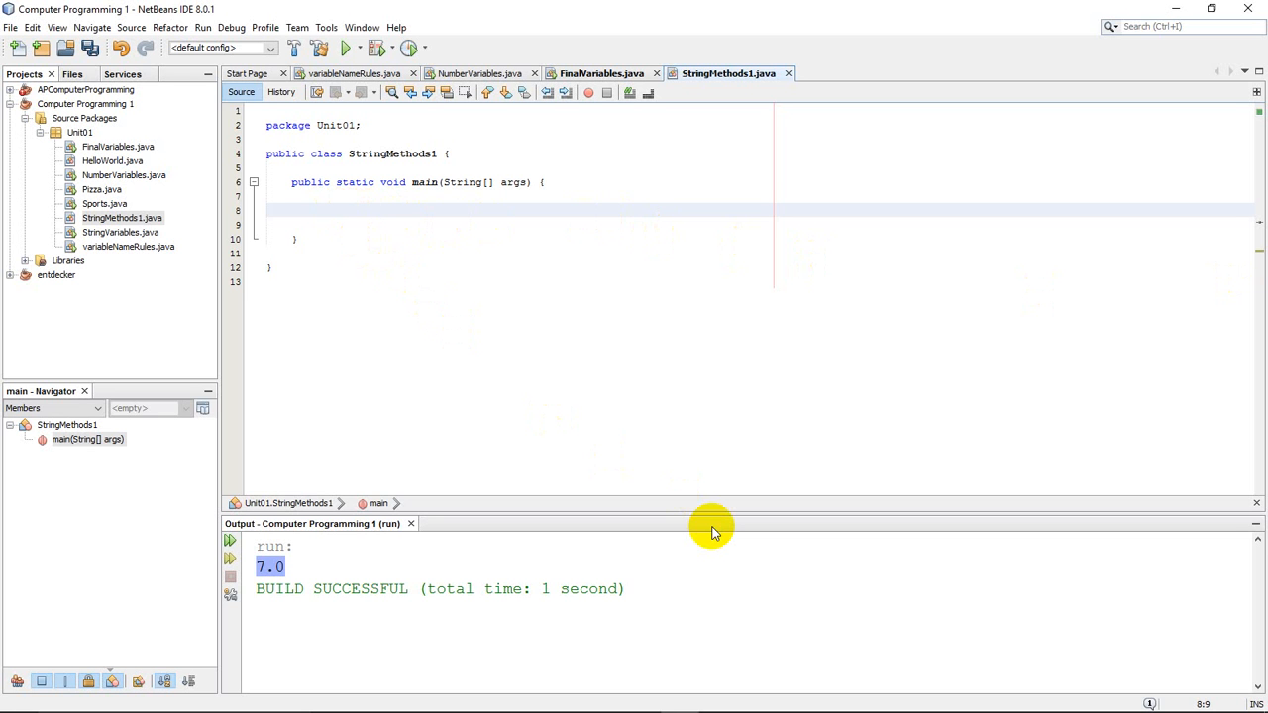
# Declare String a = "school" in main and print it with System.out.println(a)
pyautogui.write('String')
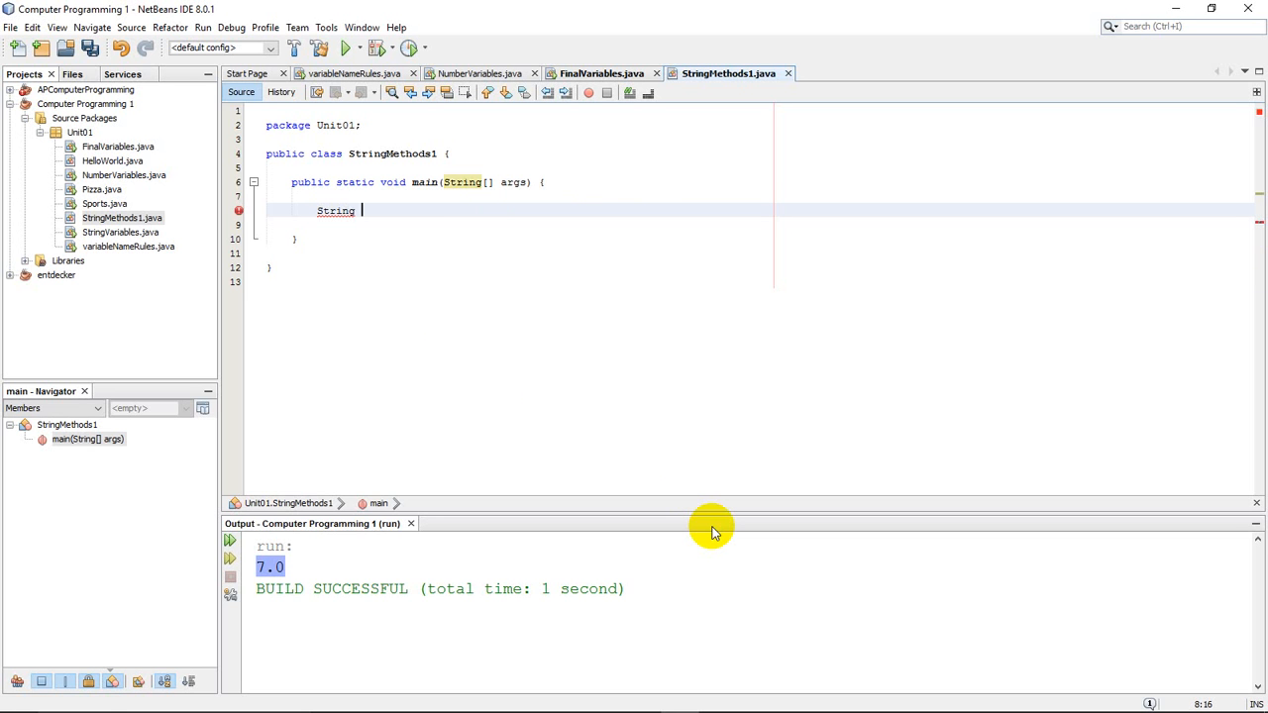
pyautogui.write('a')
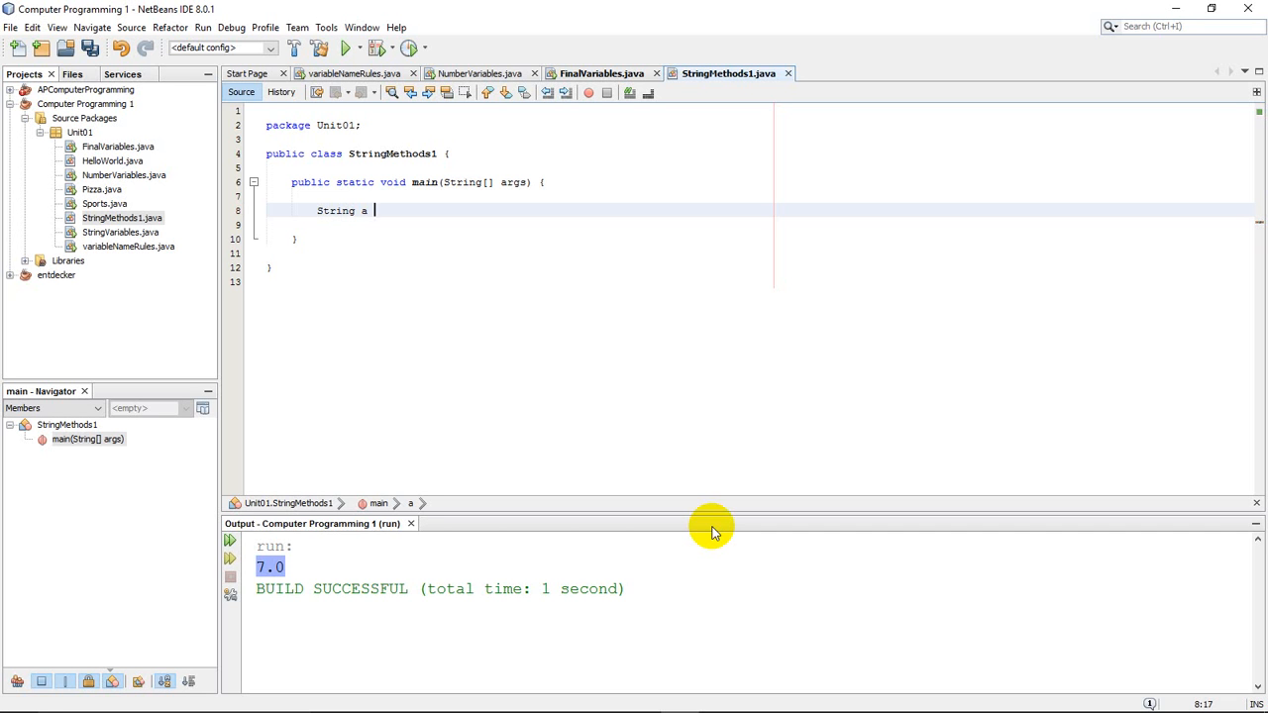
pyautogui.write('=')
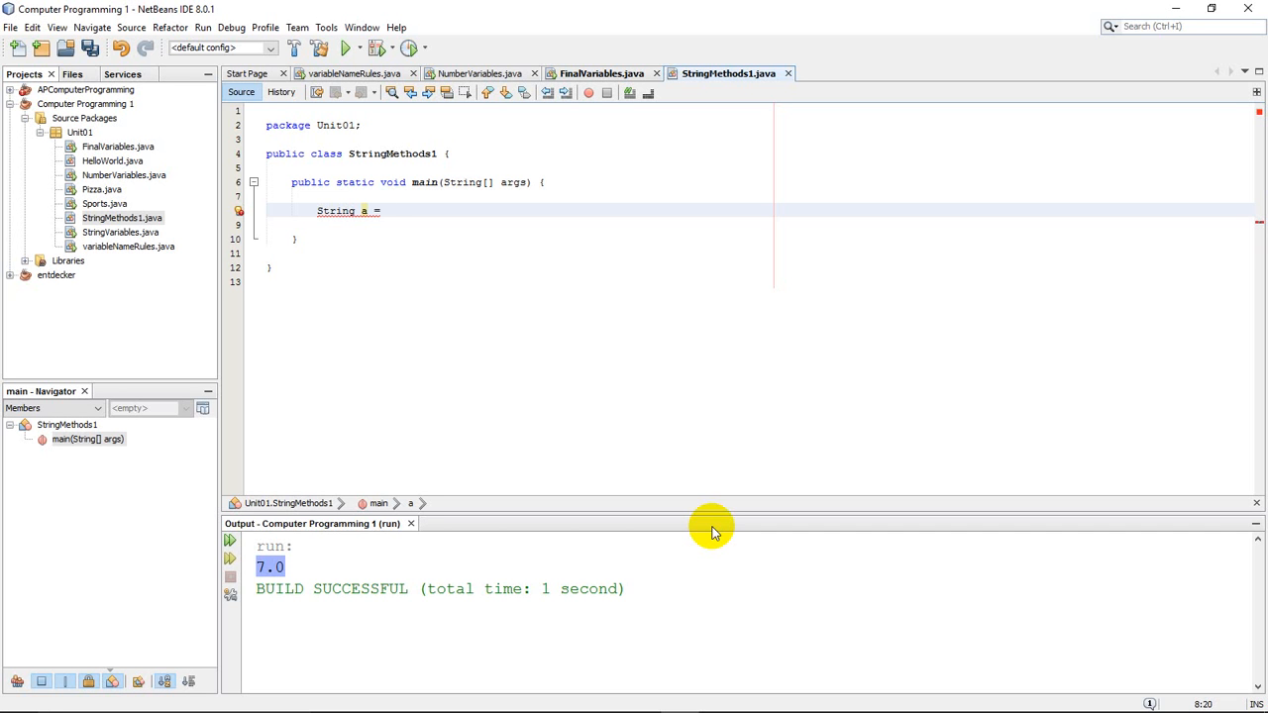
pyautogui.write('"')
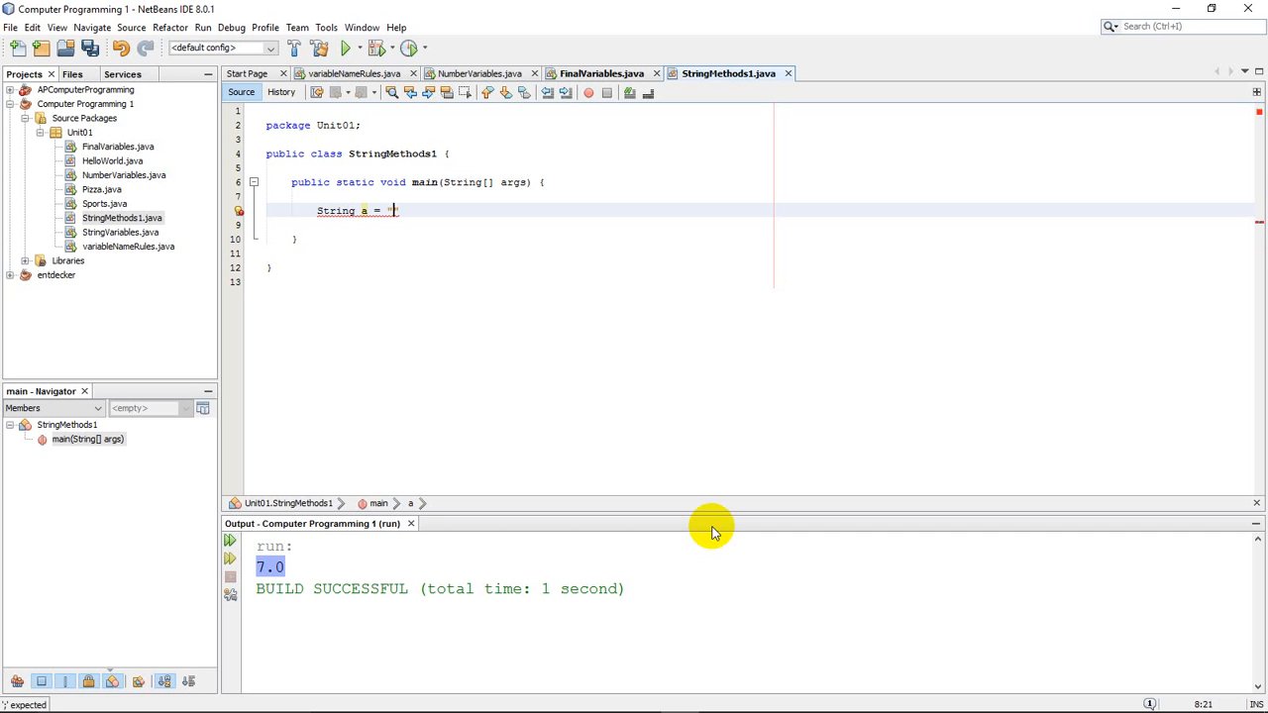
pyautogui.write('school')
pyautogui.write('System.out.println("");')
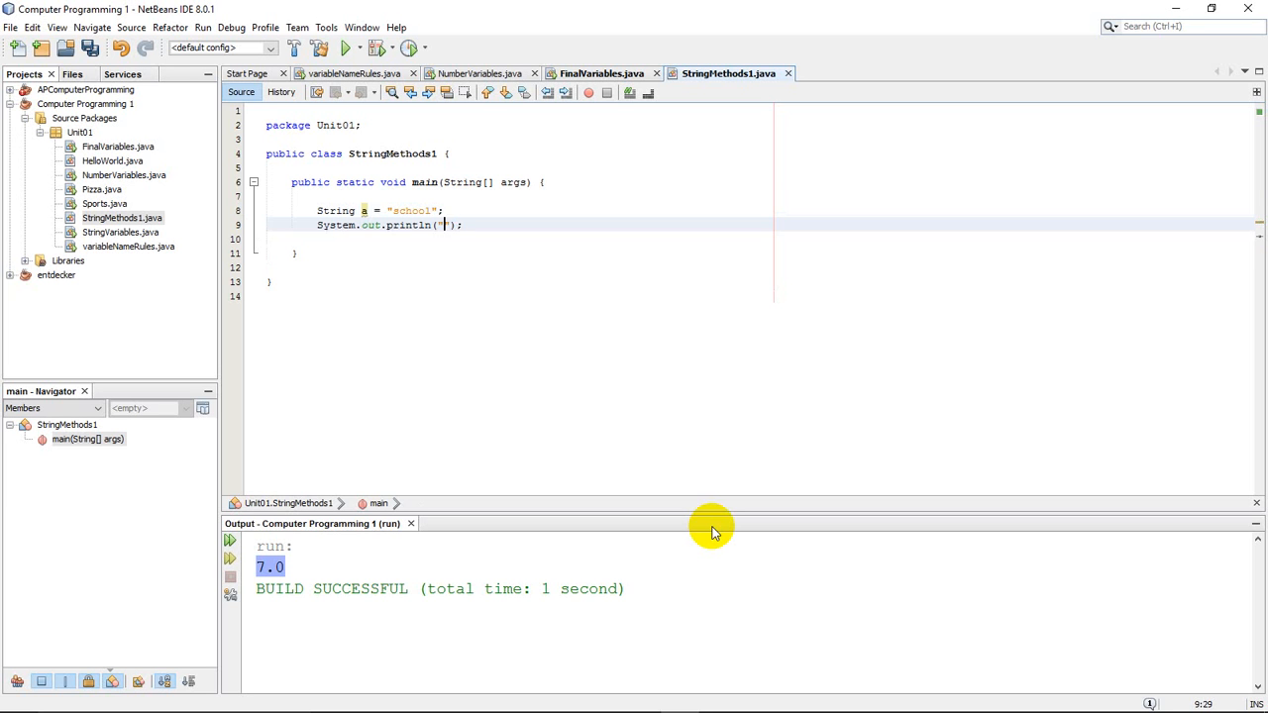
pyautogui.write('a')
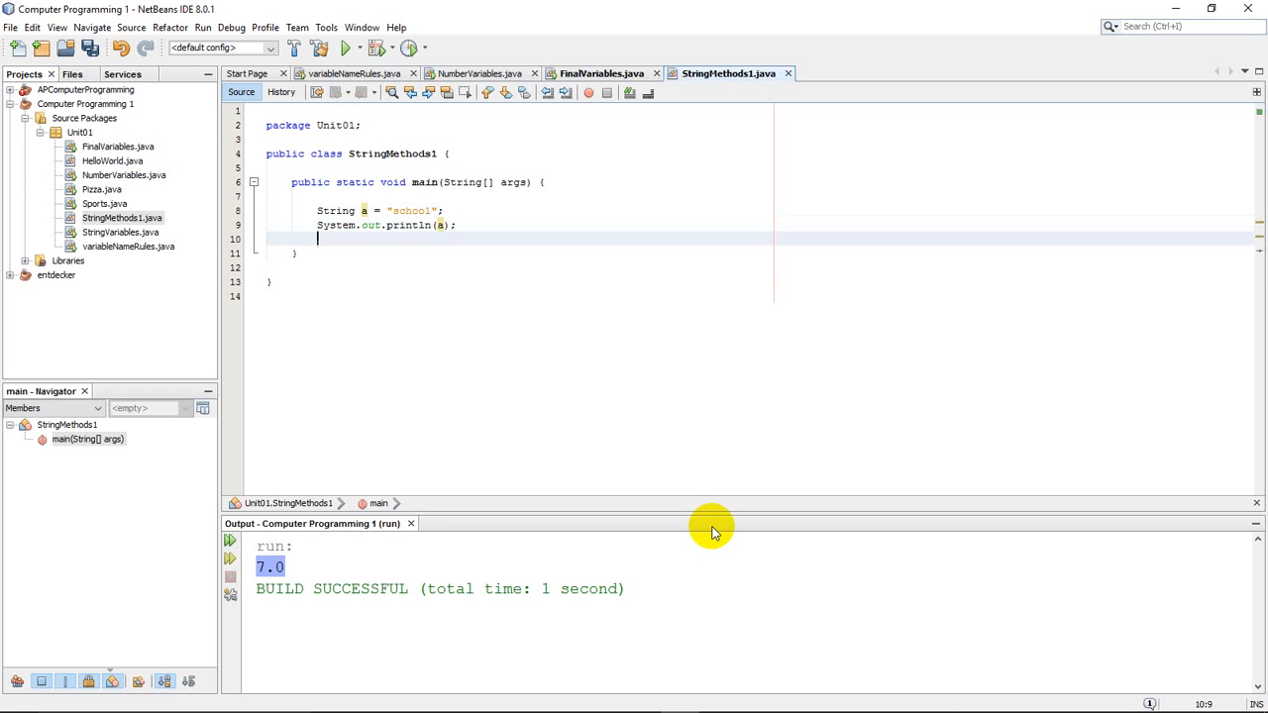
pyautogui.click(348, 48)
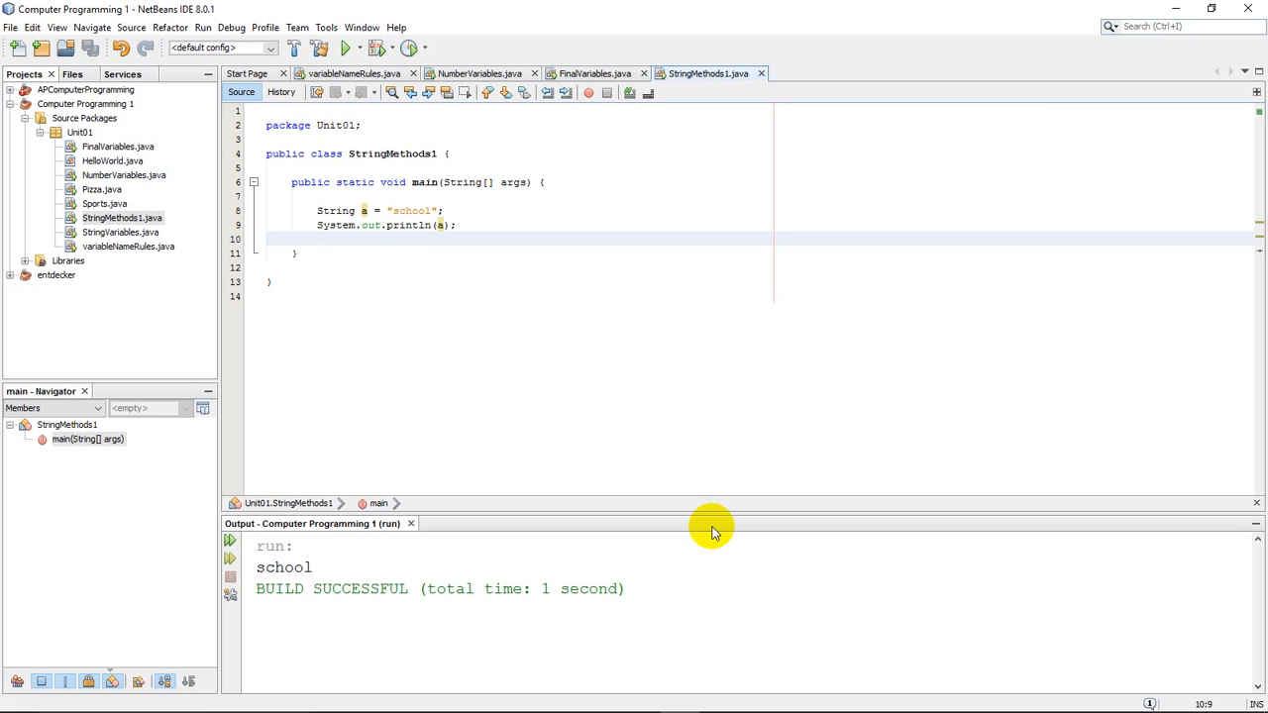
# Add System.out.println(a.length()); on line 10 via sout and code completion
pyautogui.click(317, 239)
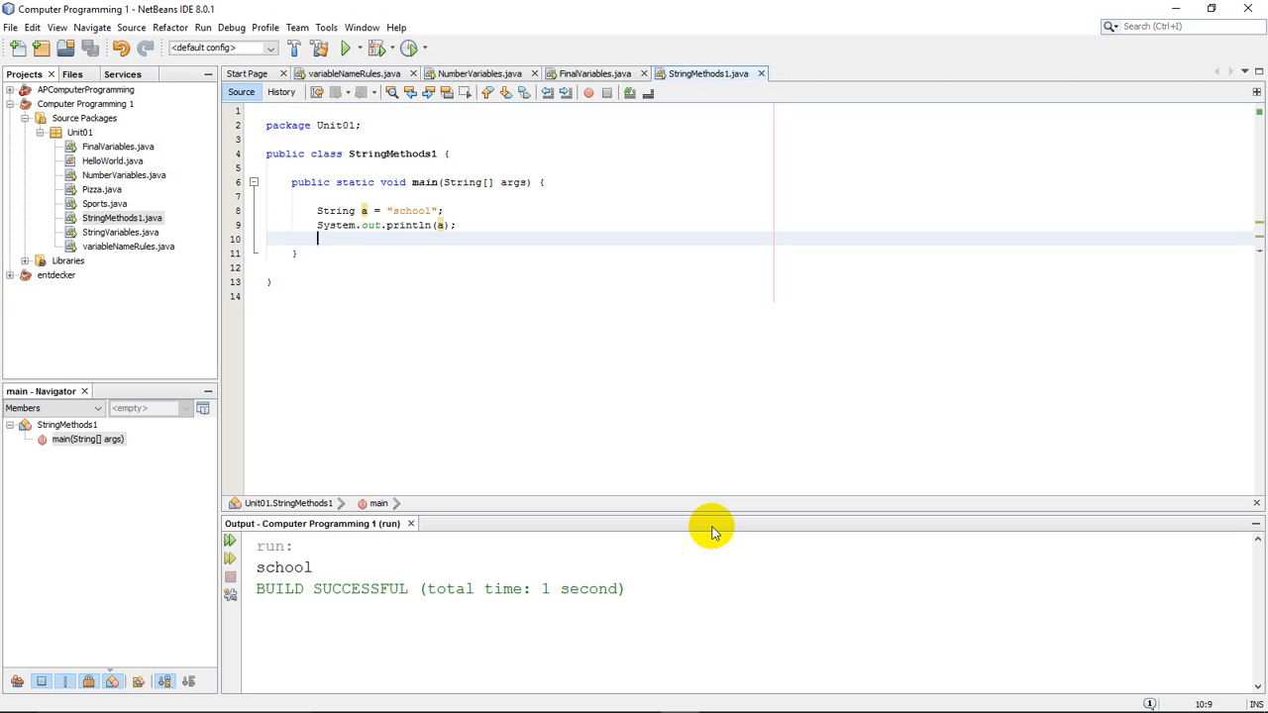
pyautogui.moveTo(566, 360)
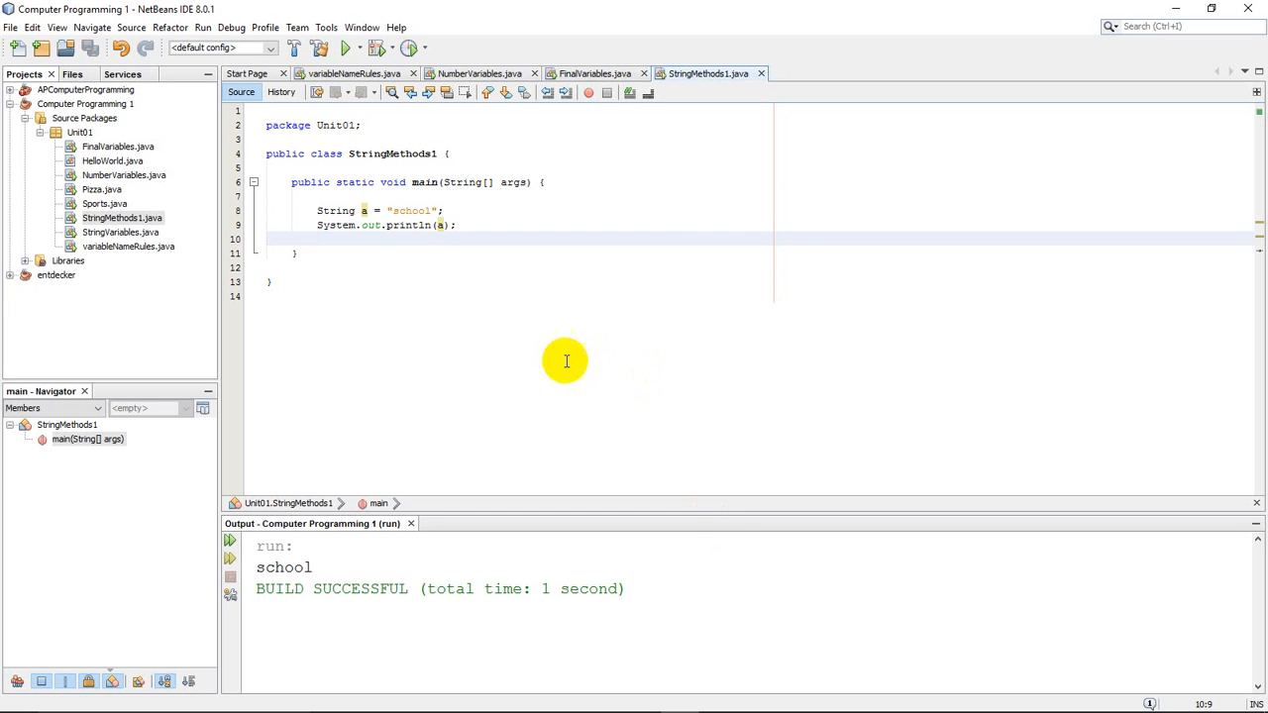
pyautogui.moveTo(404, 210)
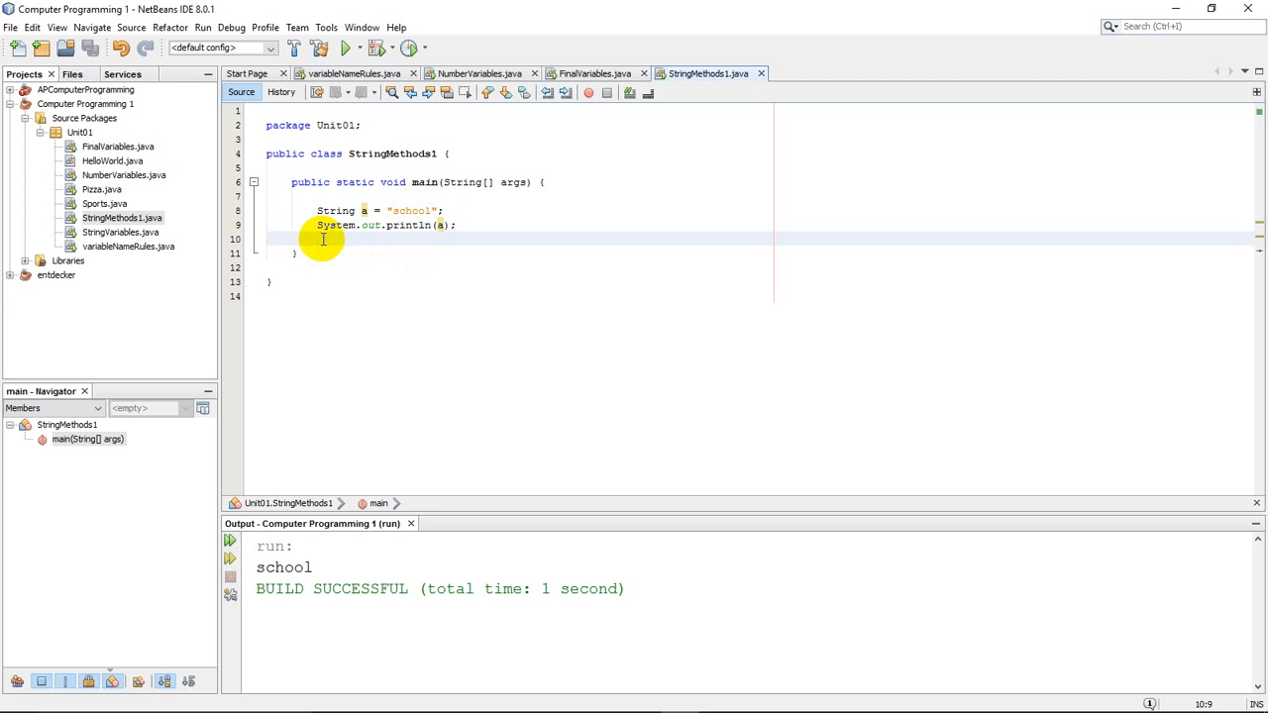
pyautogui.write('sout')
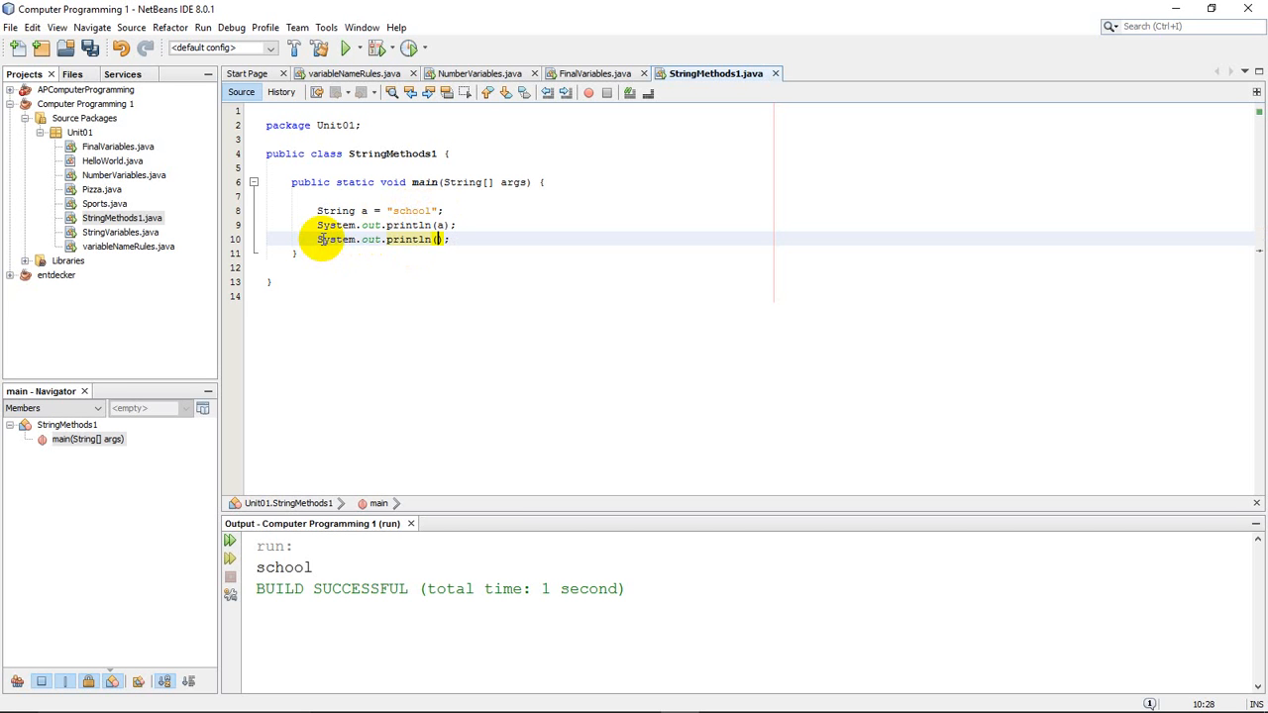
pyautogui.write('a')
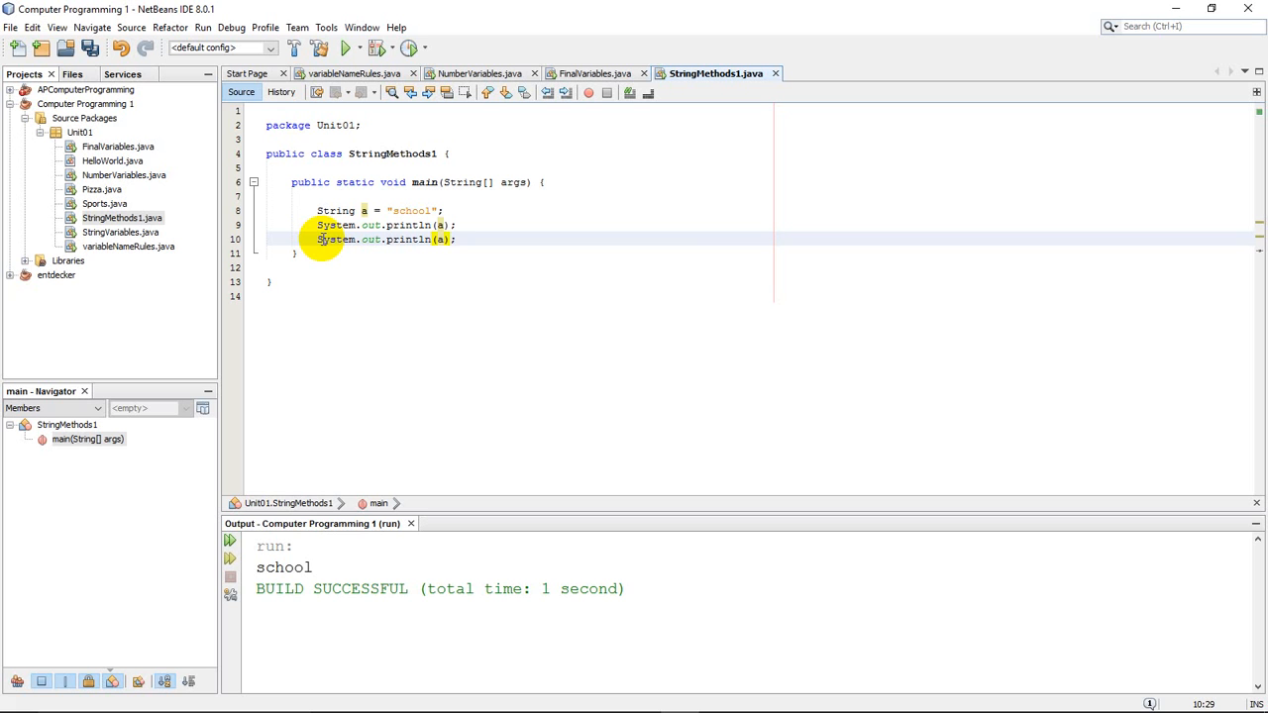
pyautogui.write('.len')
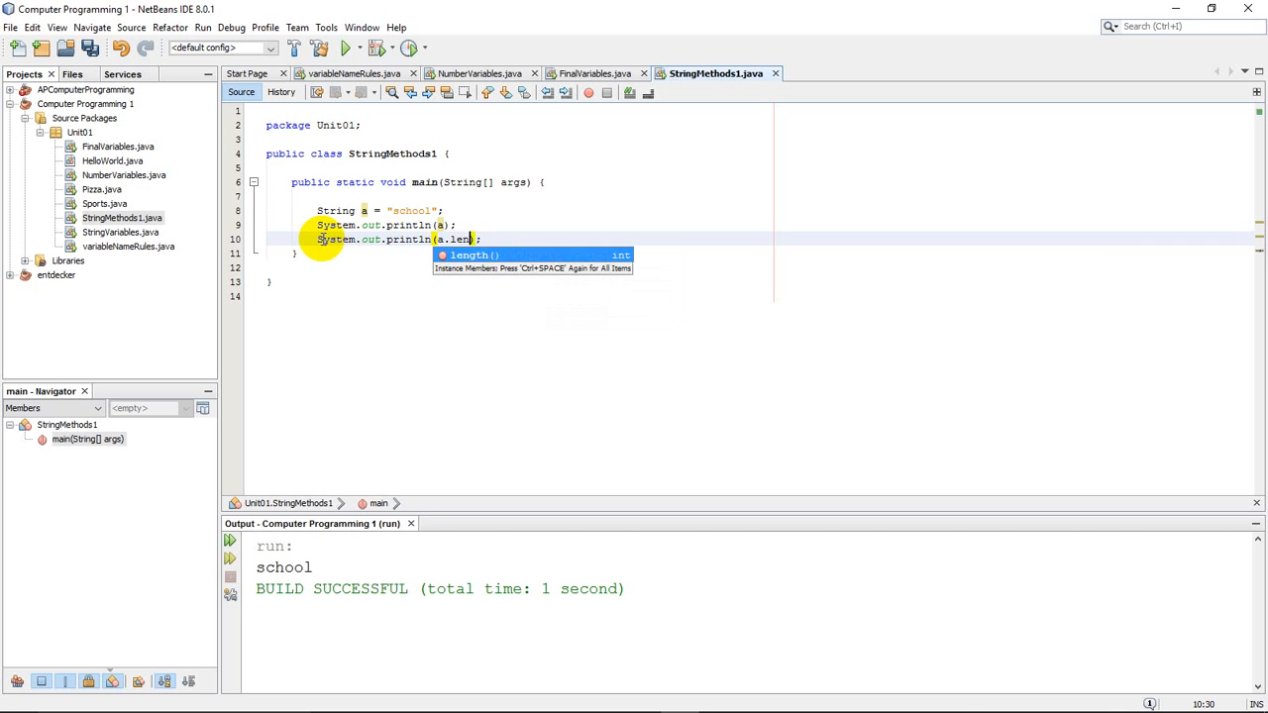
pyautogui.press('Enter')
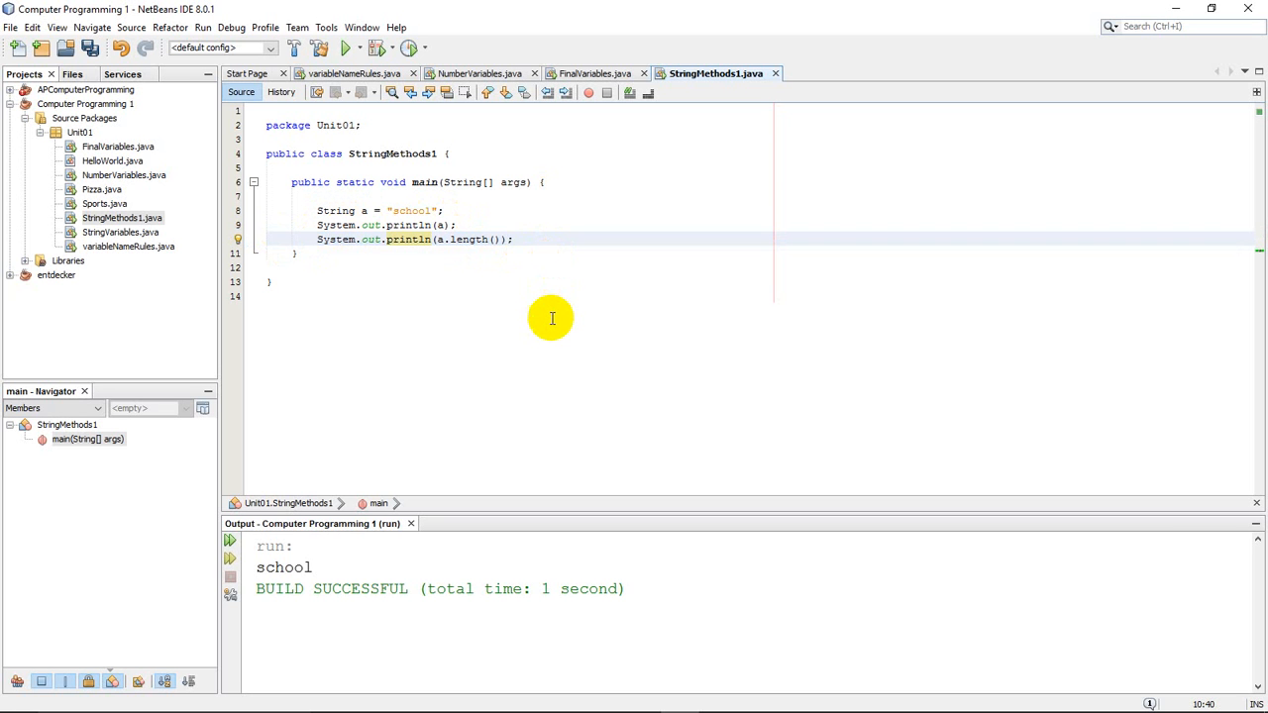
# Run the file to print school and 6, then add a blank line after line 10
pyautogui.click(346, 47)
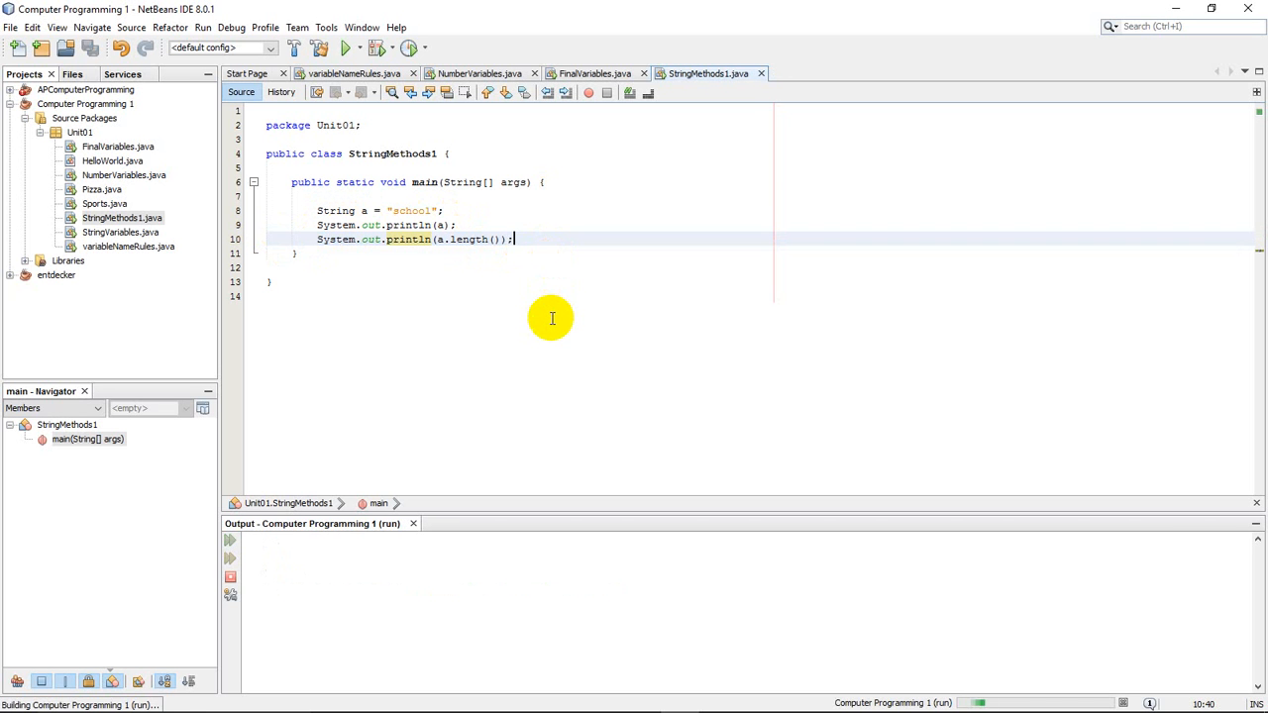
pyautogui.click(348, 48)
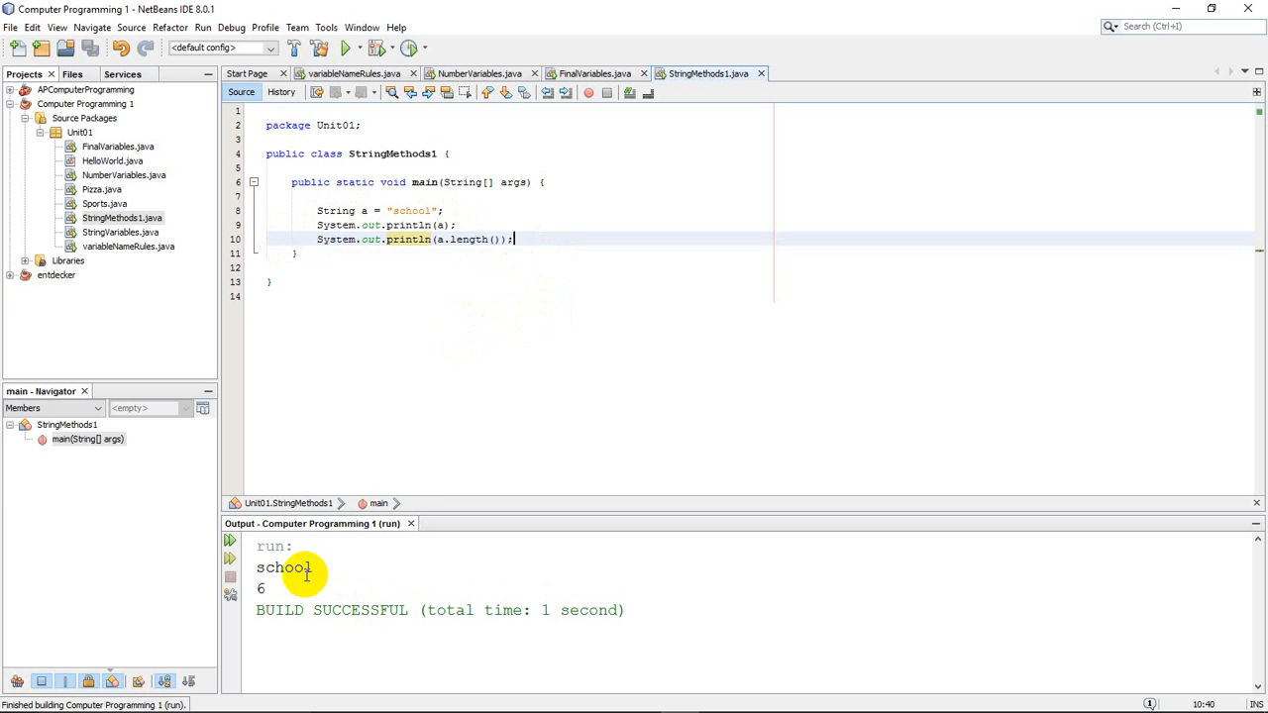
pyautogui.moveTo(543, 418)
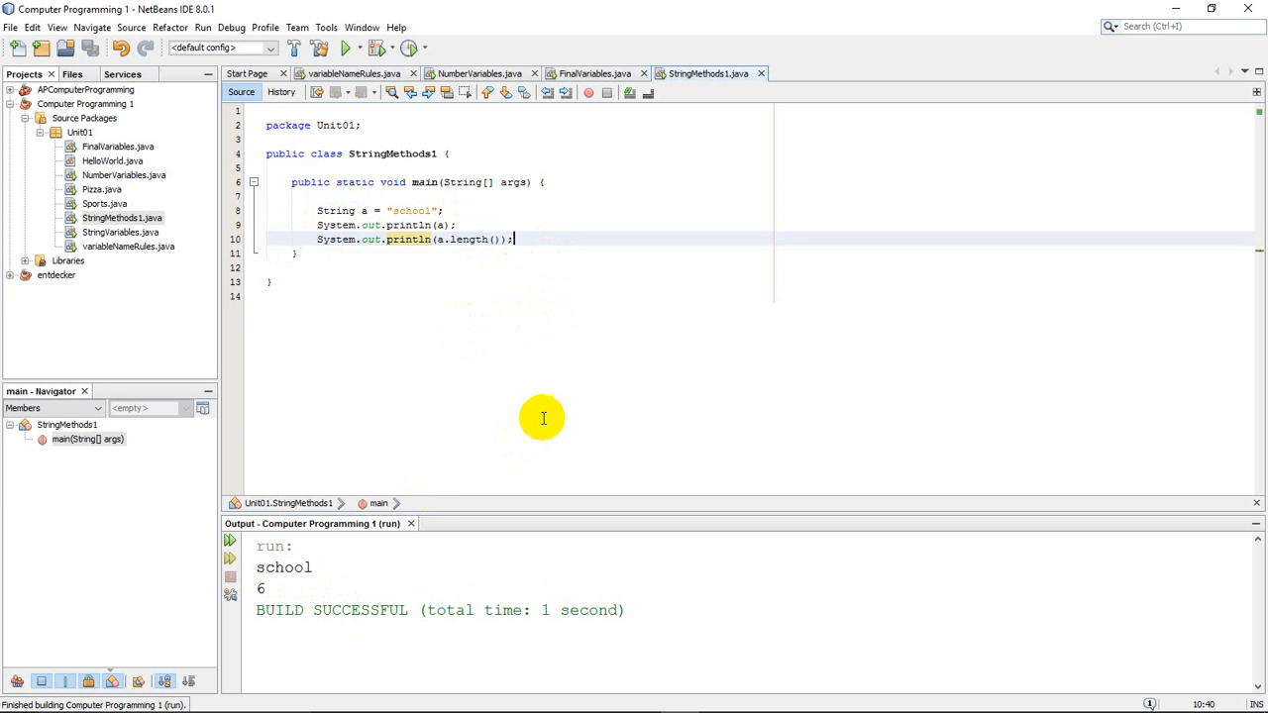
pyautogui.press('enter')
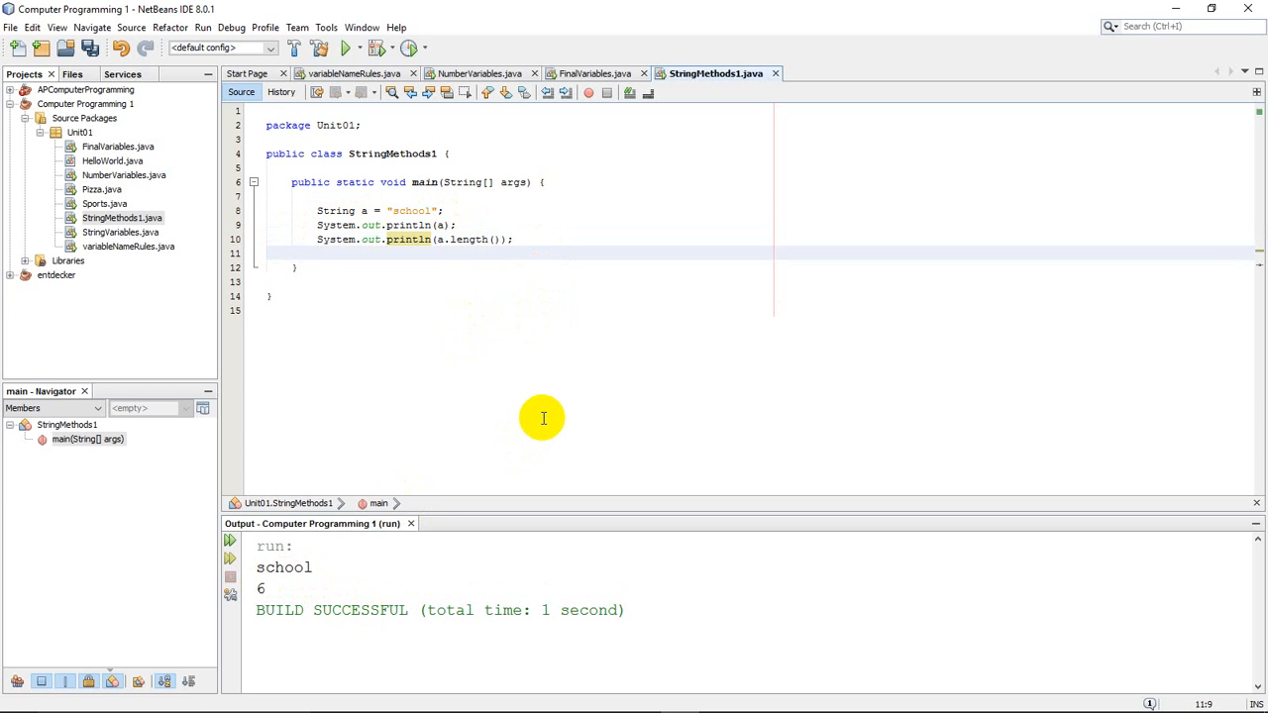
pyautogui.click(317, 253)
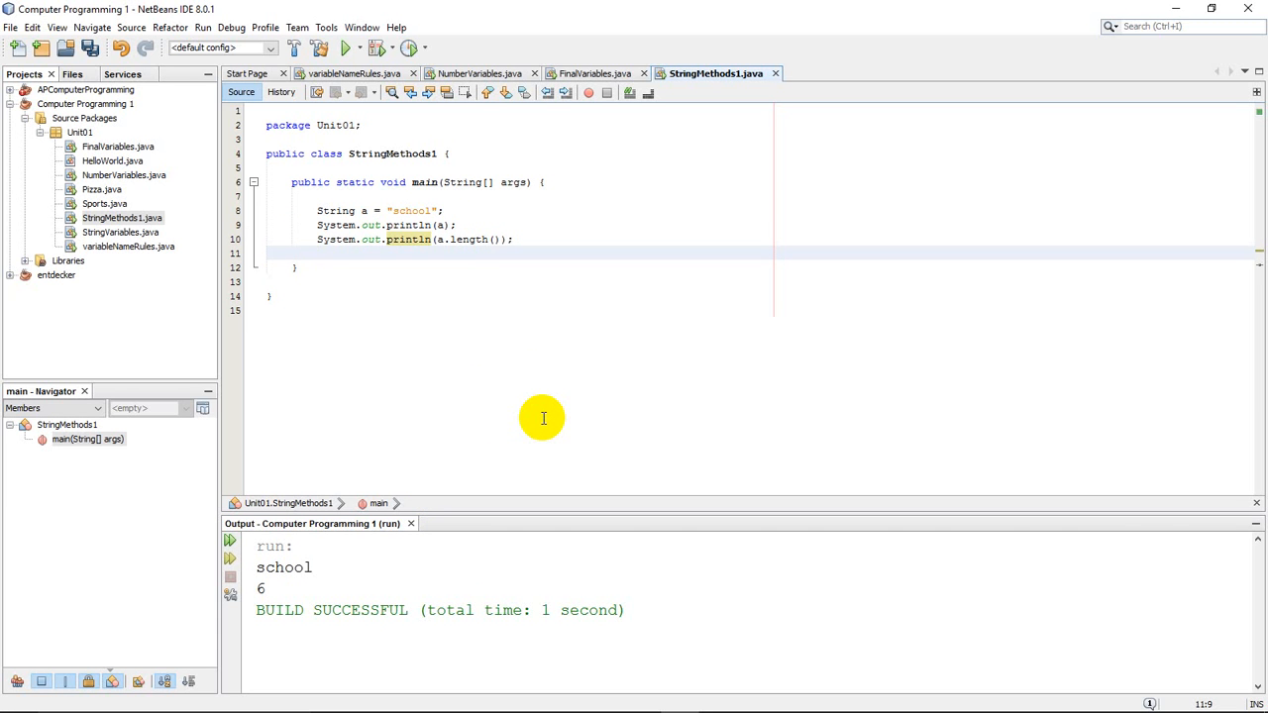
# Store the string's length with int size = a.length(); on line 12
pyautogui.press('enter')
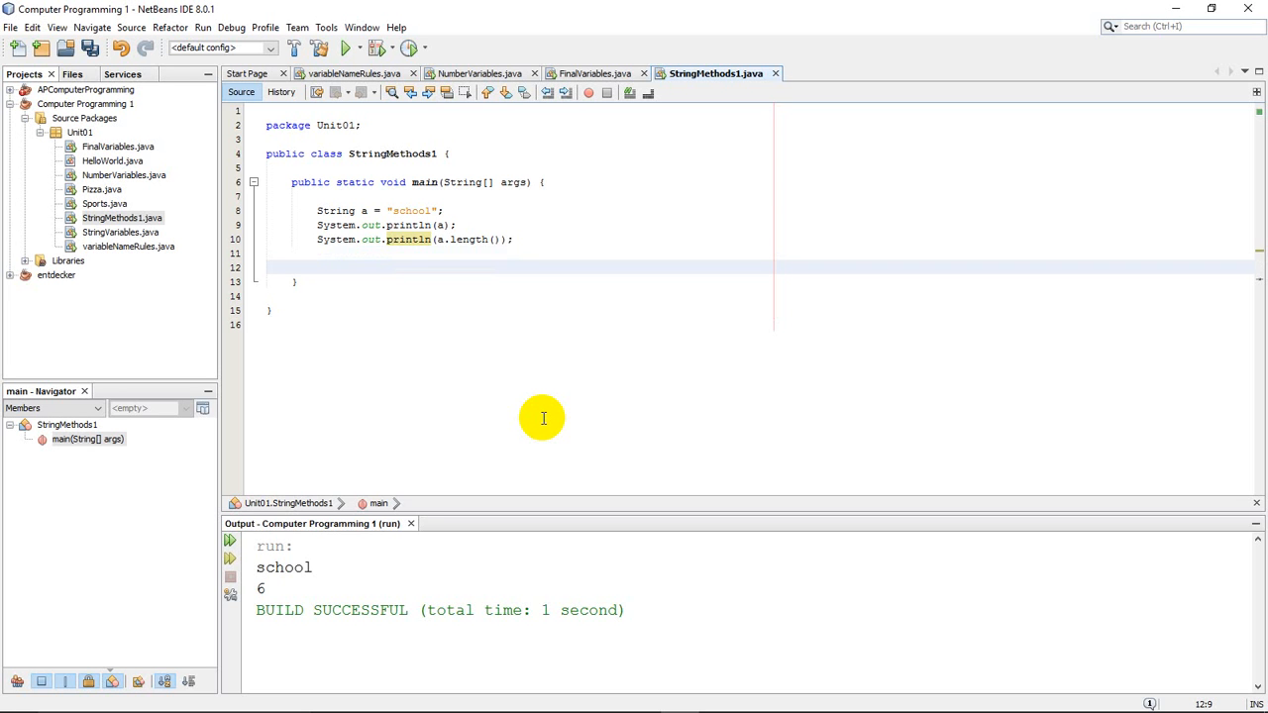
pyautogui.click(317, 266)
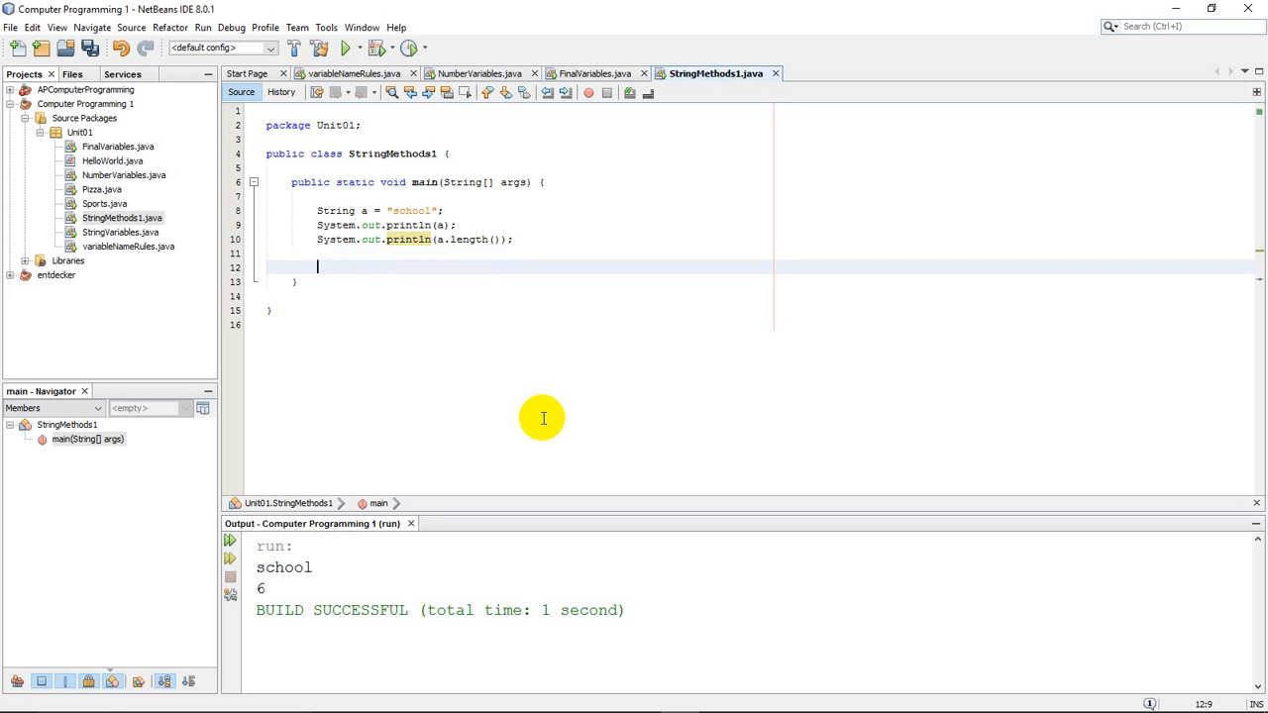
pyautogui.write('int')
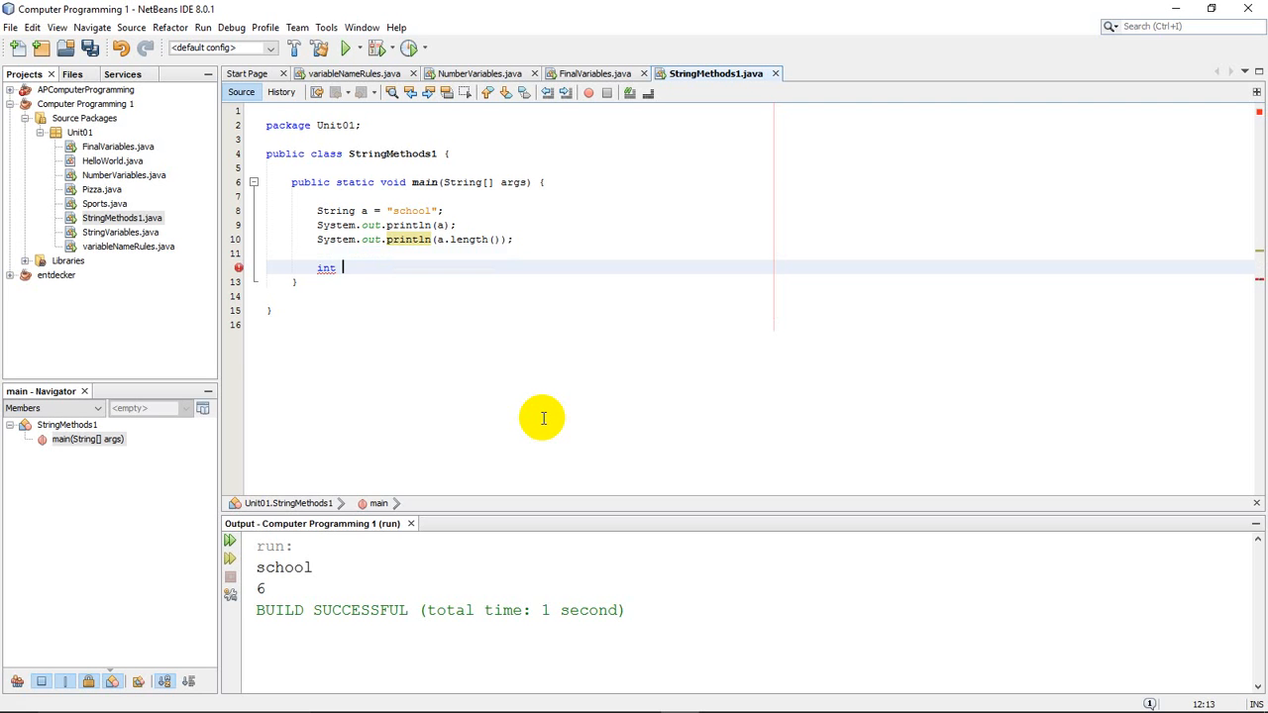
pyautogui.write('siz')
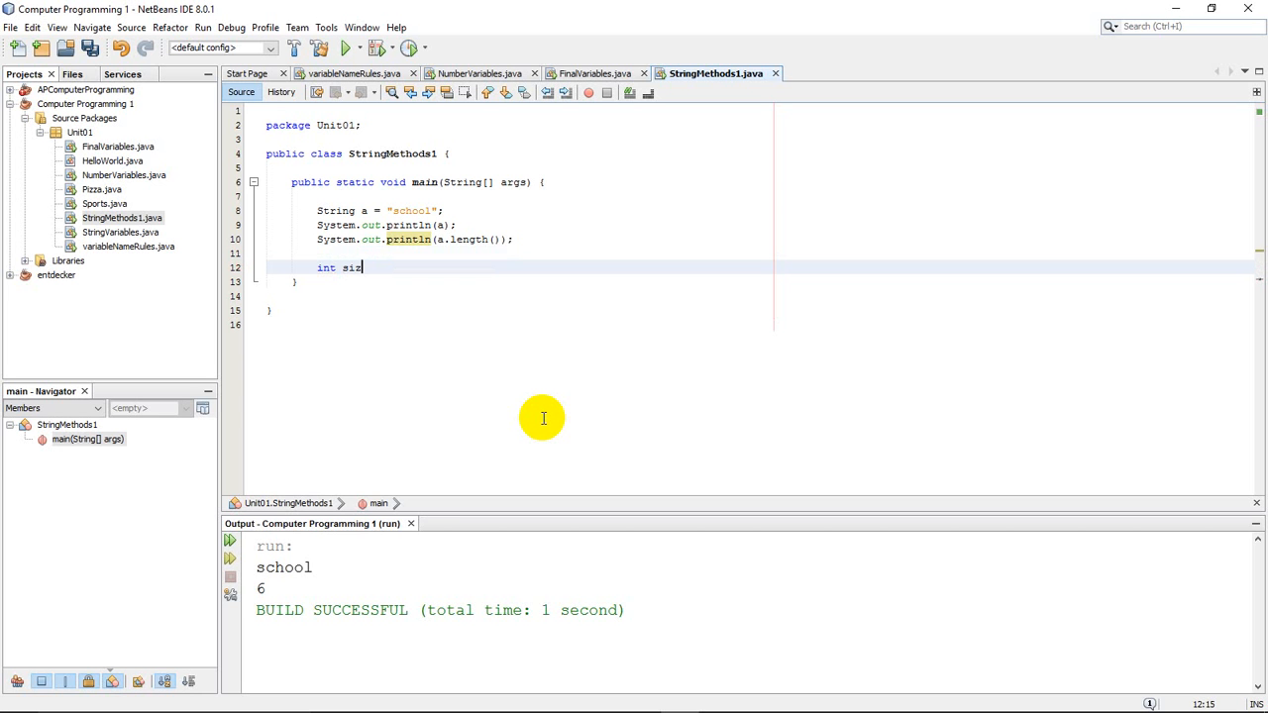
pyautogui.write('e =')
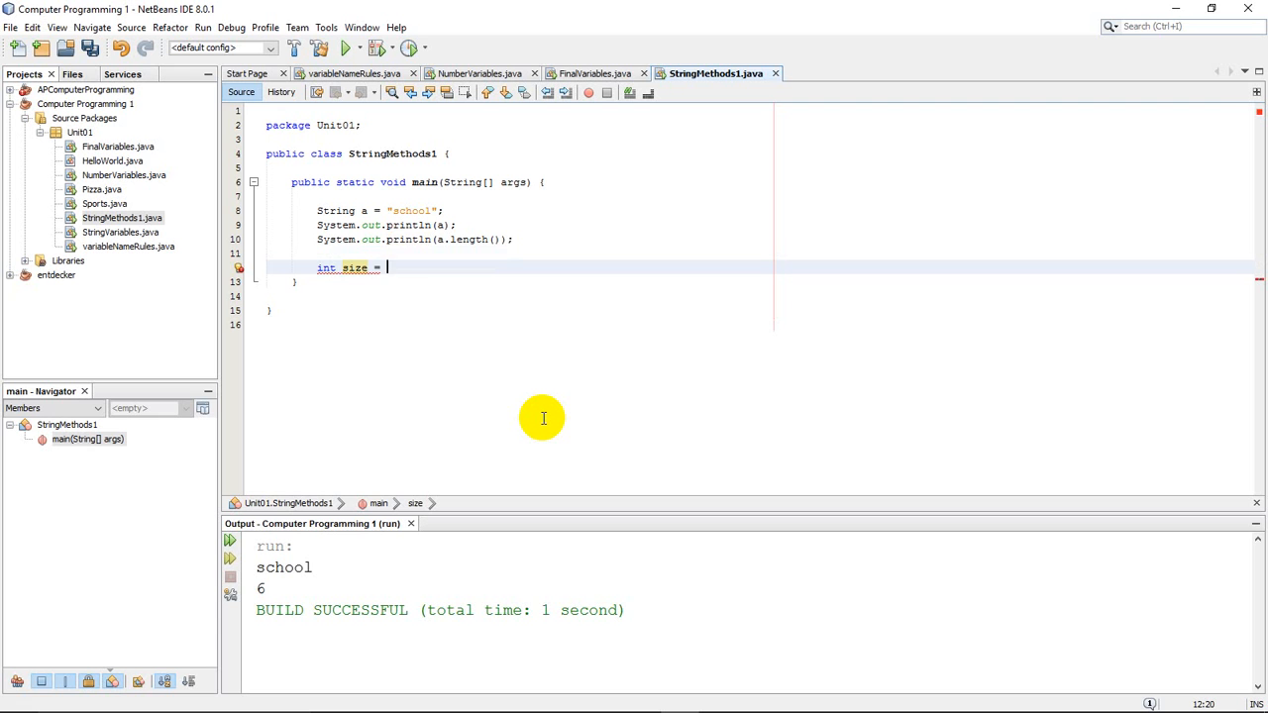
pyautogui.write('a.length();')
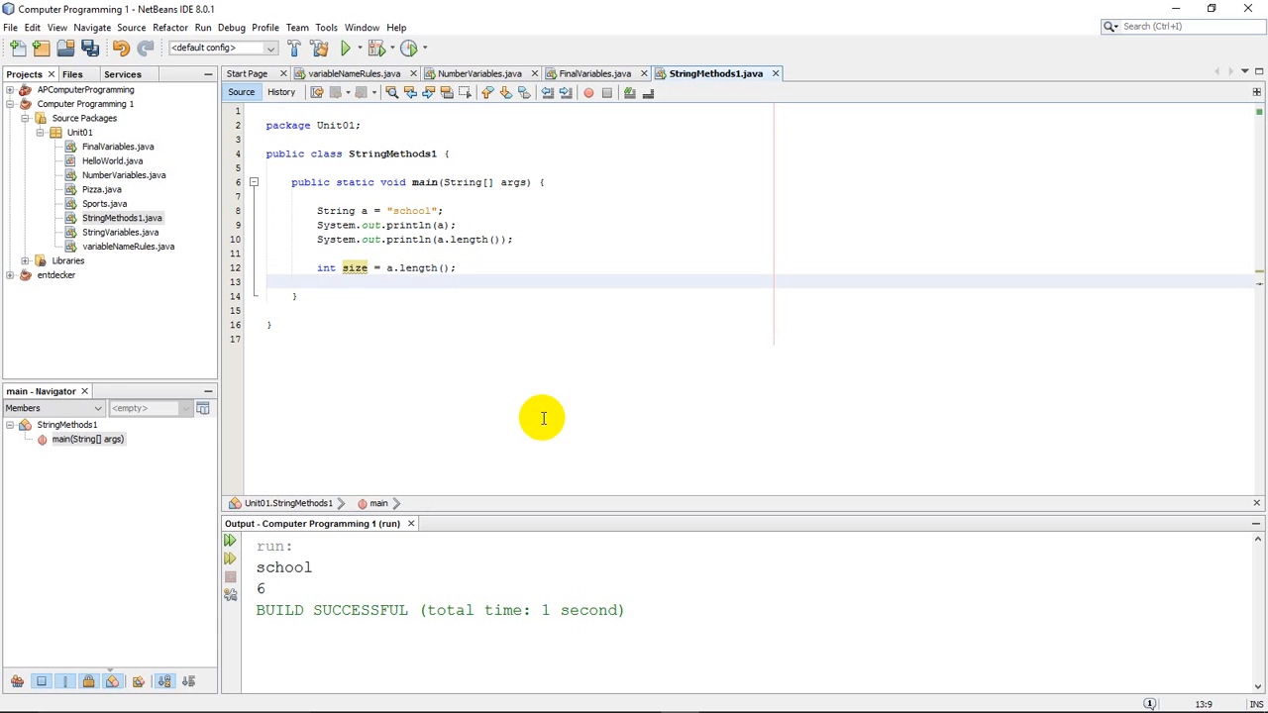
pyautogui.moveTo(424, 268)
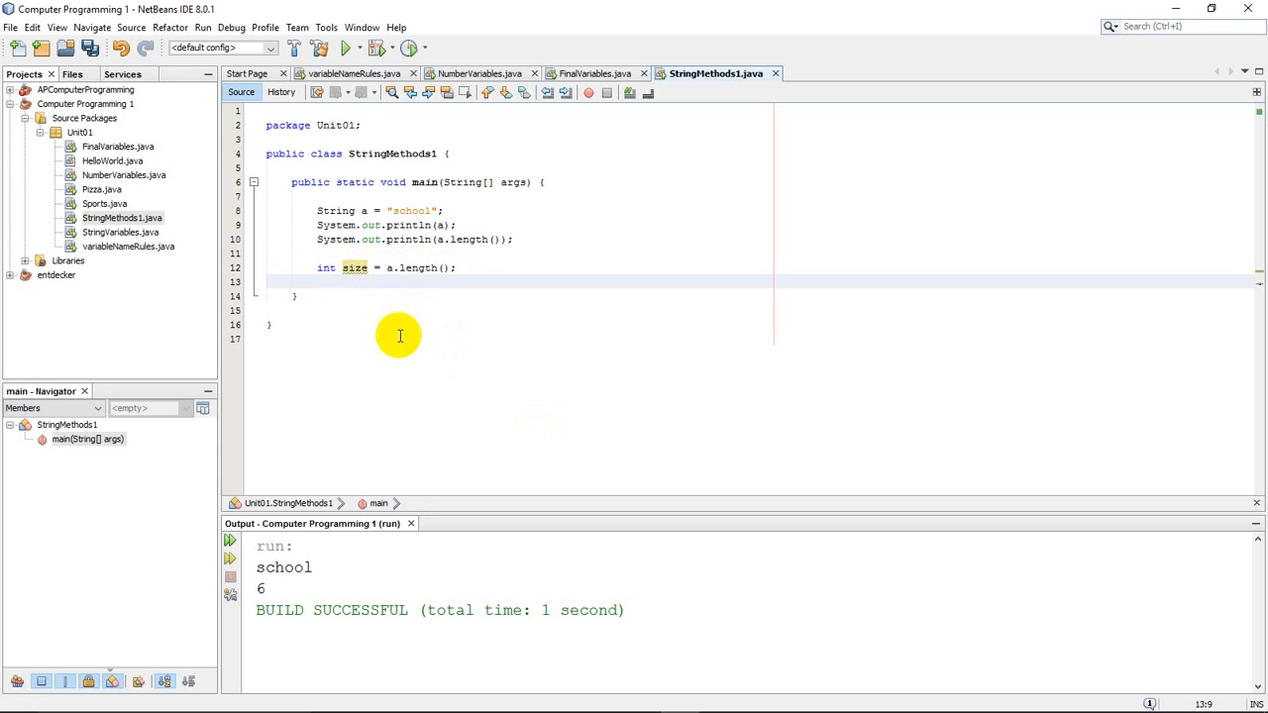
# Print "I have "+size+" classes each day at school." on line 14
pyautogui.press('enter')
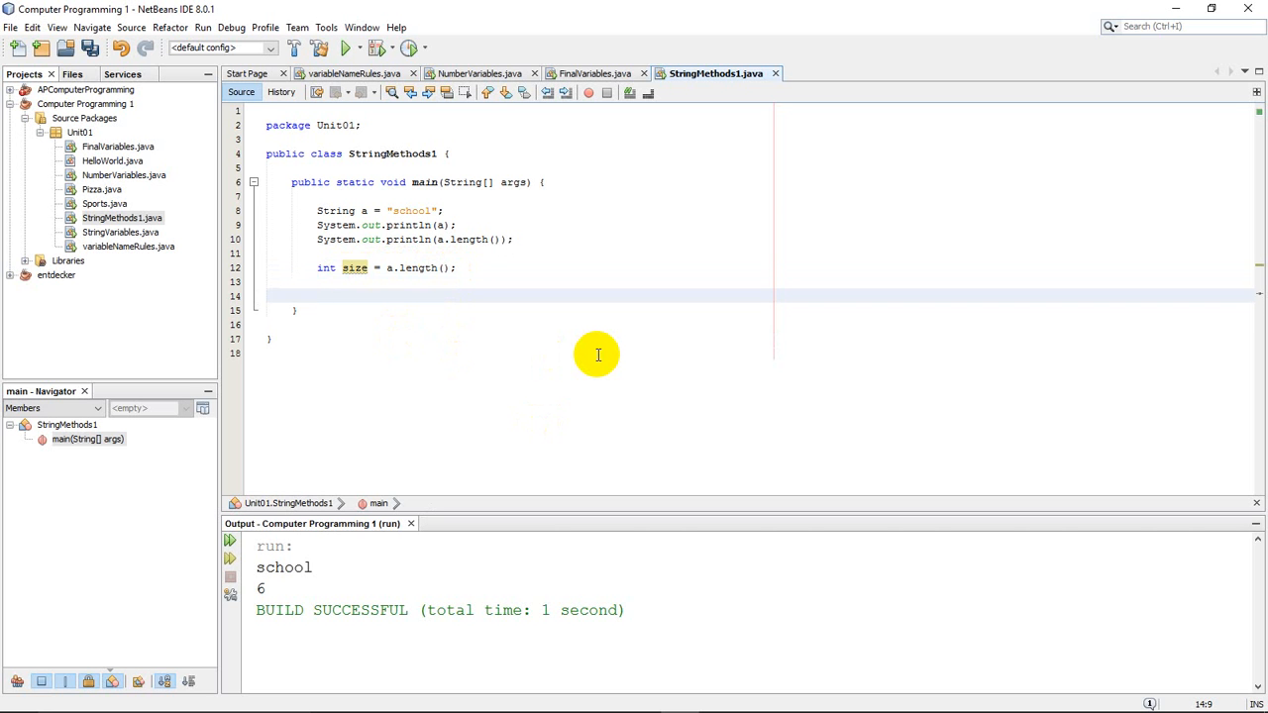
pyautogui.write('sout')
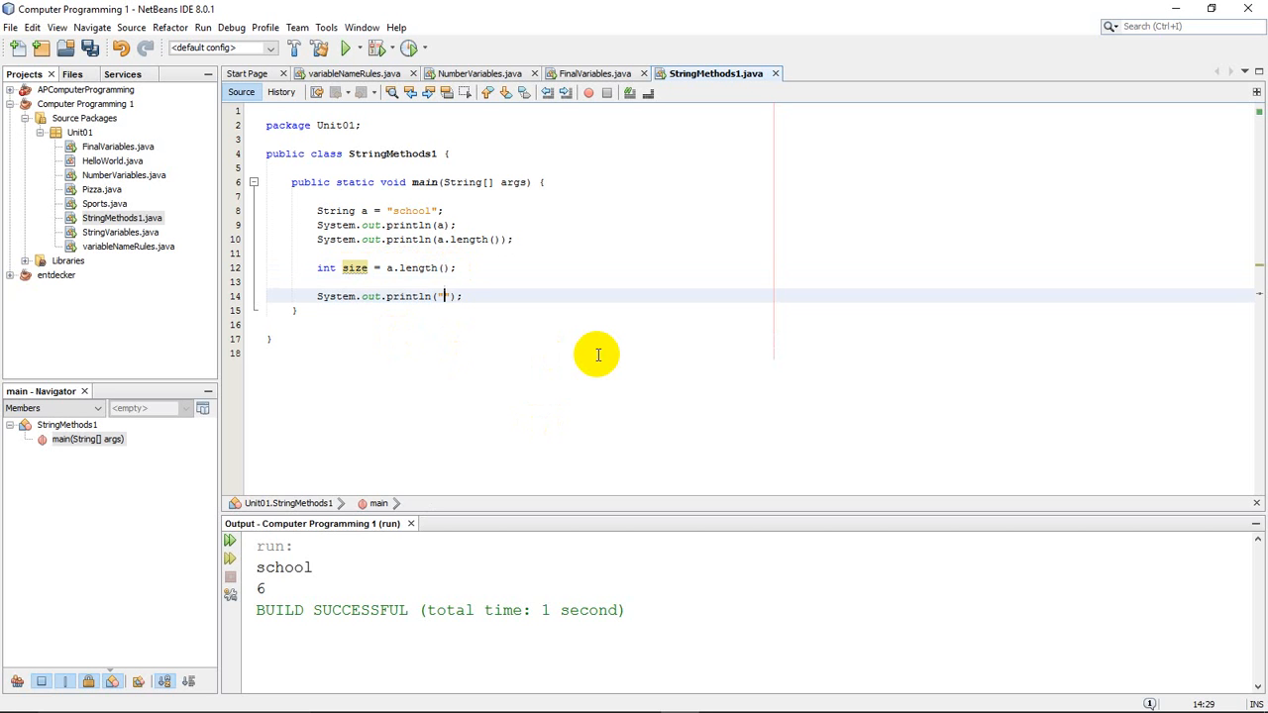
pyautogui.write('I have')
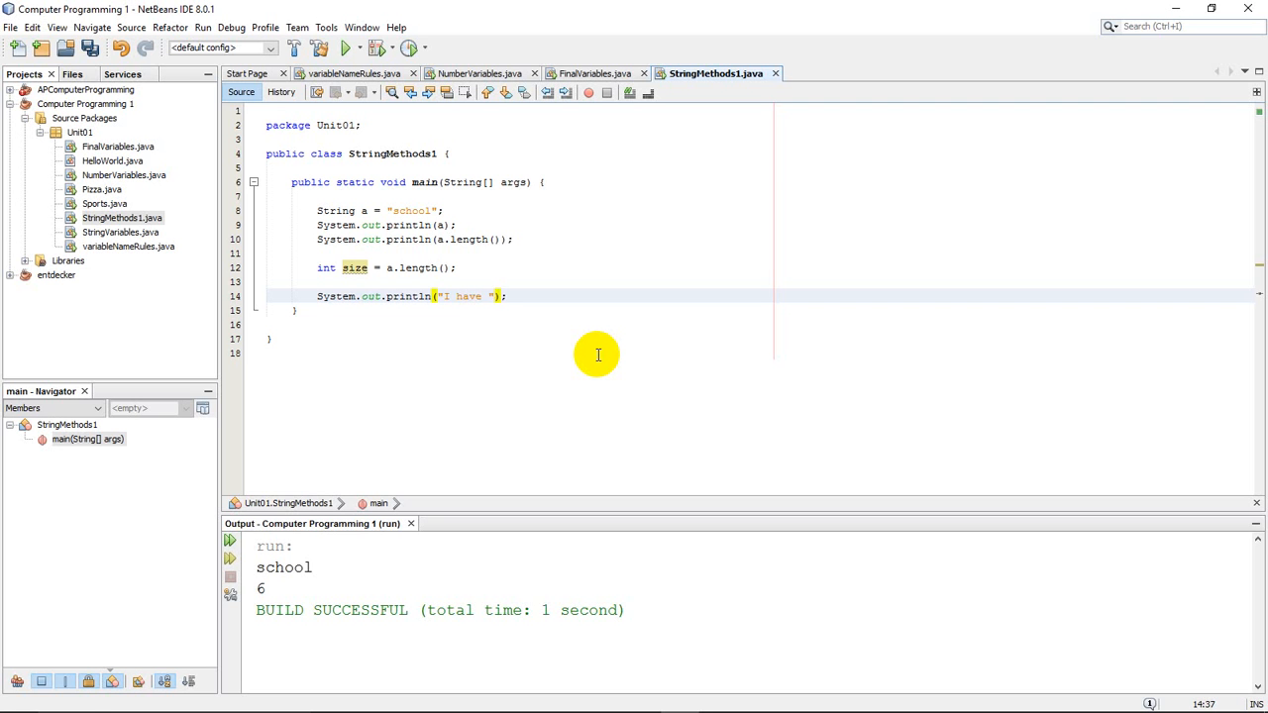
pyautogui.write('+')
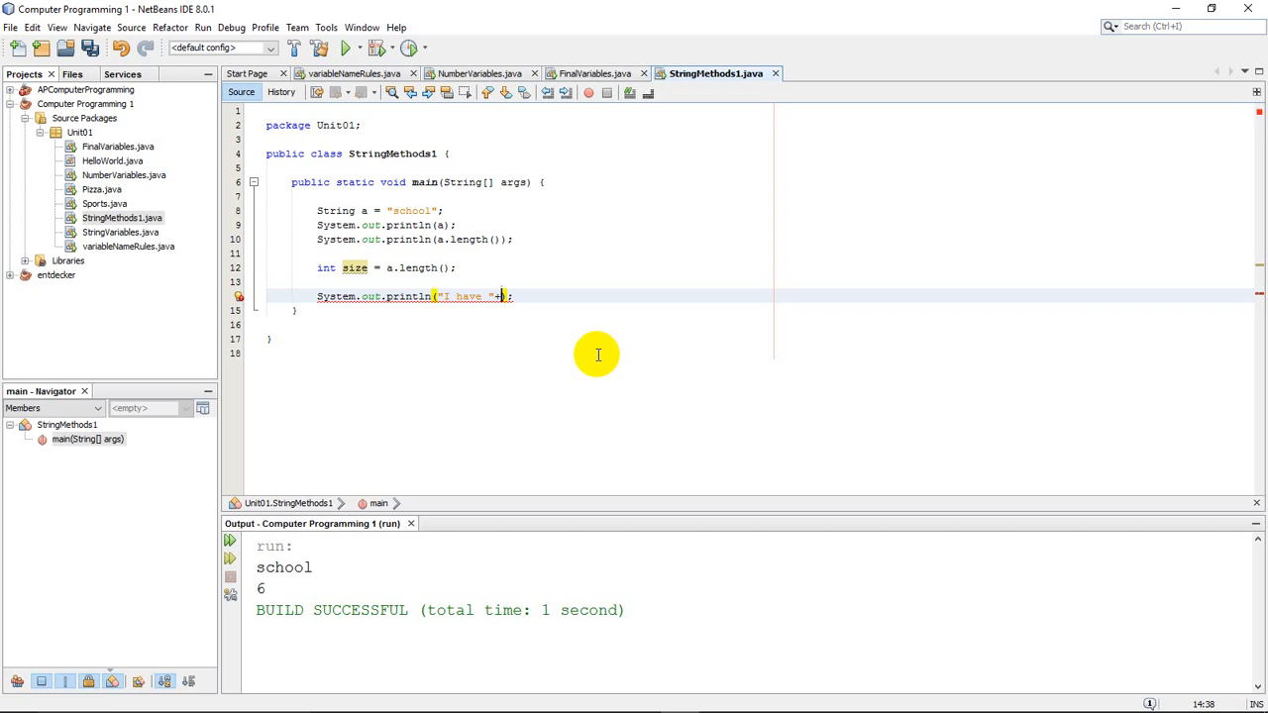
pyautogui.write('size')
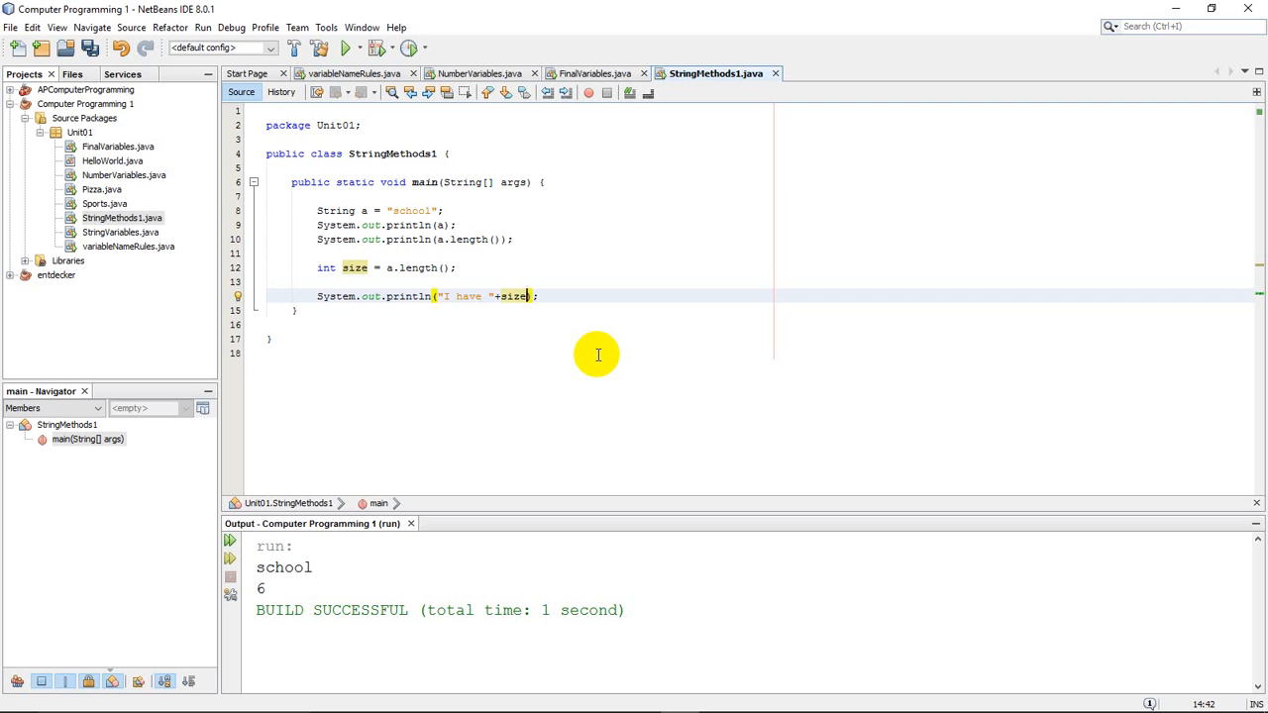
pyautogui.write('+"')
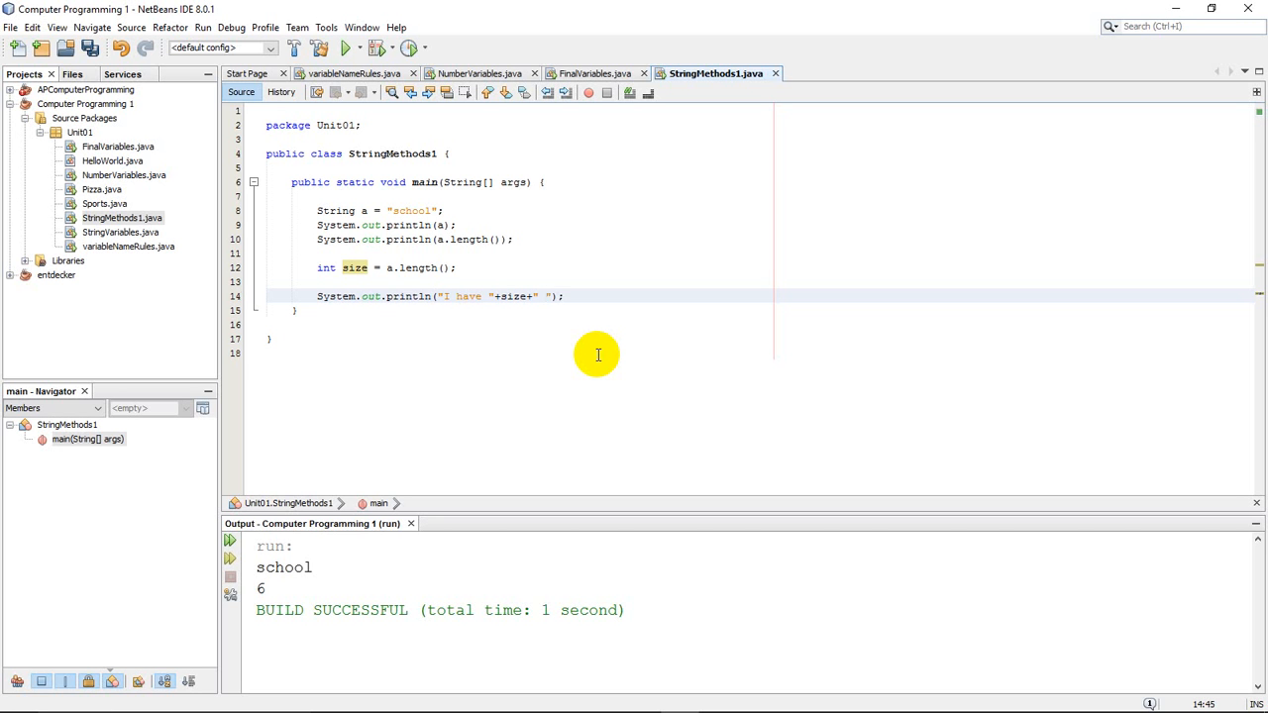
pyautogui.write('classes e')
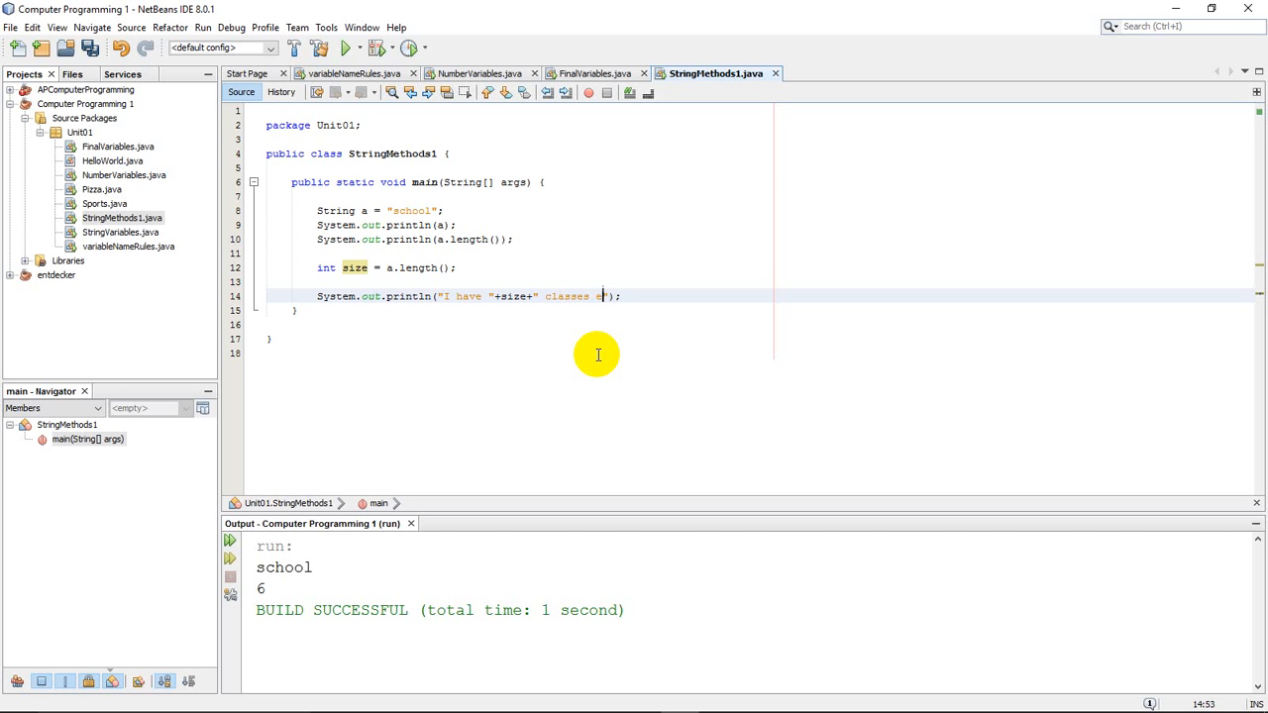
pyautogui.write('each day at school.')
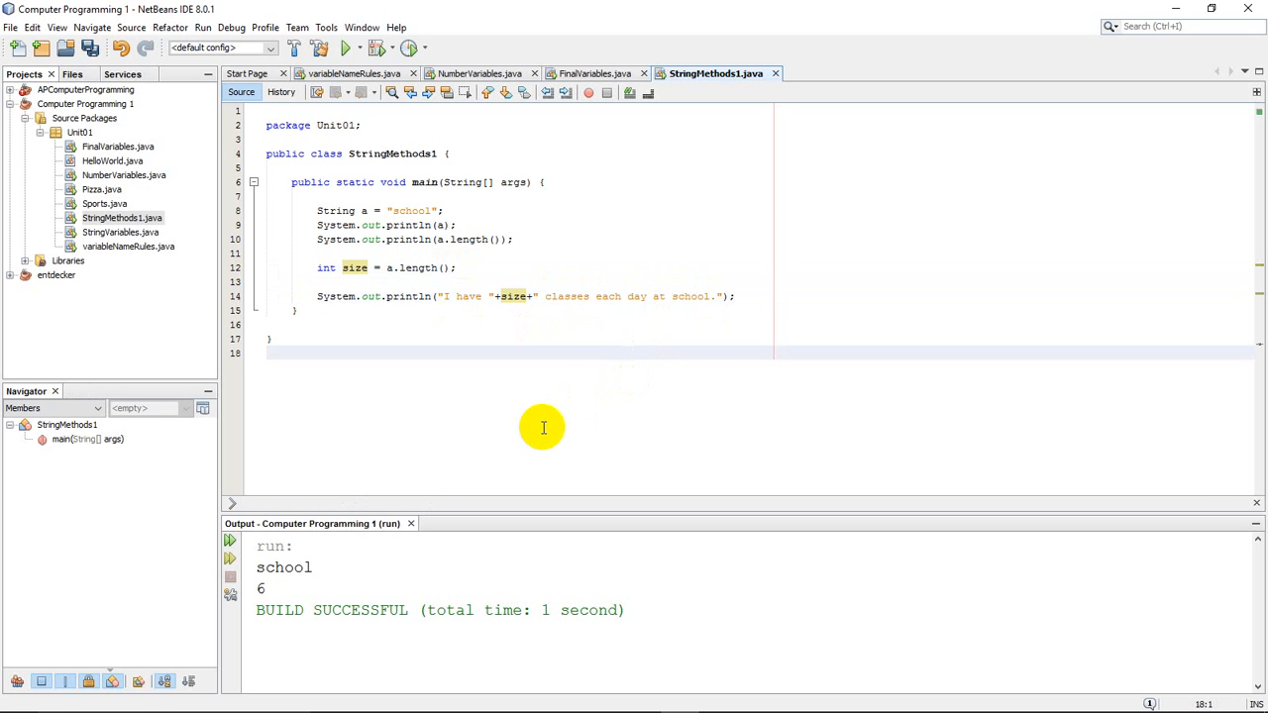
# Run the project to output "I have 6 classes each day at school."
pyautogui.click(348, 48)
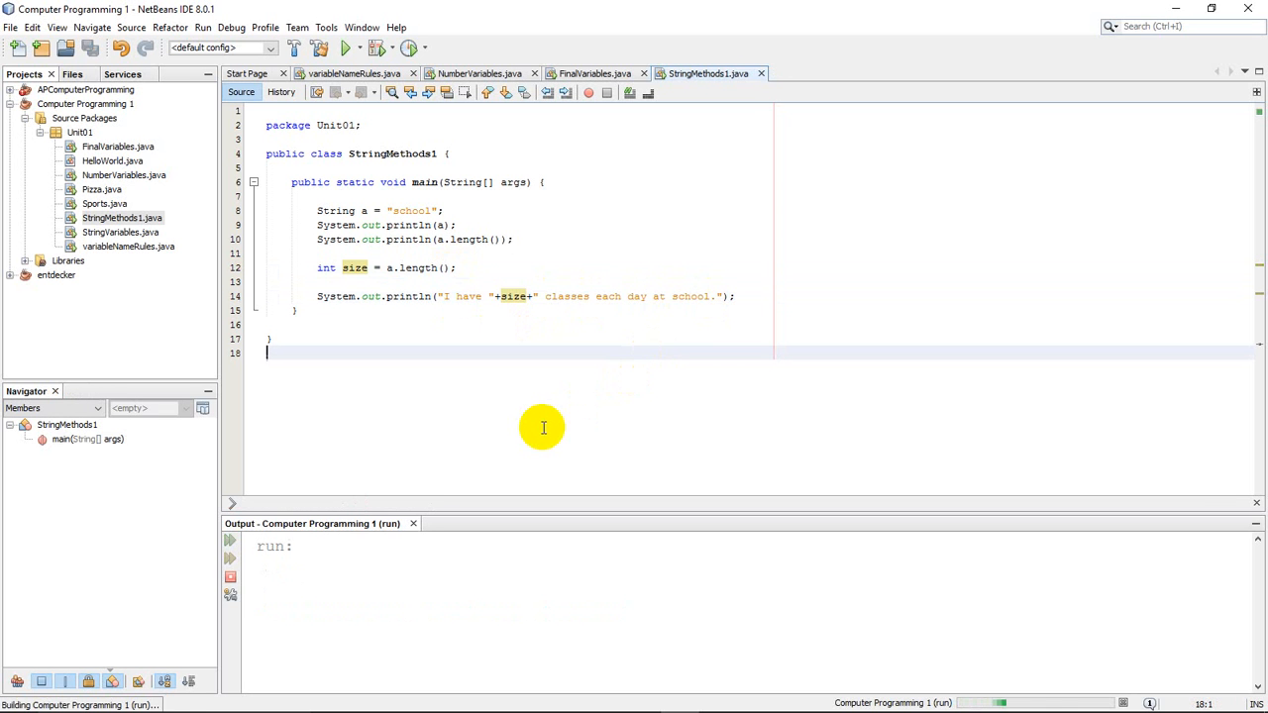
pyautogui.click(347, 47)
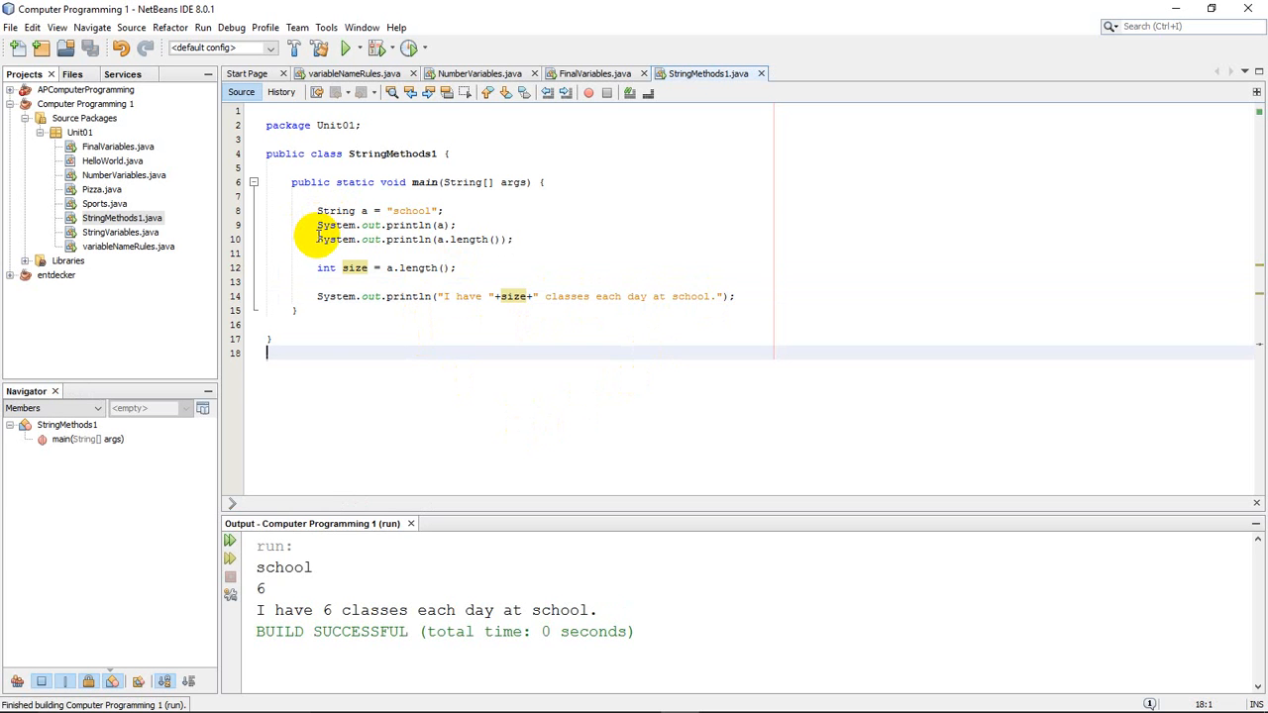
pyautogui.moveTo(310, 605)
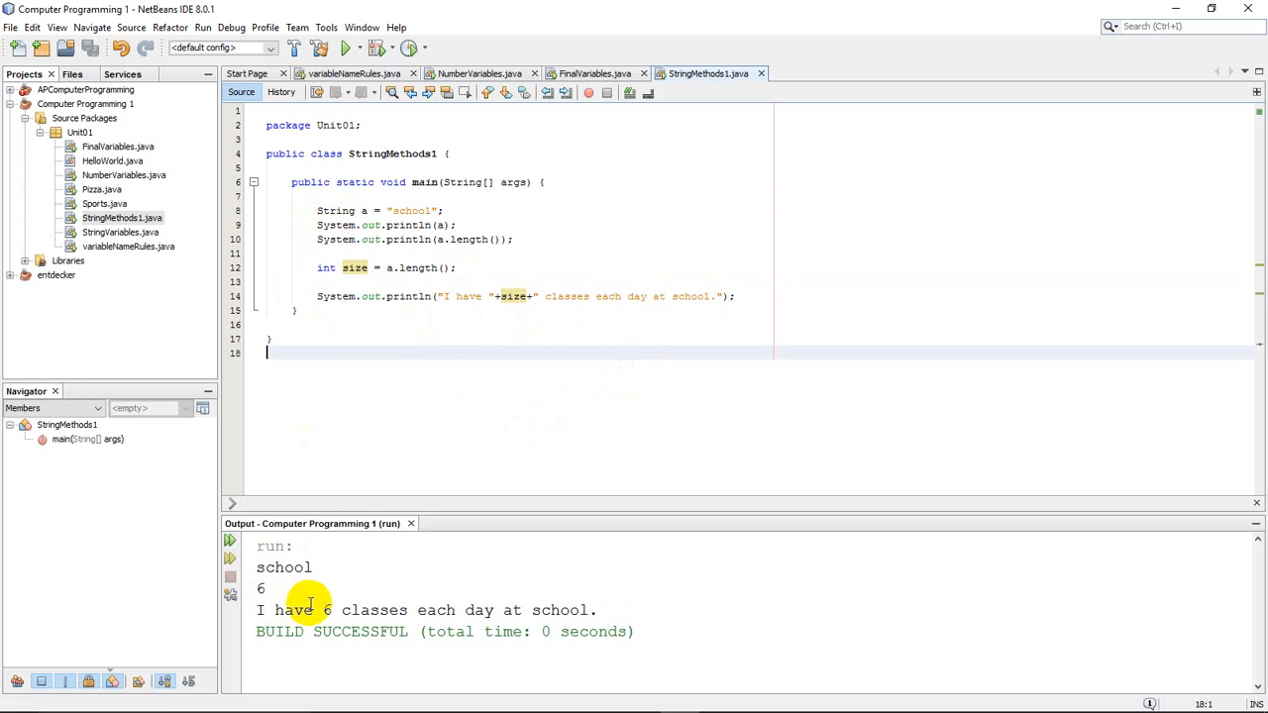
pyautogui.moveTo(617, 631)
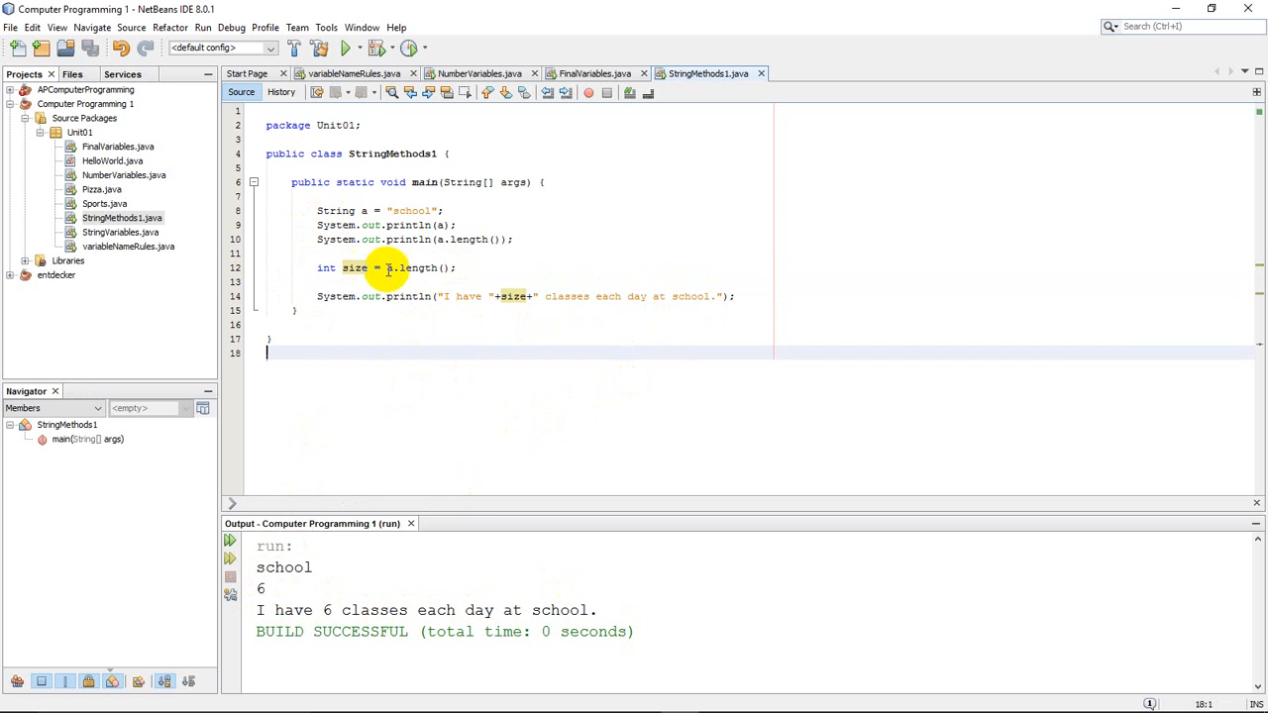
pyautogui.moveTo(459, 319)
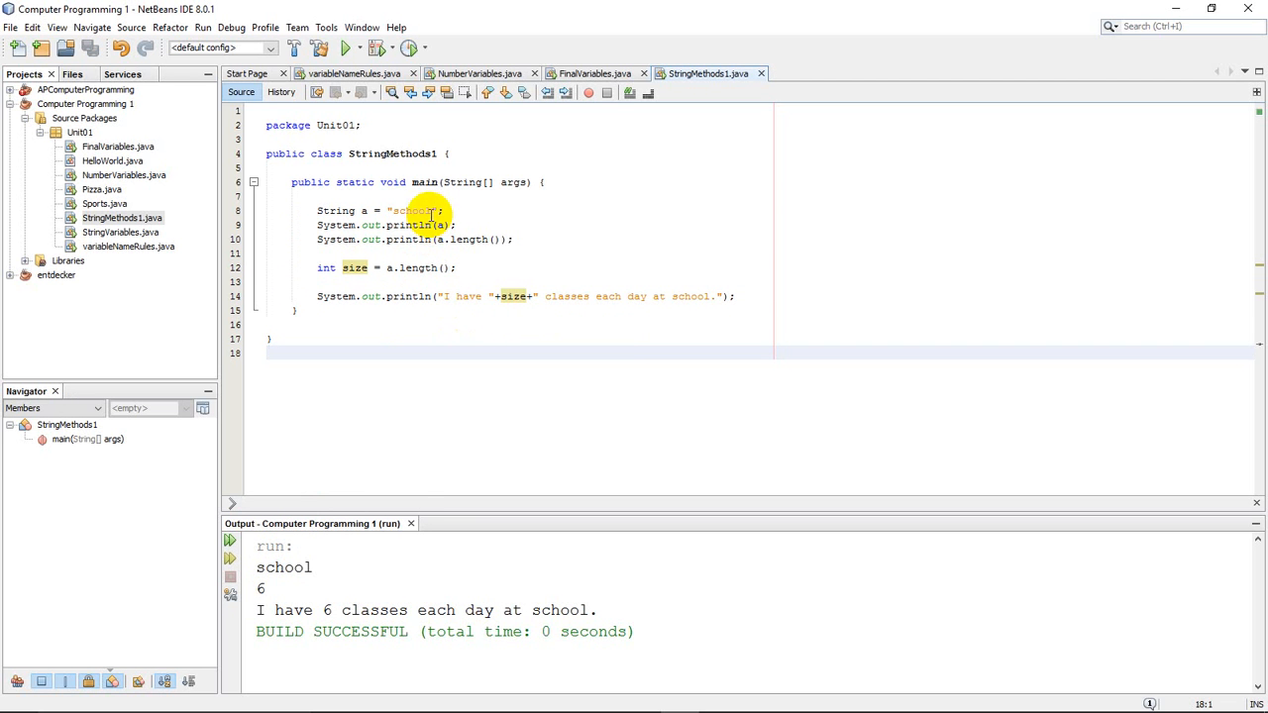
# Change a to "school is out for summer" and rerun, showing length 24
pyautogui.click(426, 210)
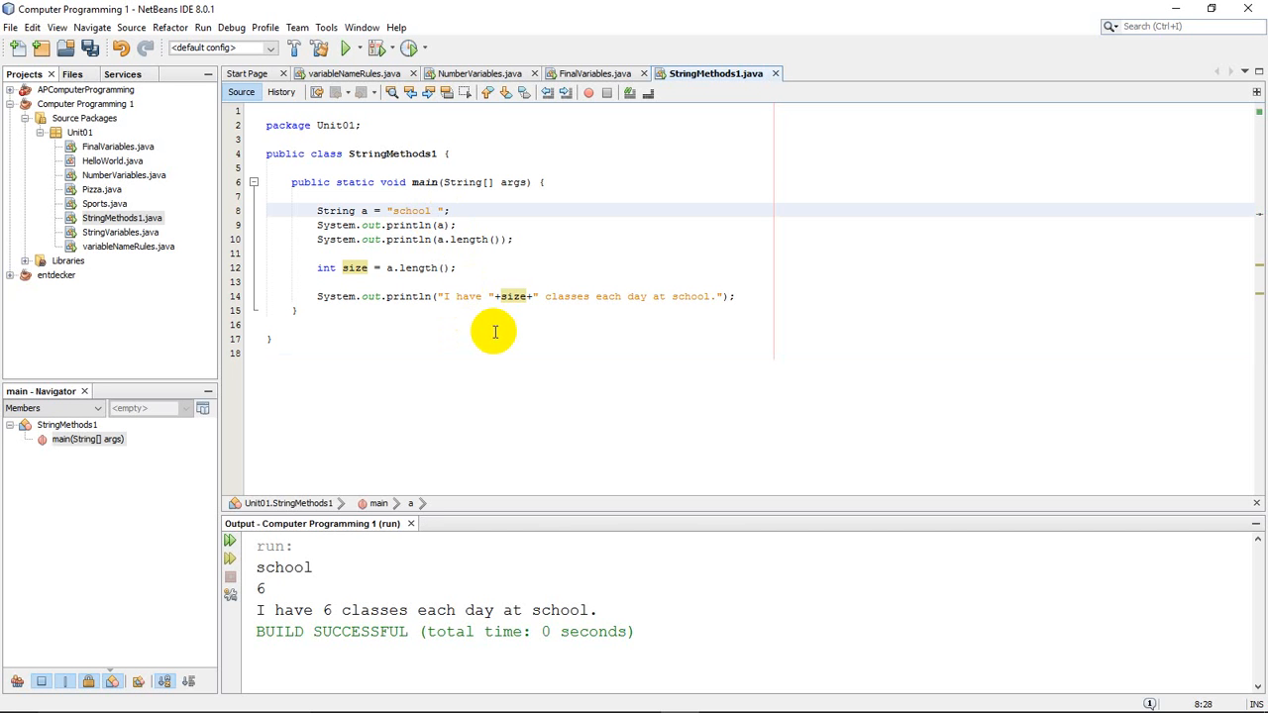
pyautogui.write('is out for summer')
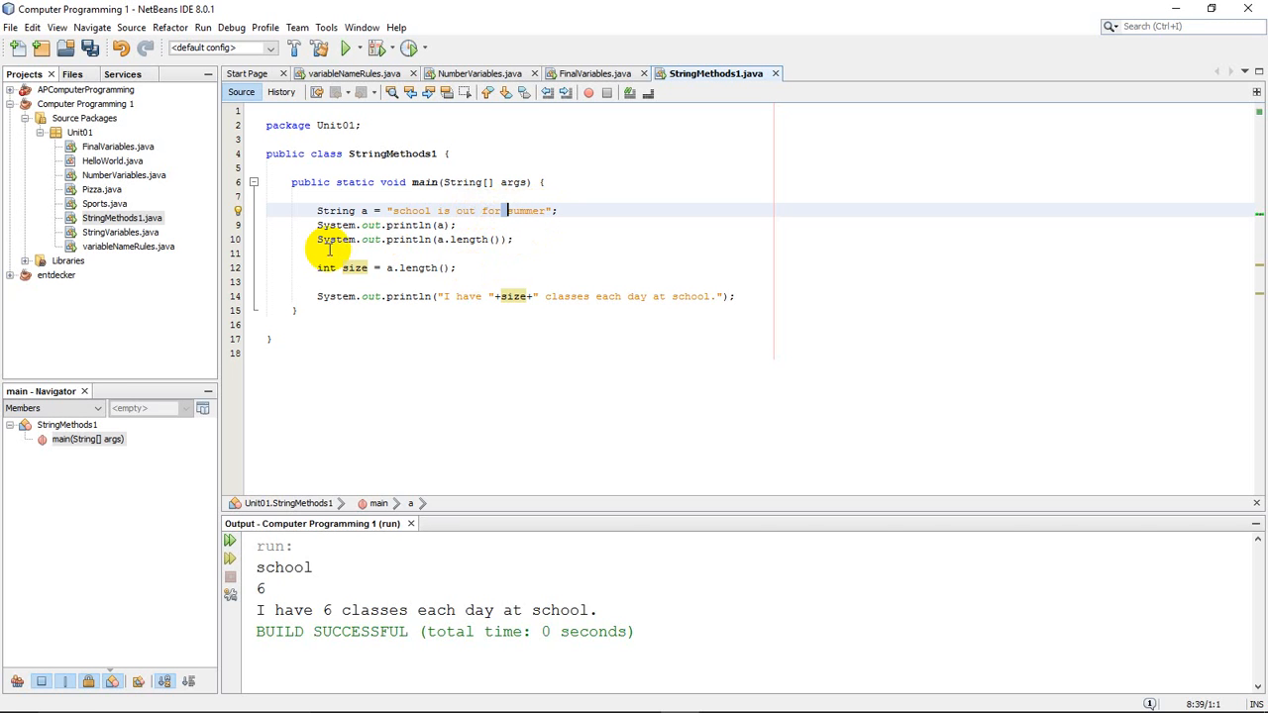
pyautogui.click(348, 48)
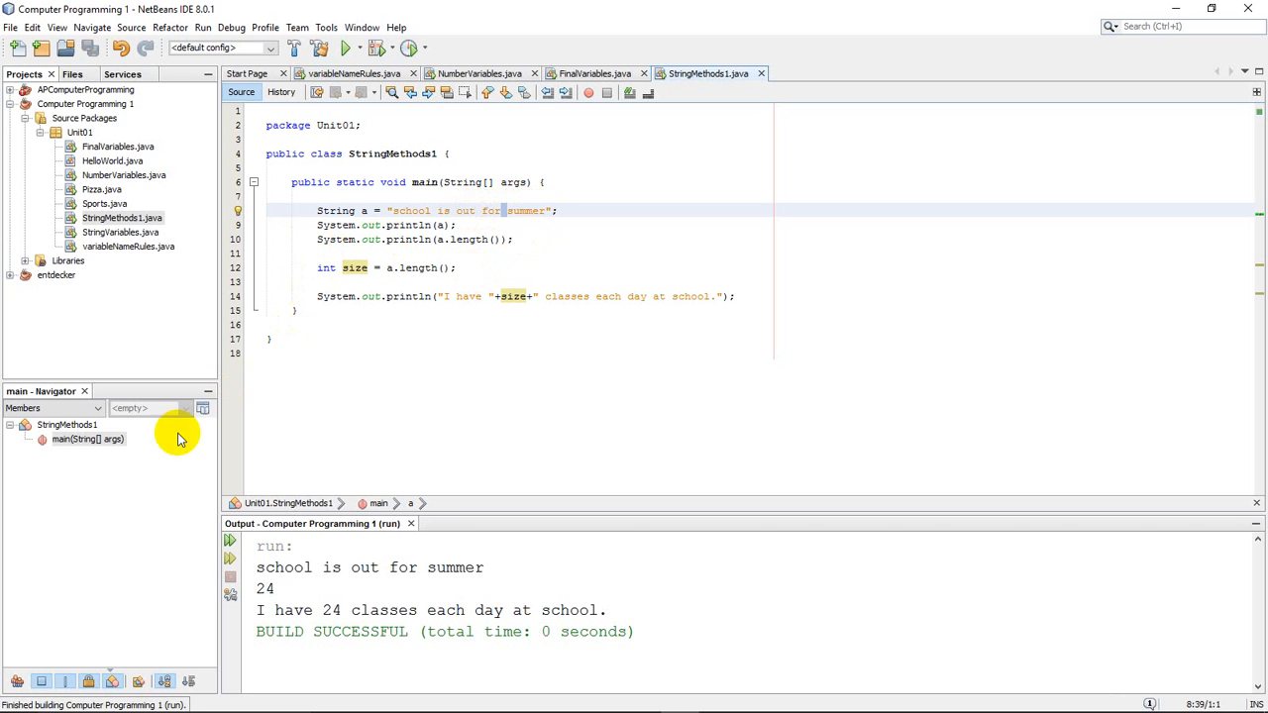
pyautogui.moveTo(285, 589)
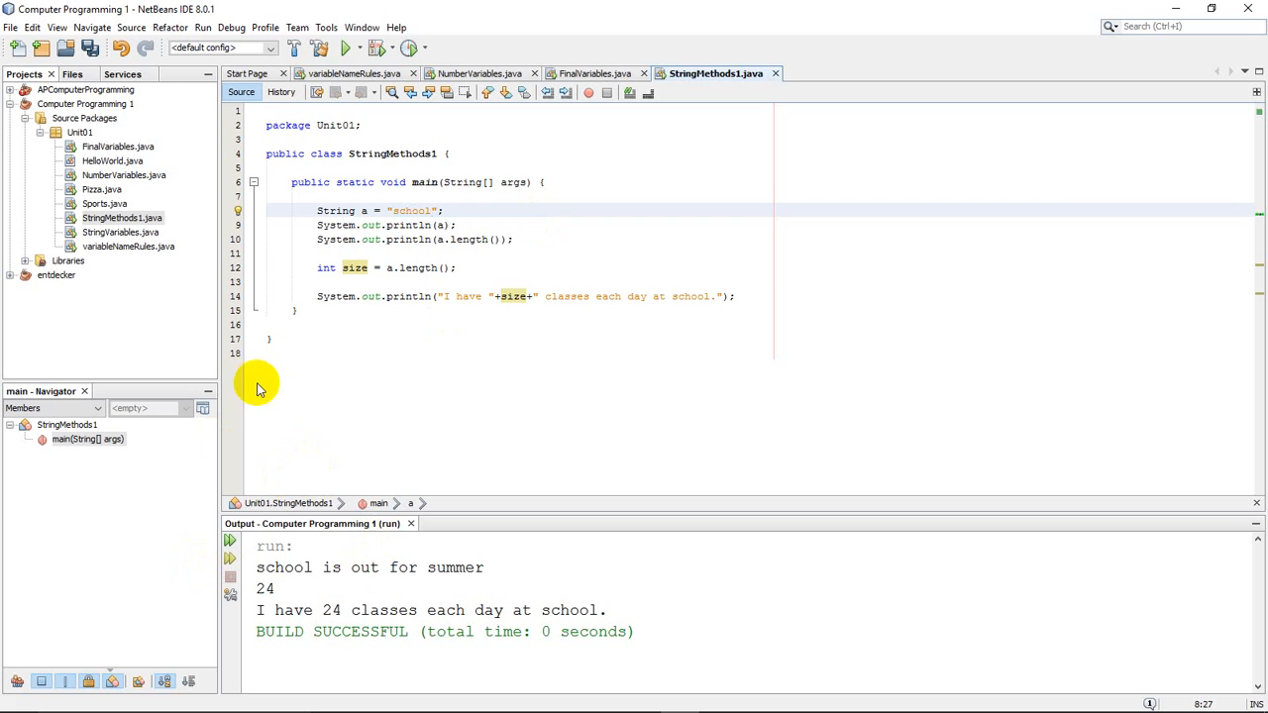
# Revert a to "school" and place the caret on the line after the println
pyautogui.click(354, 282)
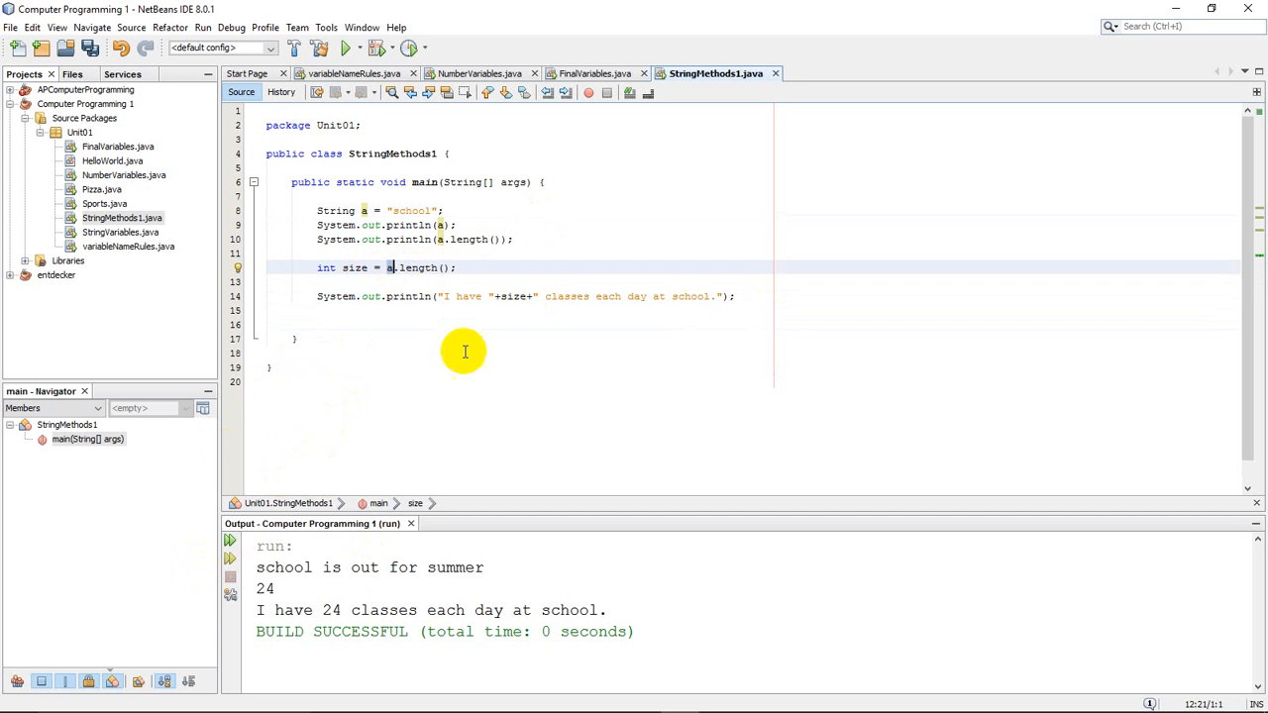
pyautogui.moveTo(419, 396)
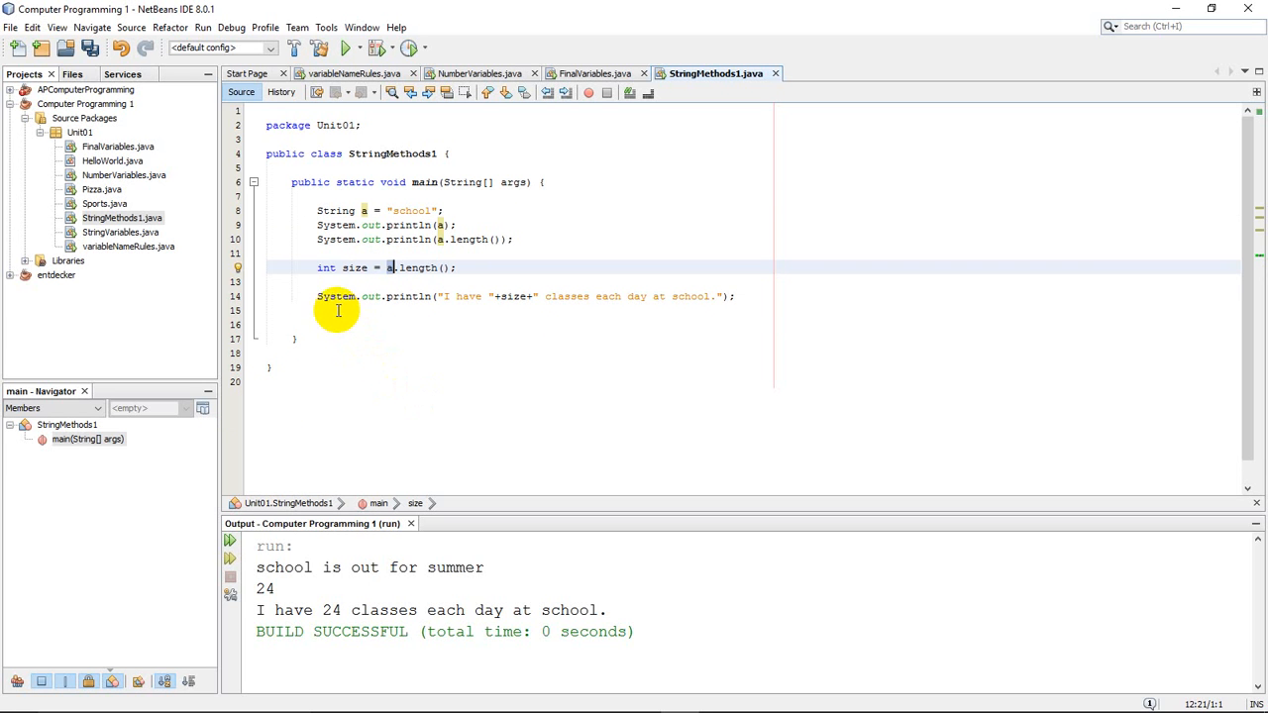
pyautogui.click(318, 311)
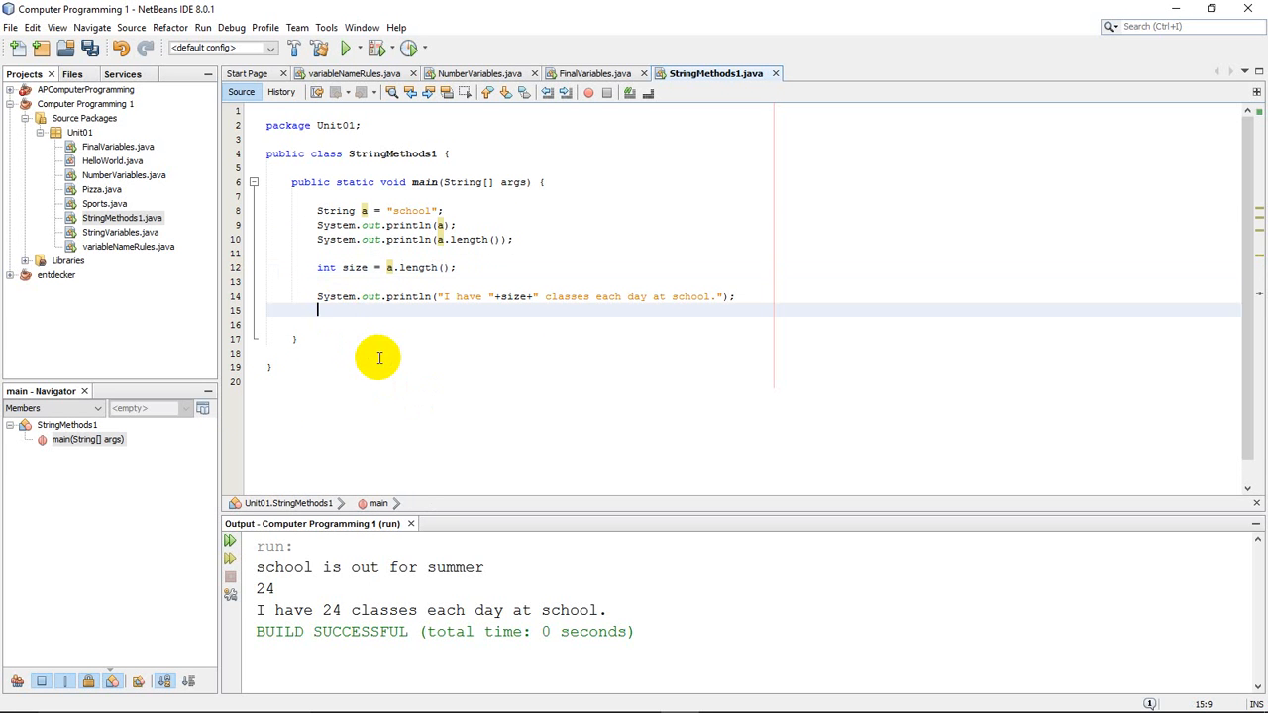
# Declare String b = a.toUpperCase(); on line 16 with a blank line below
pyautogui.press('enter')
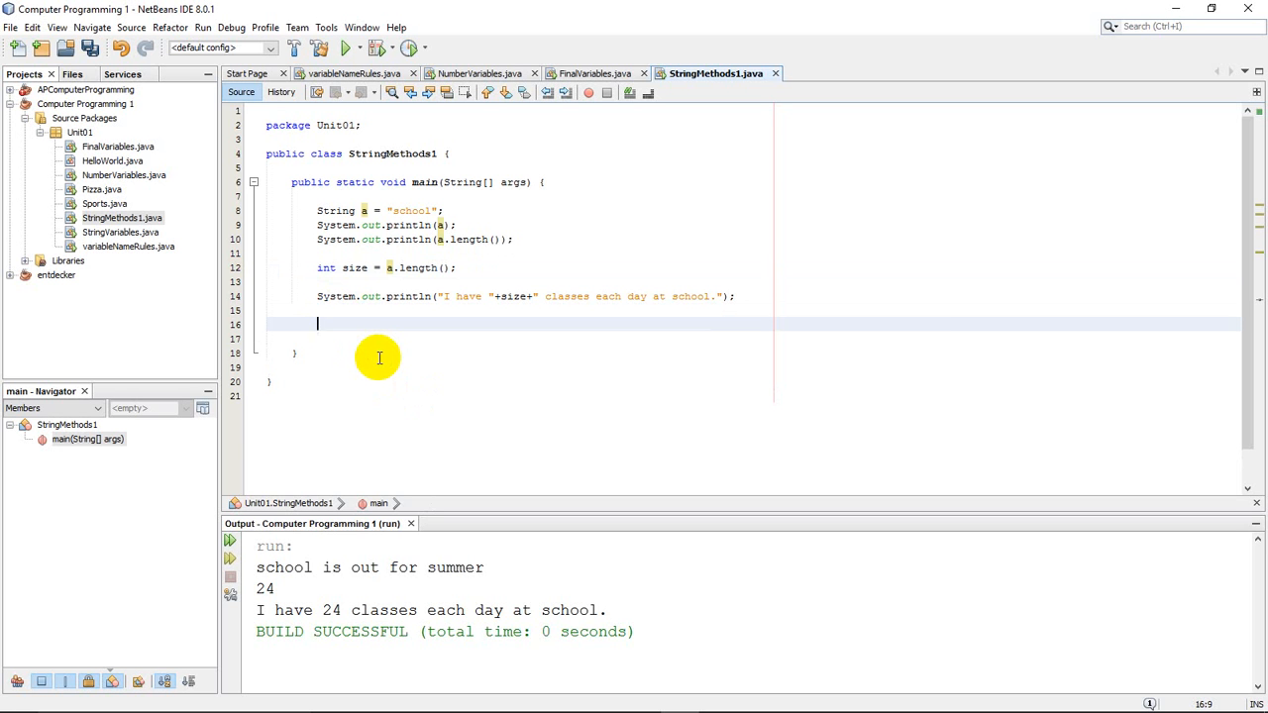
pyautogui.write('String b =')
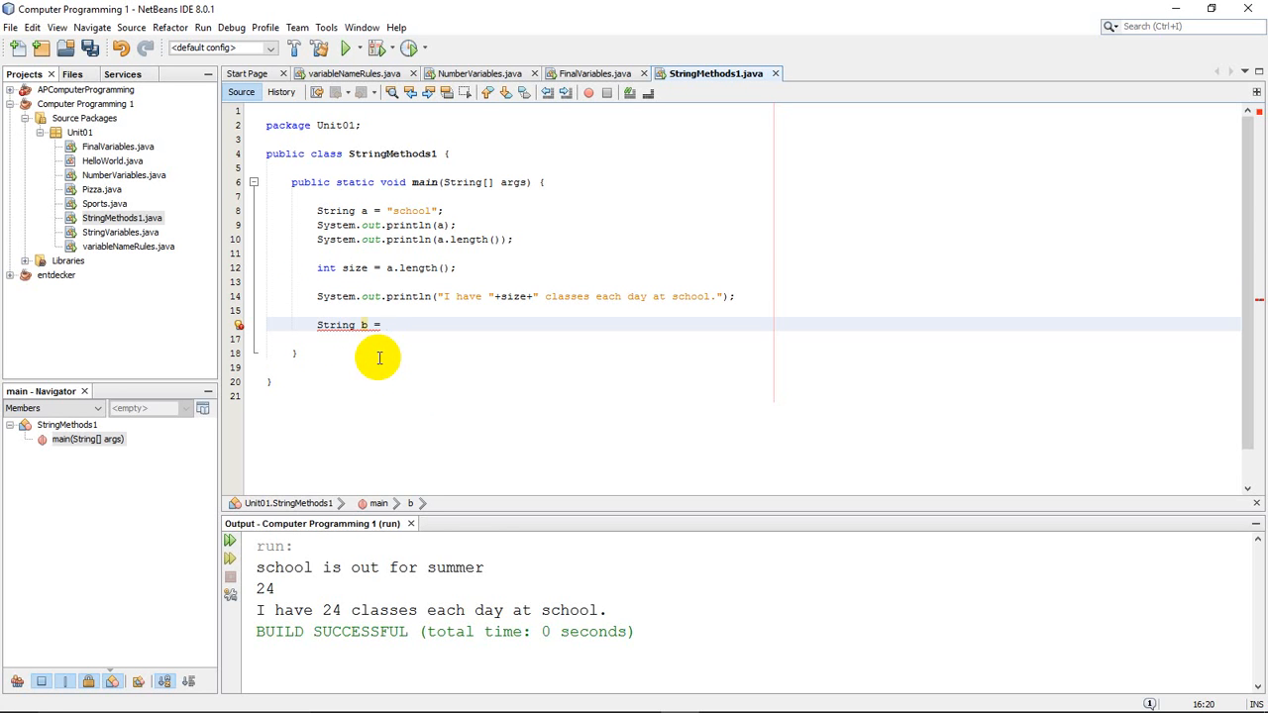
pyautogui.write('a')
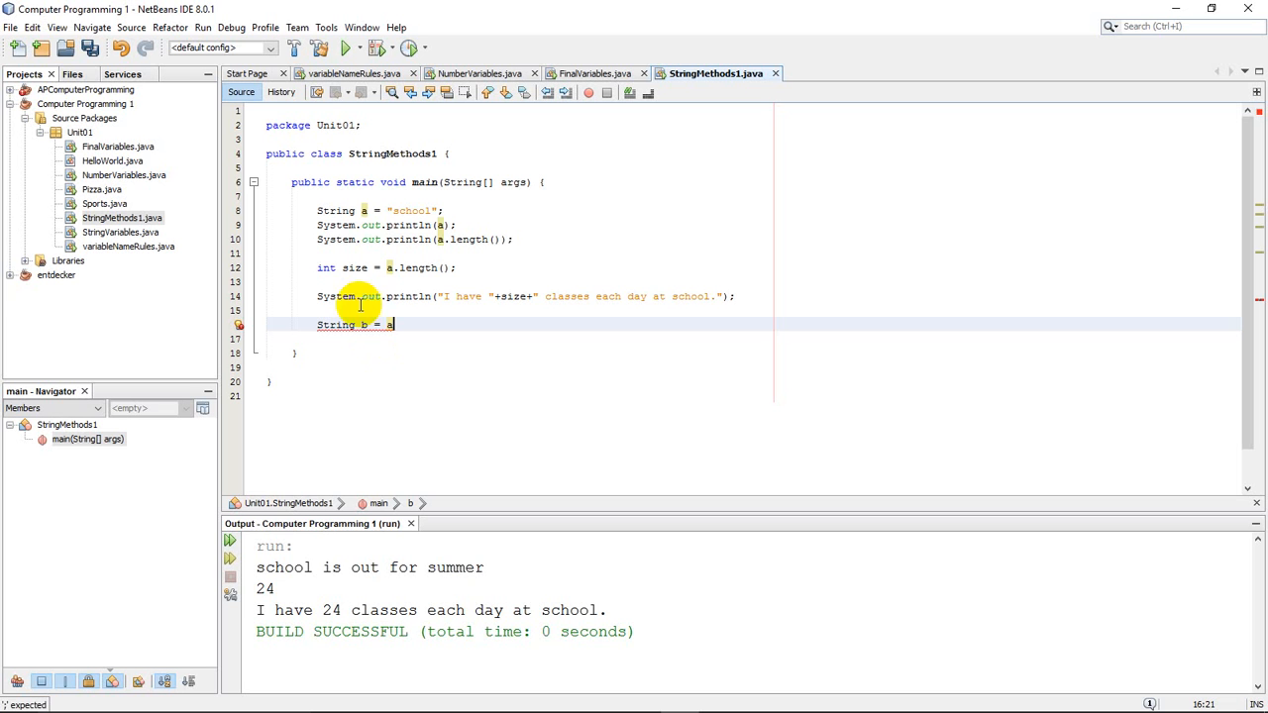
pyautogui.moveTo(365, 210)
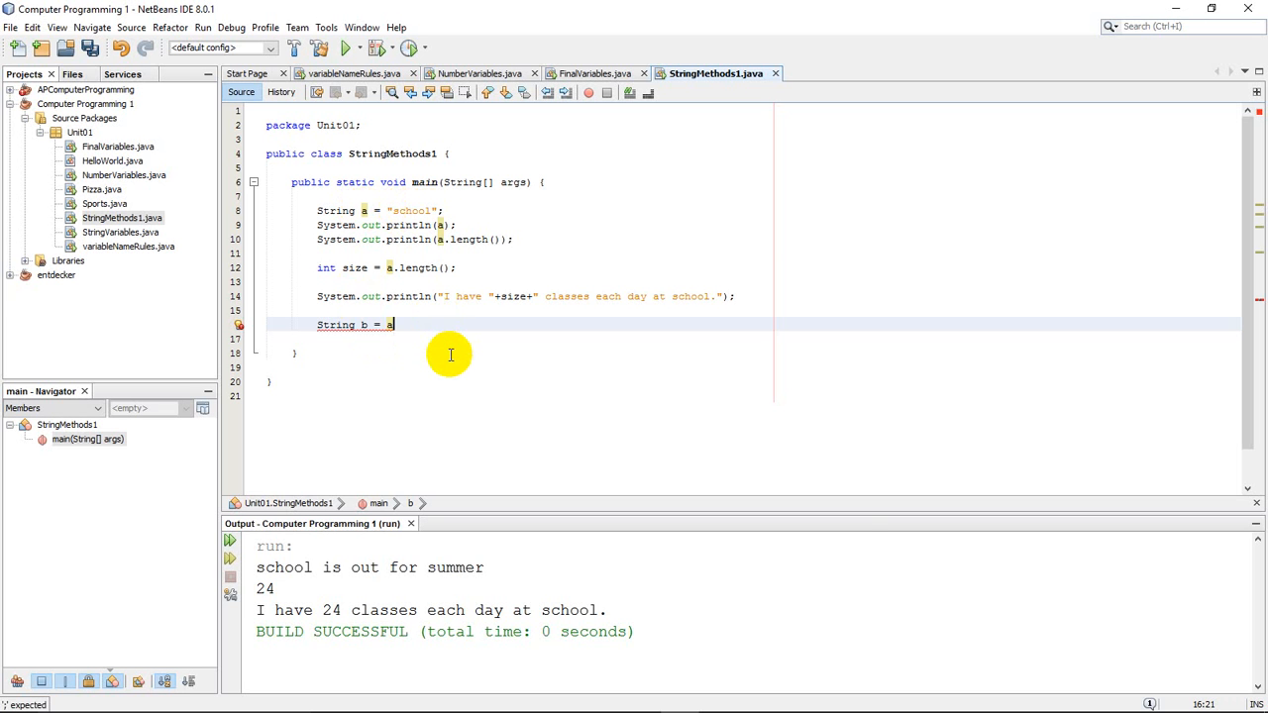
pyautogui.write('.')
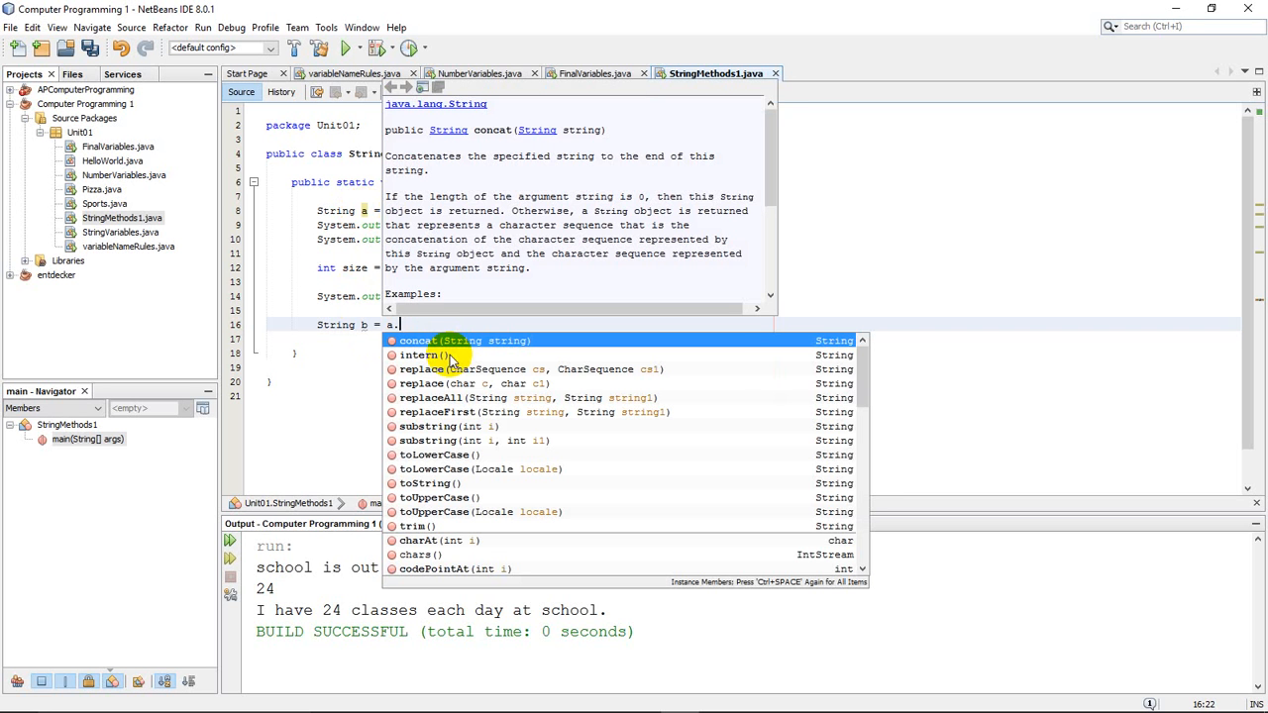
pyautogui.write('toUpperCase')
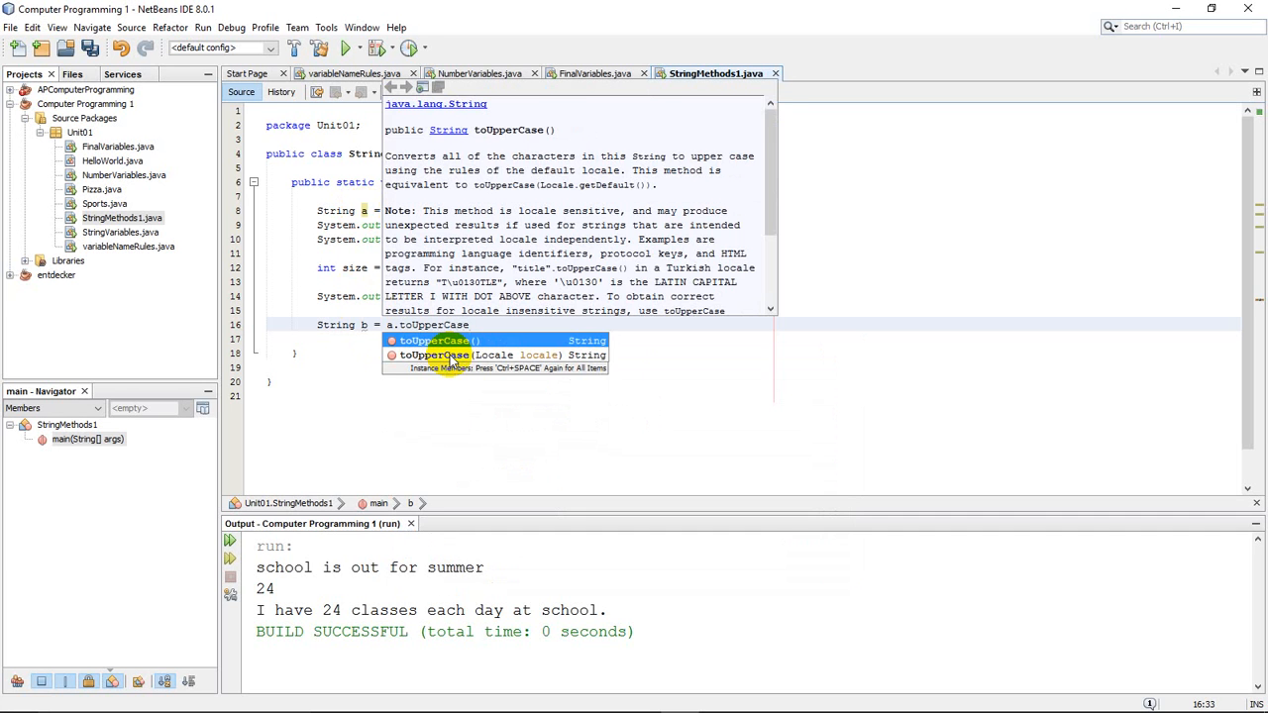
pyautogui.click(434, 340)
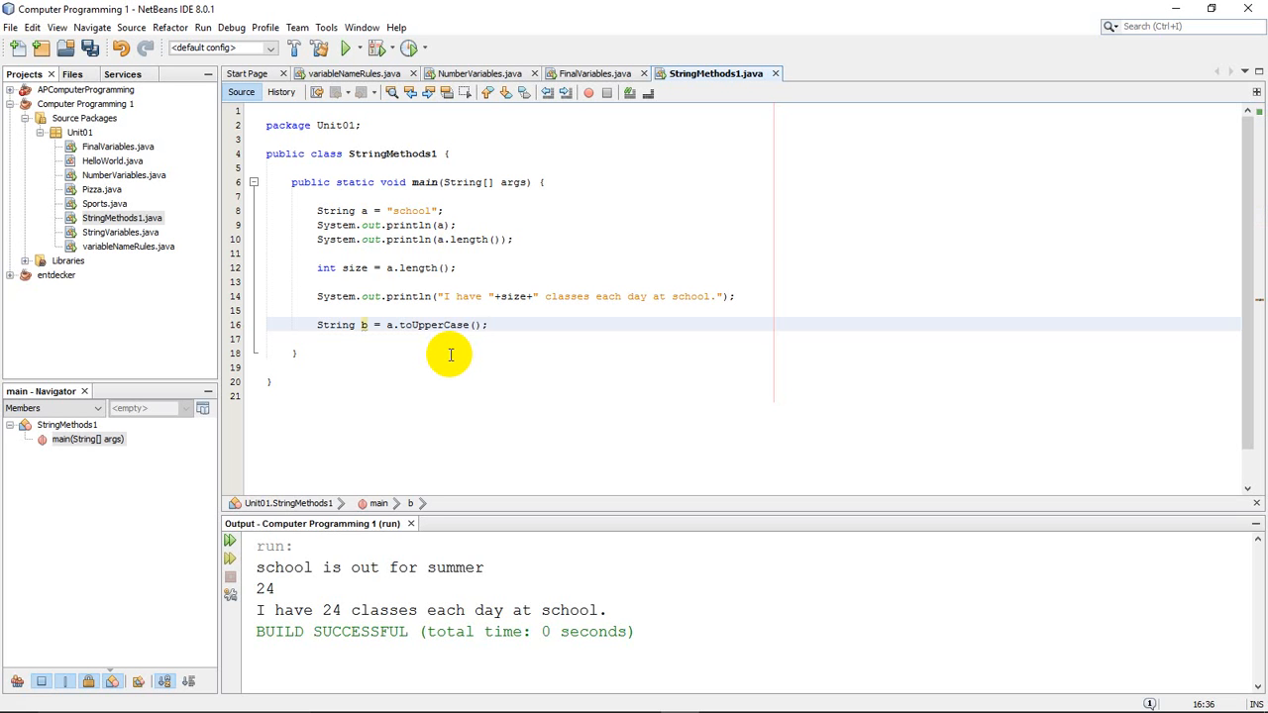
pyautogui.click(486, 324)
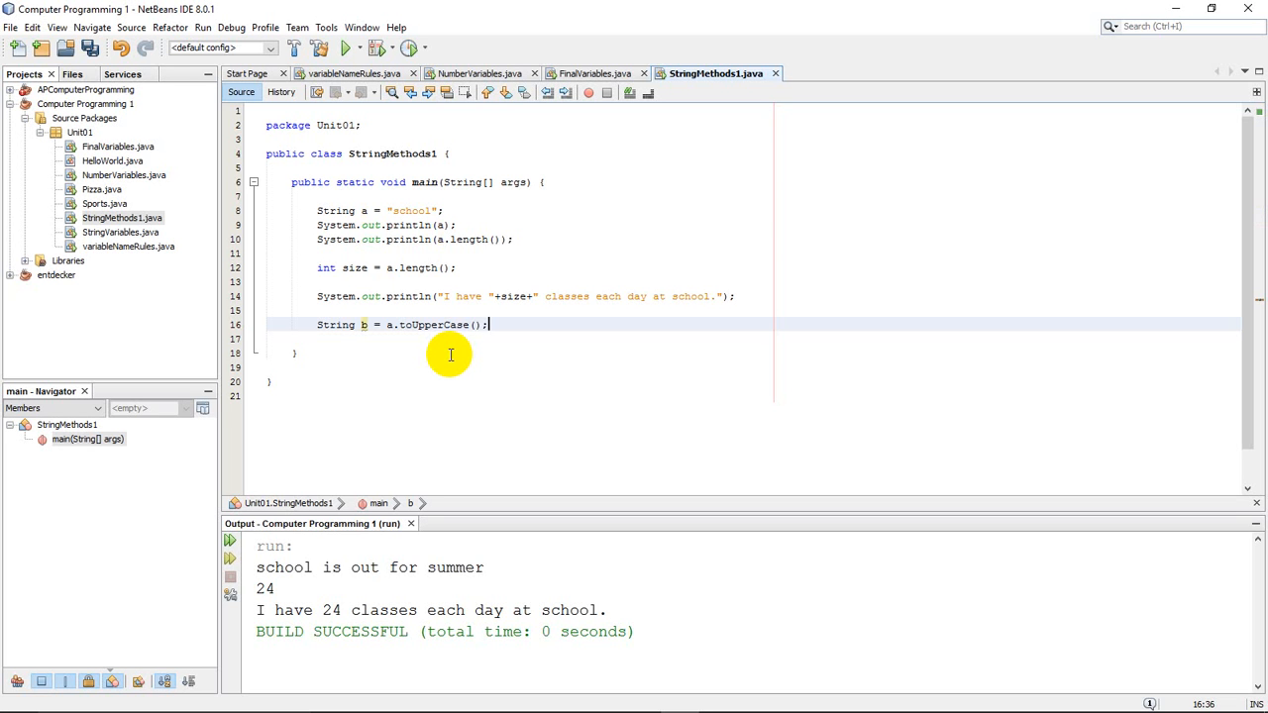
pyautogui.press('enter')
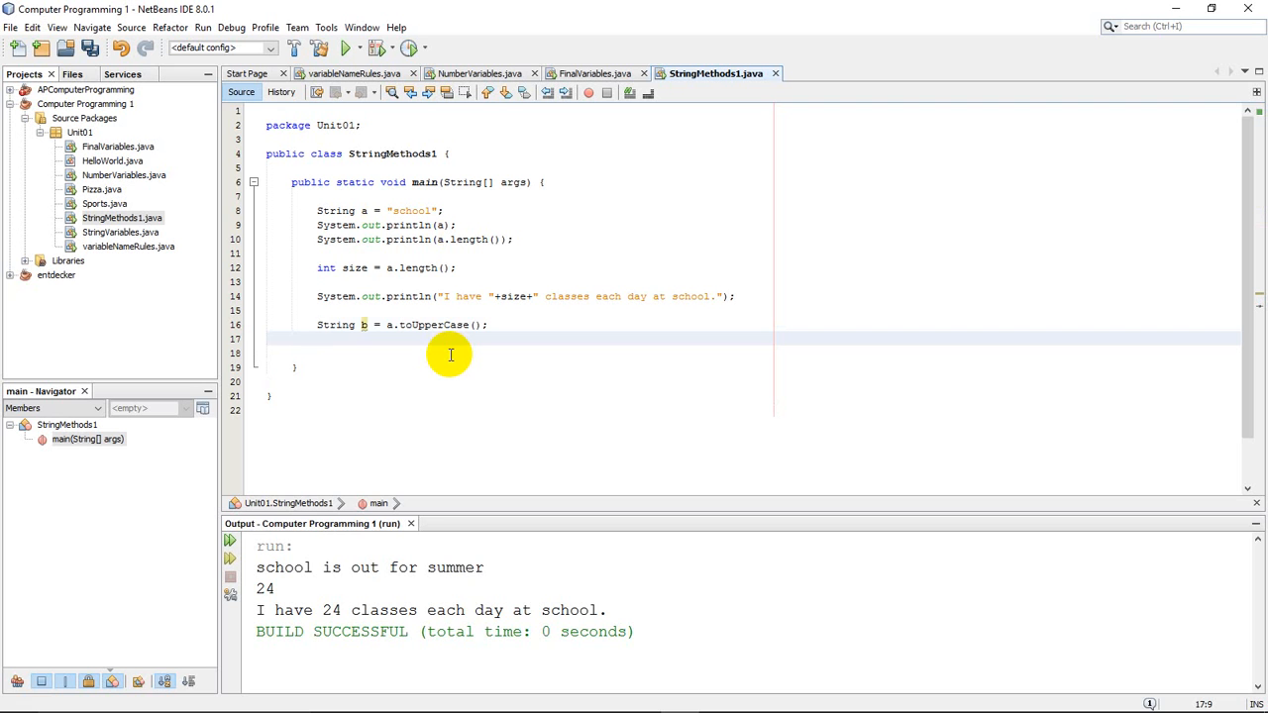
pyautogui.moveTo(399, 335)
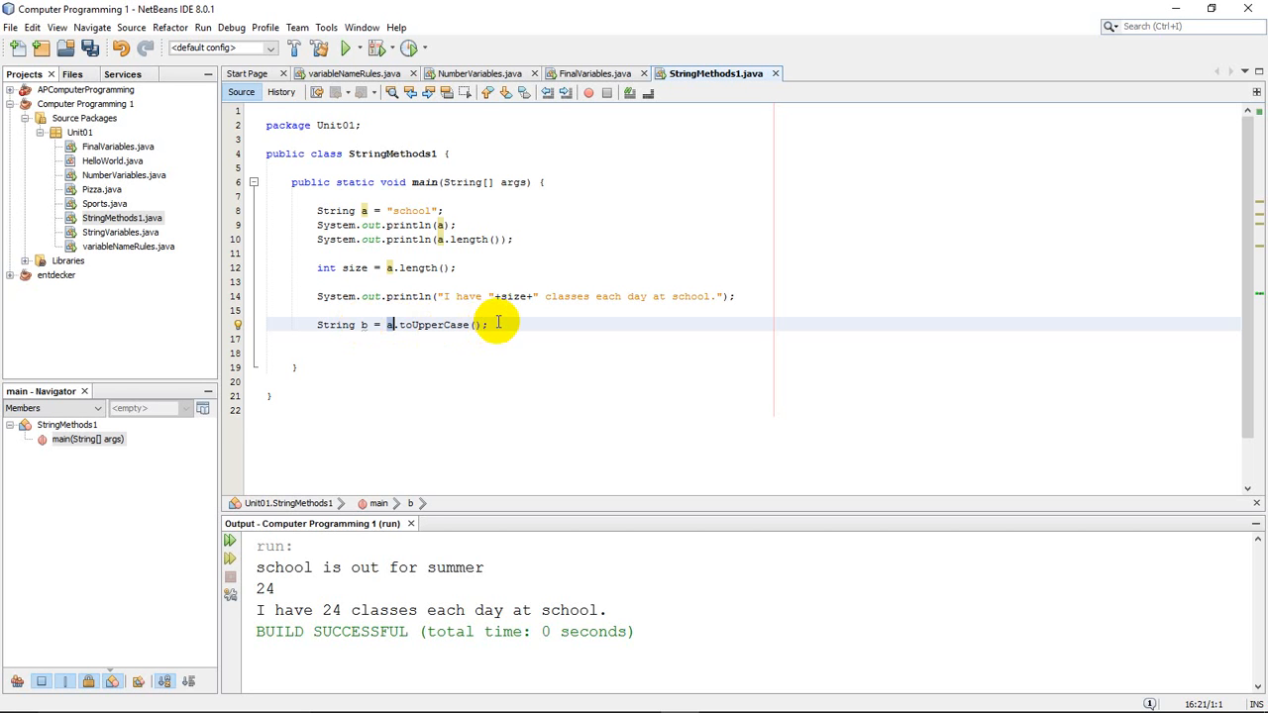
# Print b on line 17 and rerun so the output ends with SCHOOL
pyautogui.write('sout')
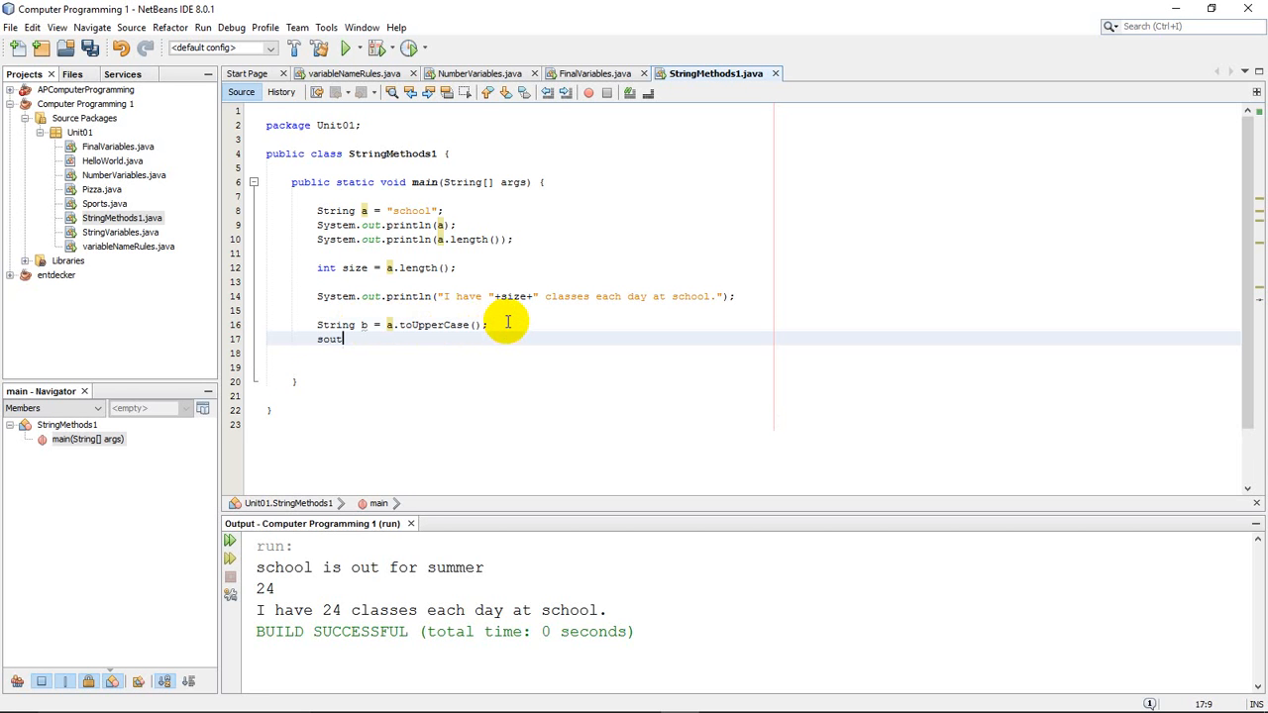
pyautogui.write('System.out.println(b);')
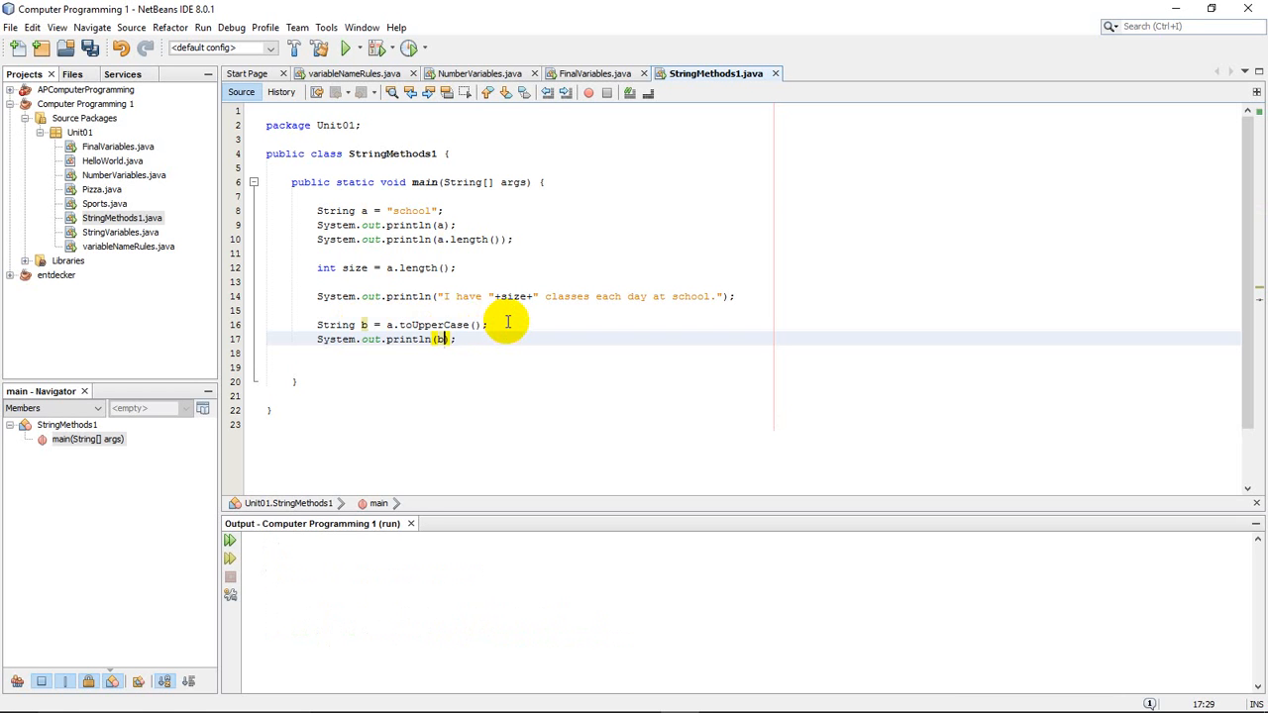
pyautogui.click(348, 48)
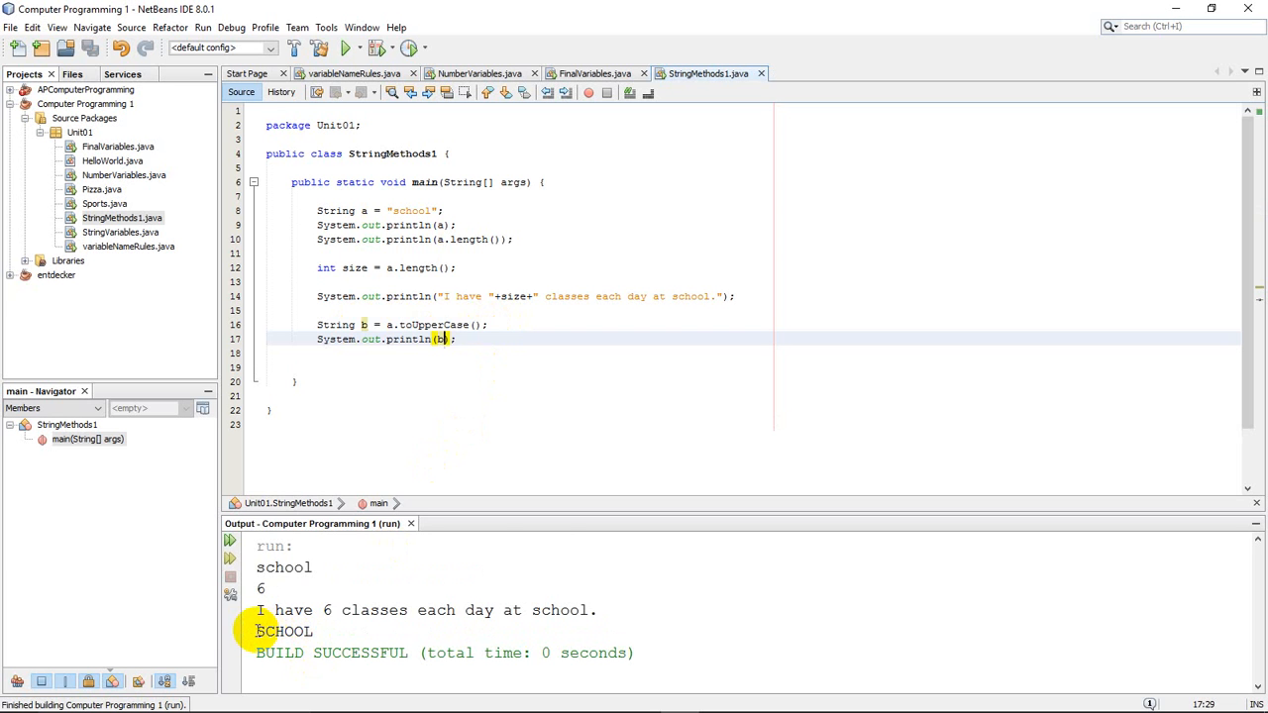
pyautogui.moveTo(550, 546)
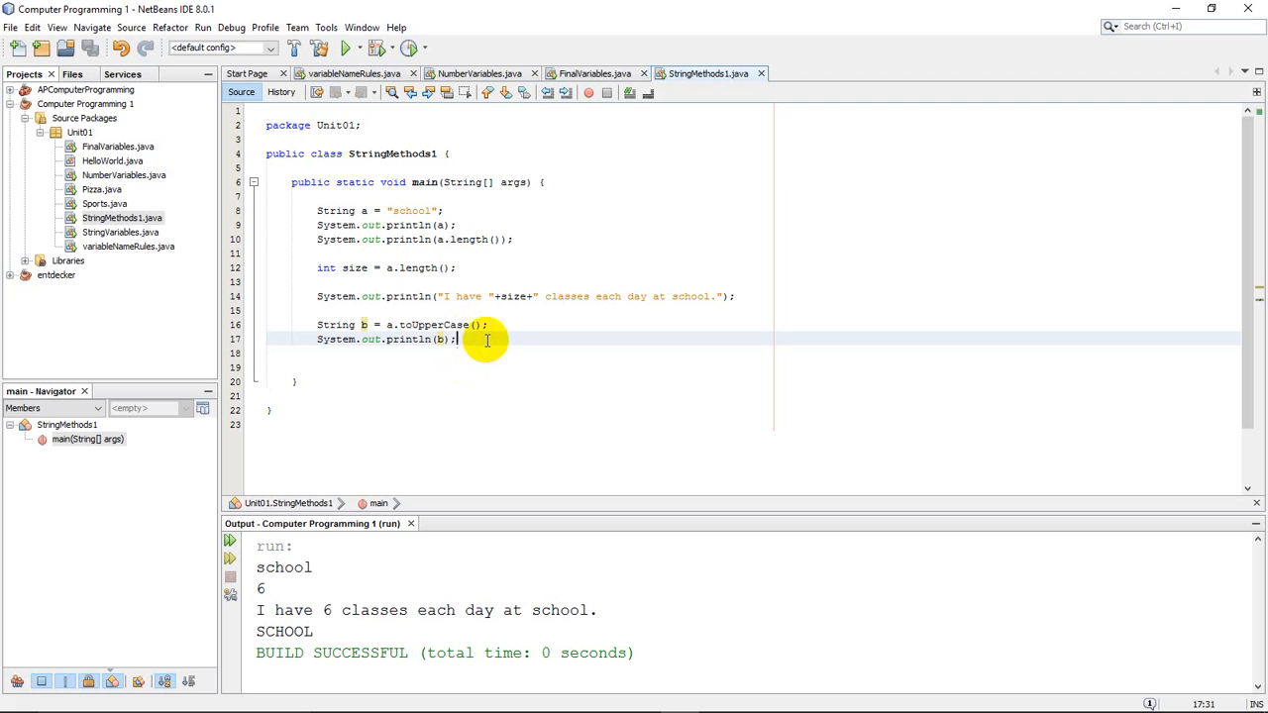
# Below println(b), add String c = b.toLowerCase(); and begin a new println line
pyautogui.press('enter')
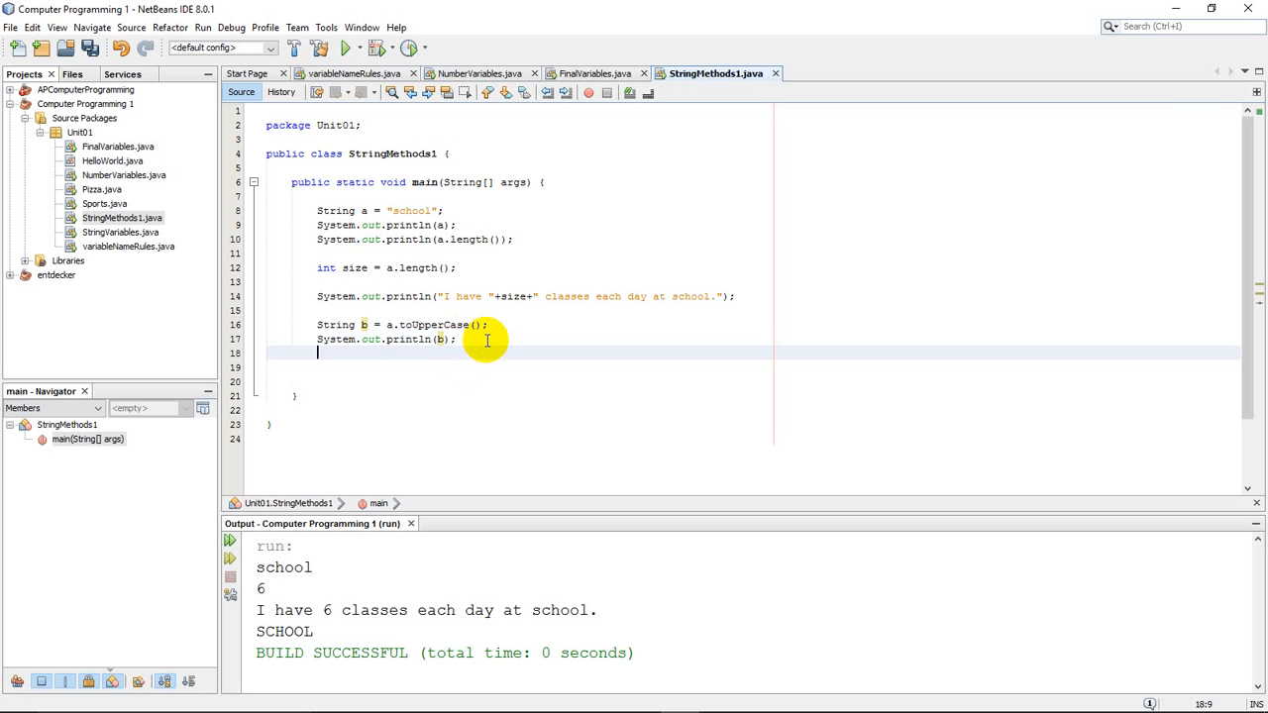
pyautogui.write('String c =')
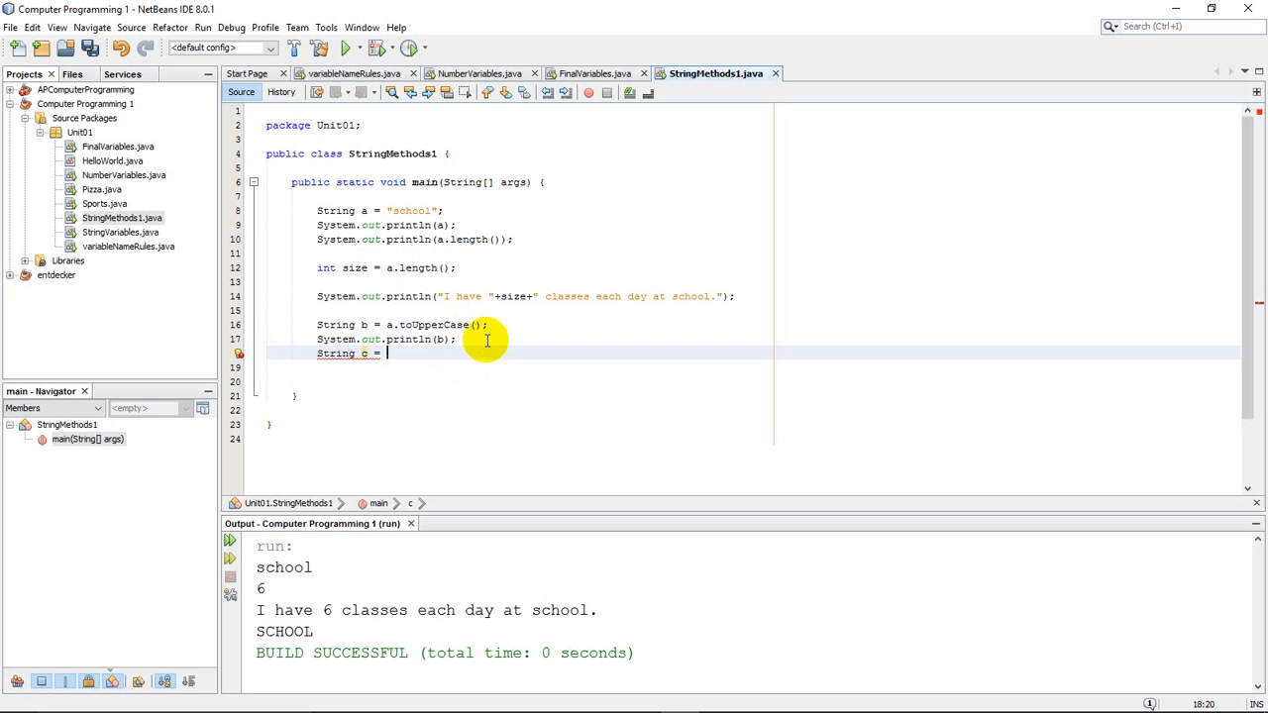
pyautogui.write('b')
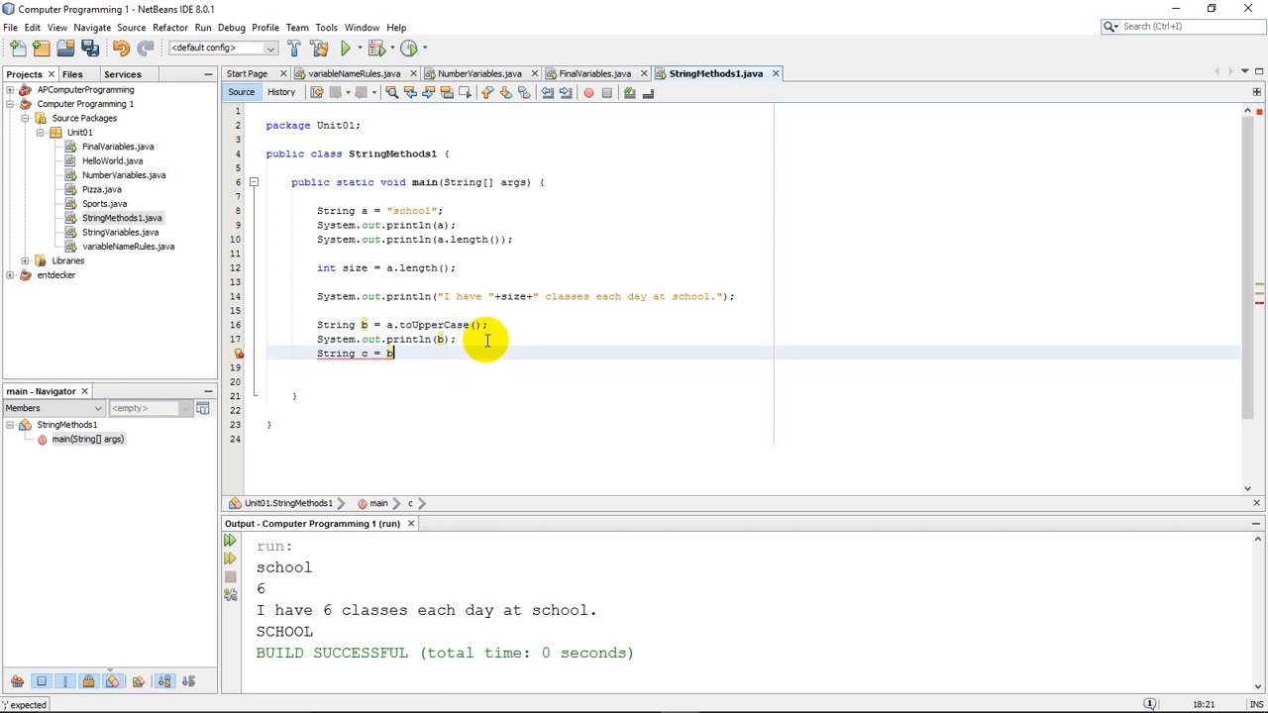
pyautogui.write('.toLowerCase();')
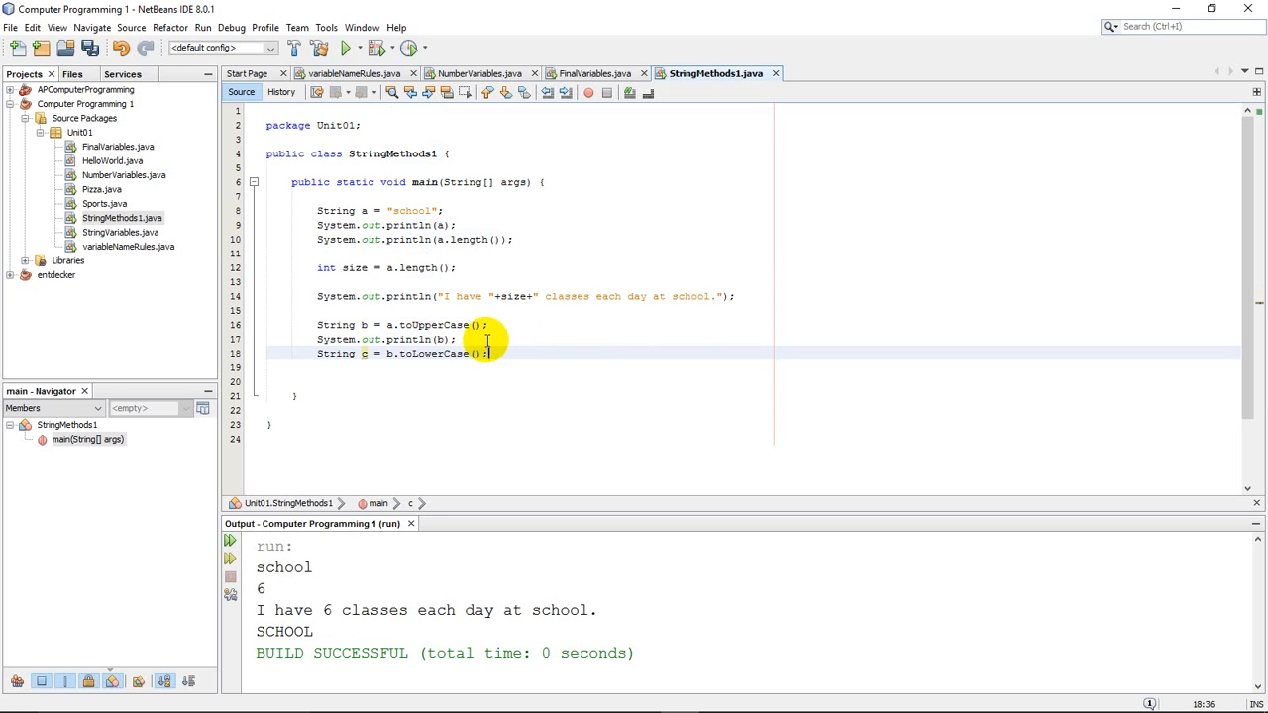
pyautogui.moveTo(527, 398)
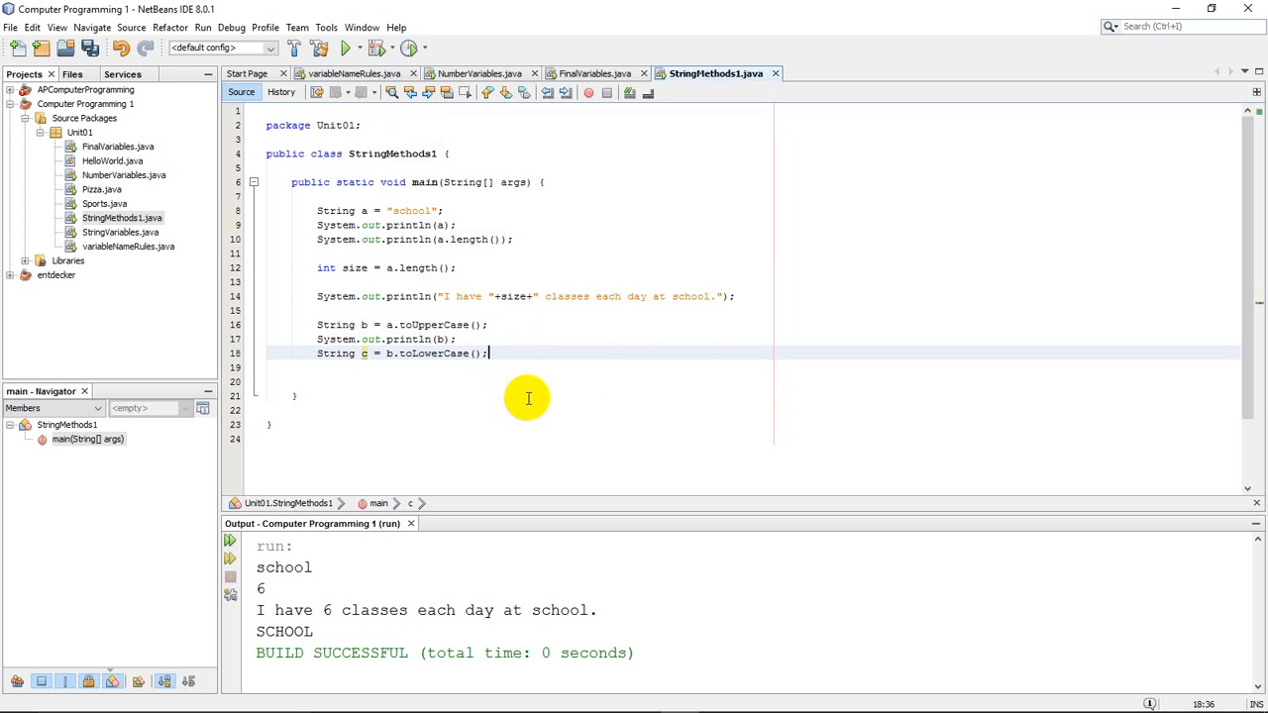
pyautogui.press('enter')
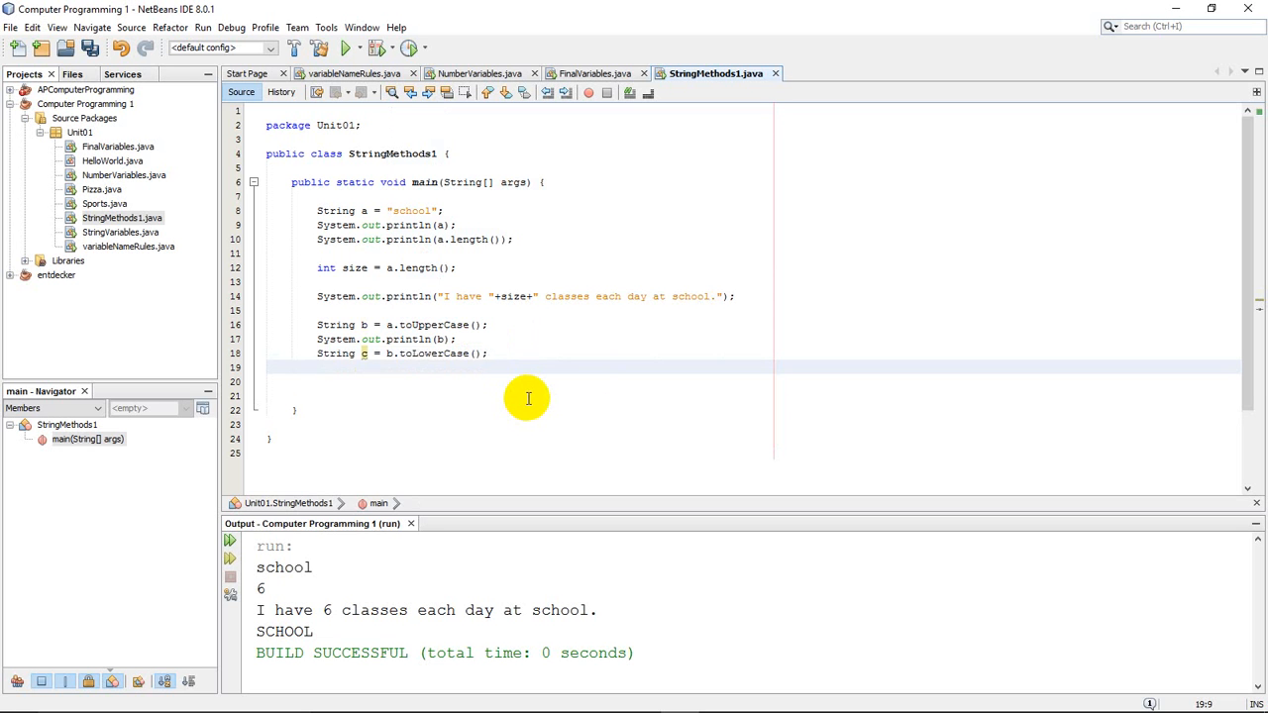
pyautogui.write('s')
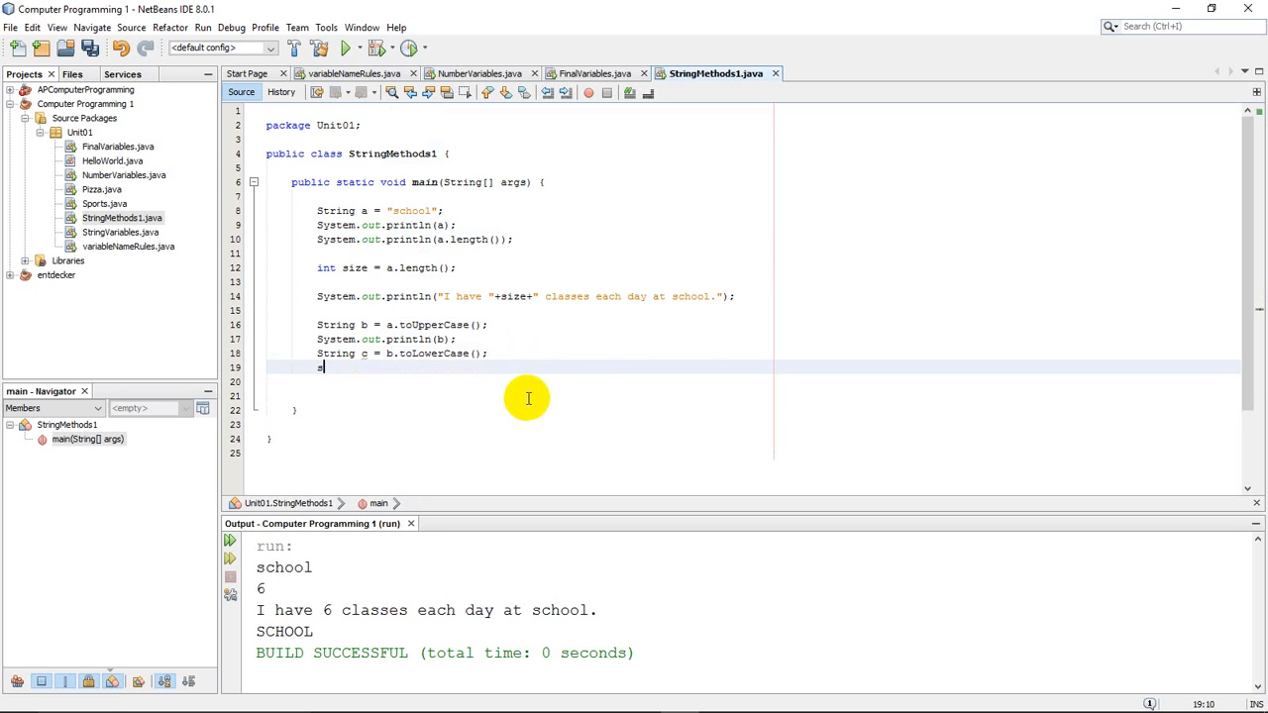
# Finish System.out.println(c); and rerun the project
pyautogui.write('System.out.println(c);')
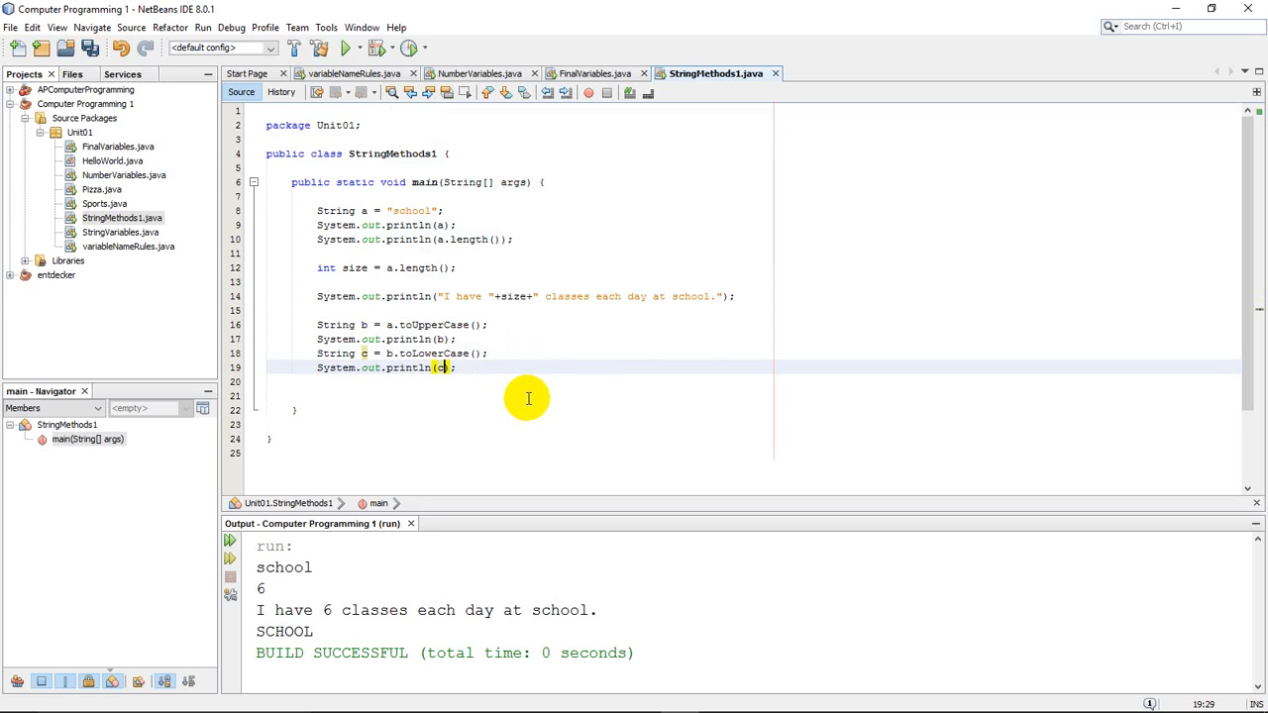
pyautogui.click(348, 47)
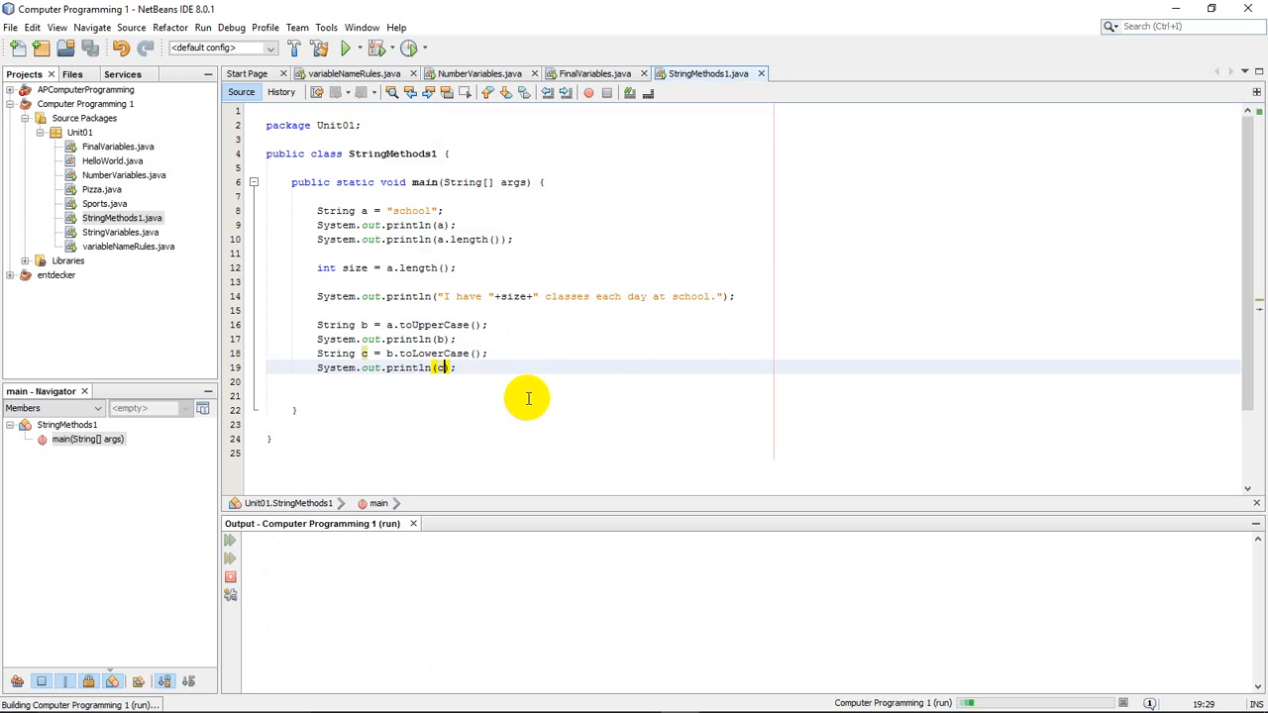
pyautogui.click(347, 47)
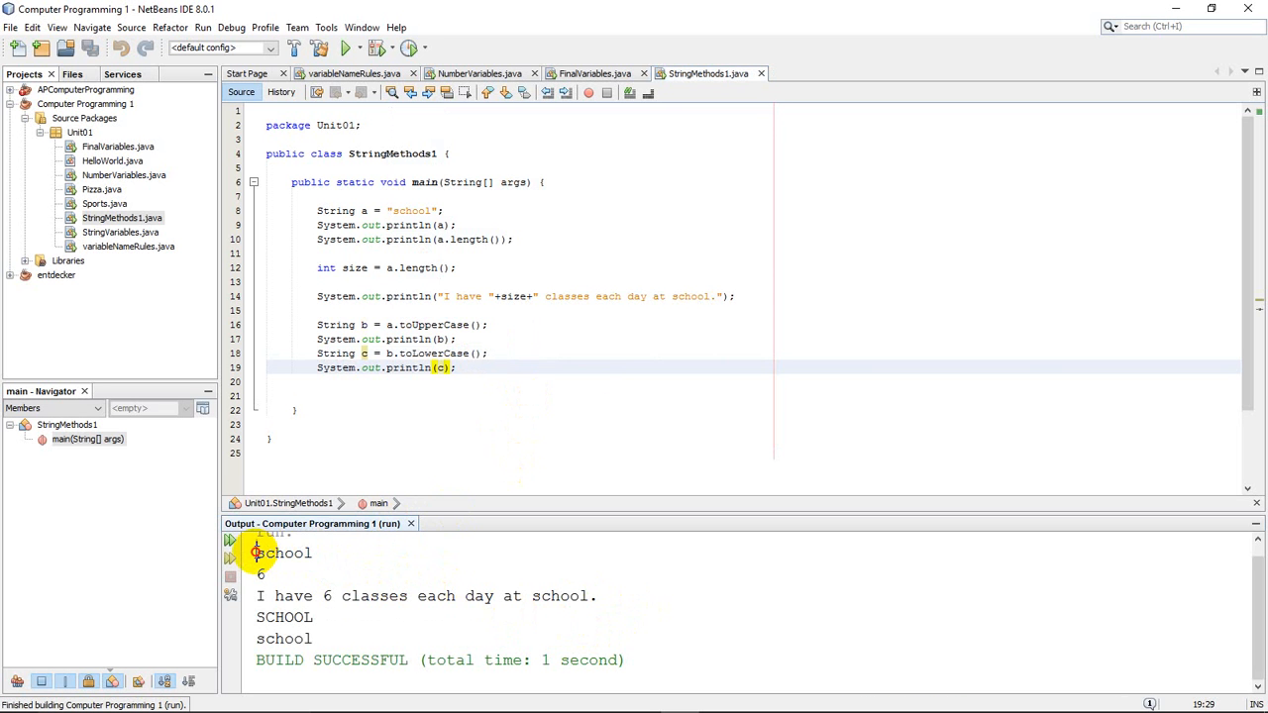
# Highlight 6, SCHOOL and lowercase school in the Output window
pyautogui.doubleClick(283, 553)
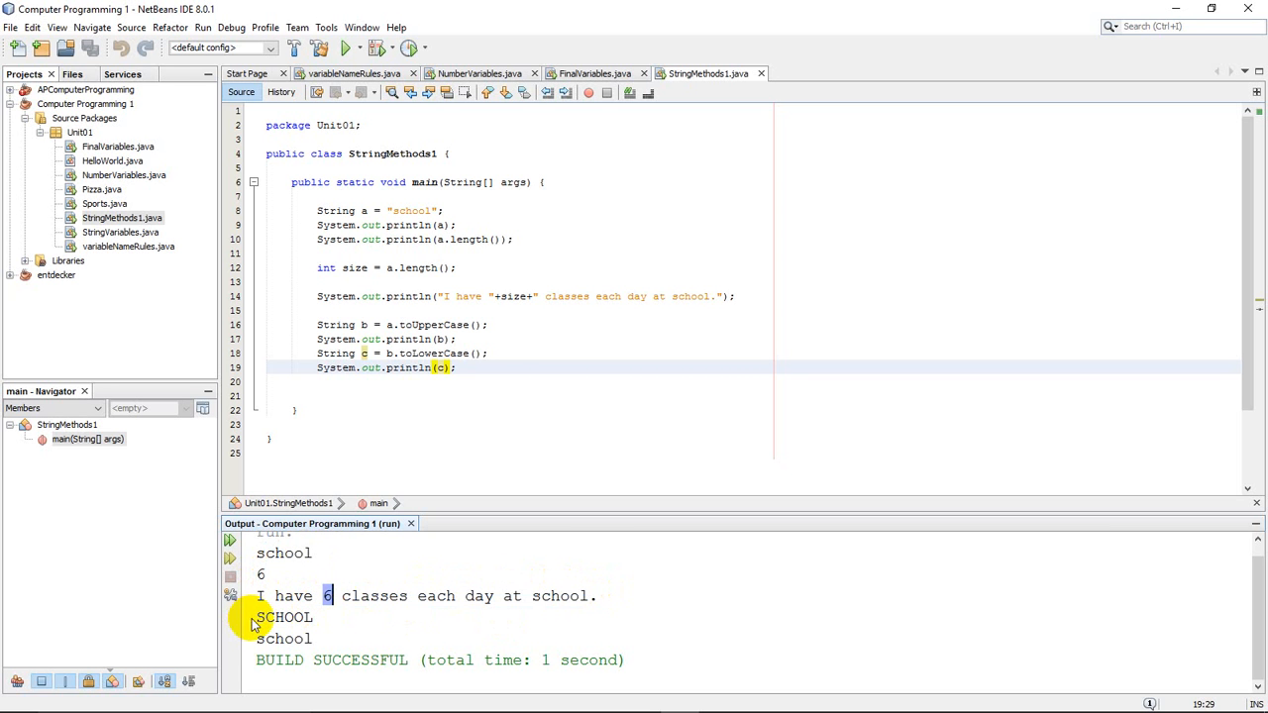
pyautogui.doubleClick(285, 617)
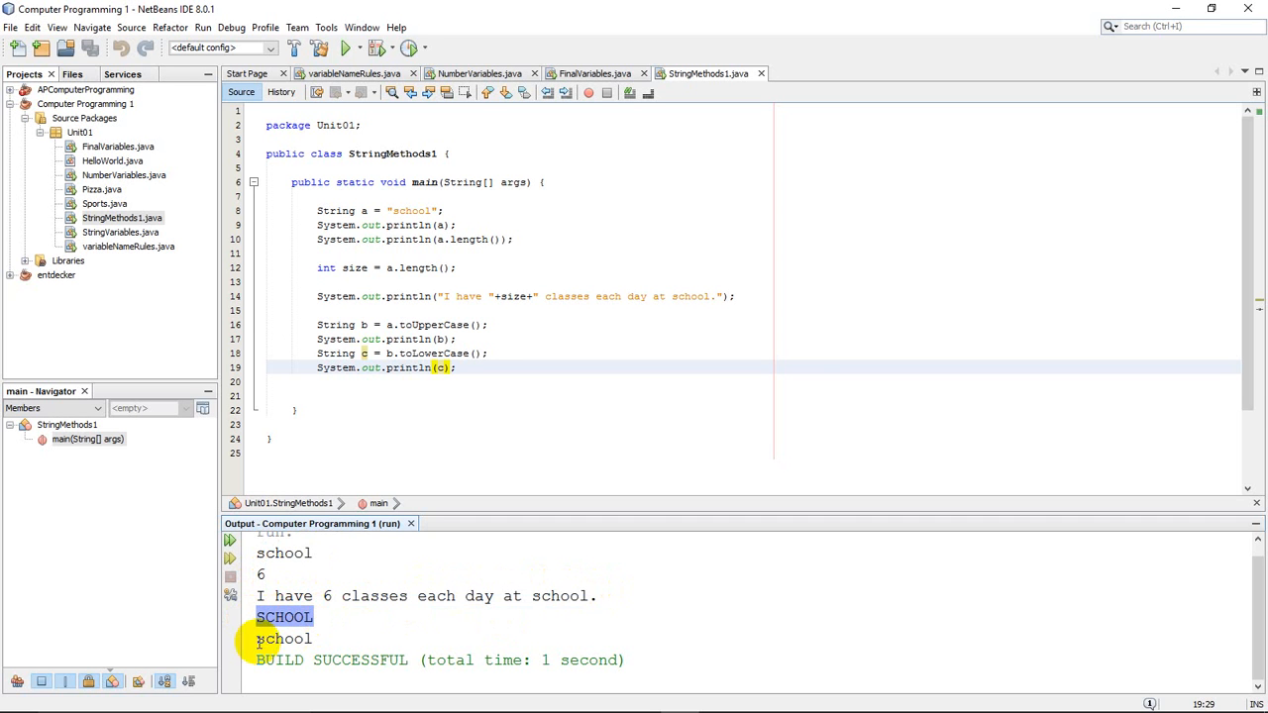
pyautogui.click(282, 639)
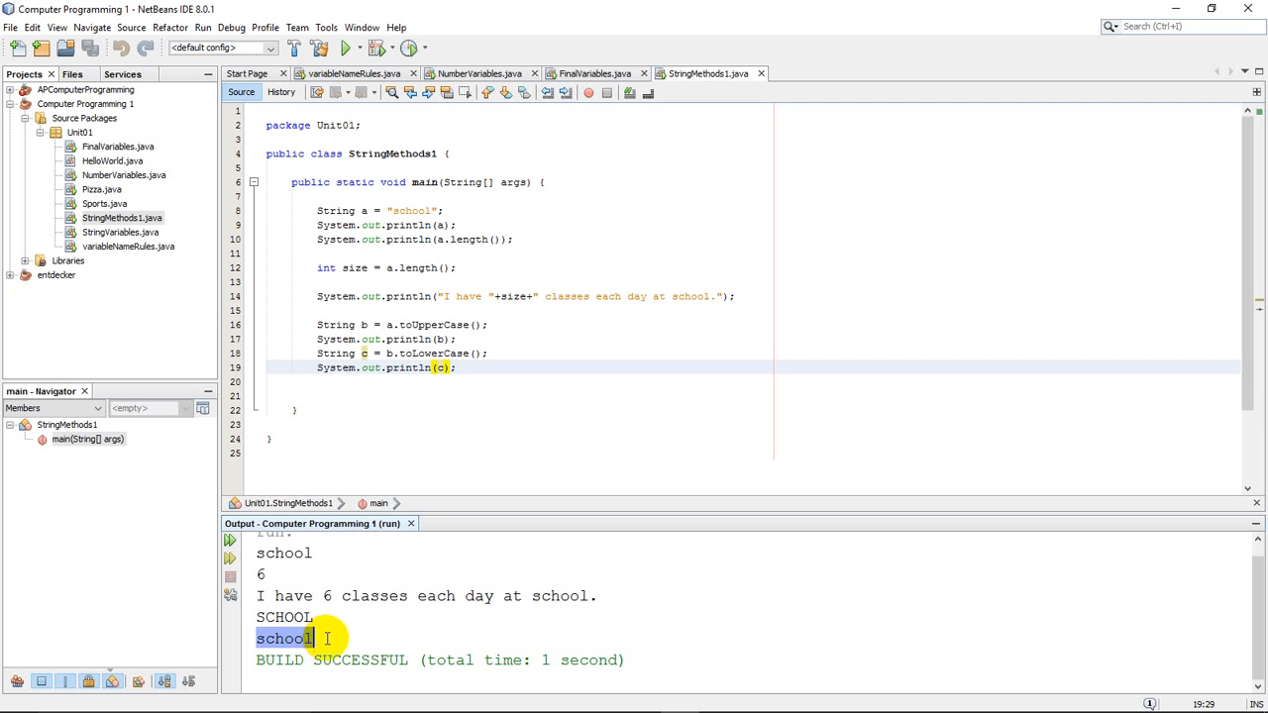
pyautogui.moveTo(333, 618)
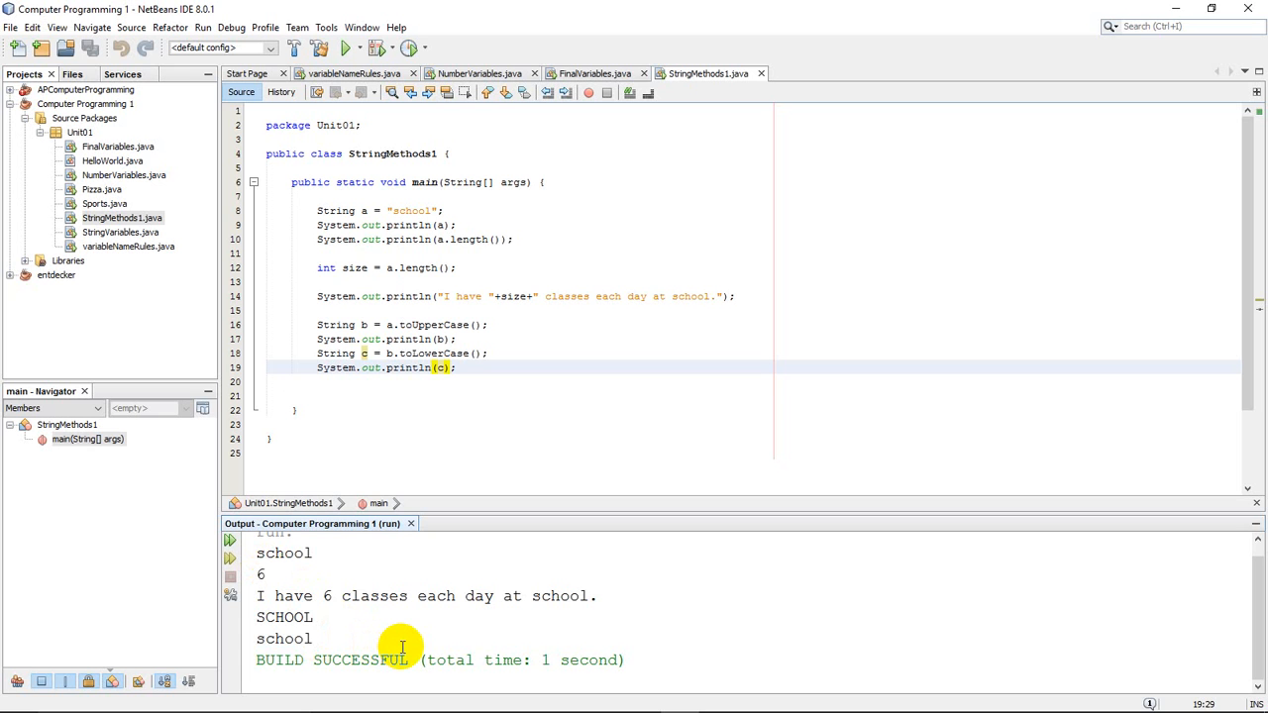
pyautogui.moveTo(389, 385)
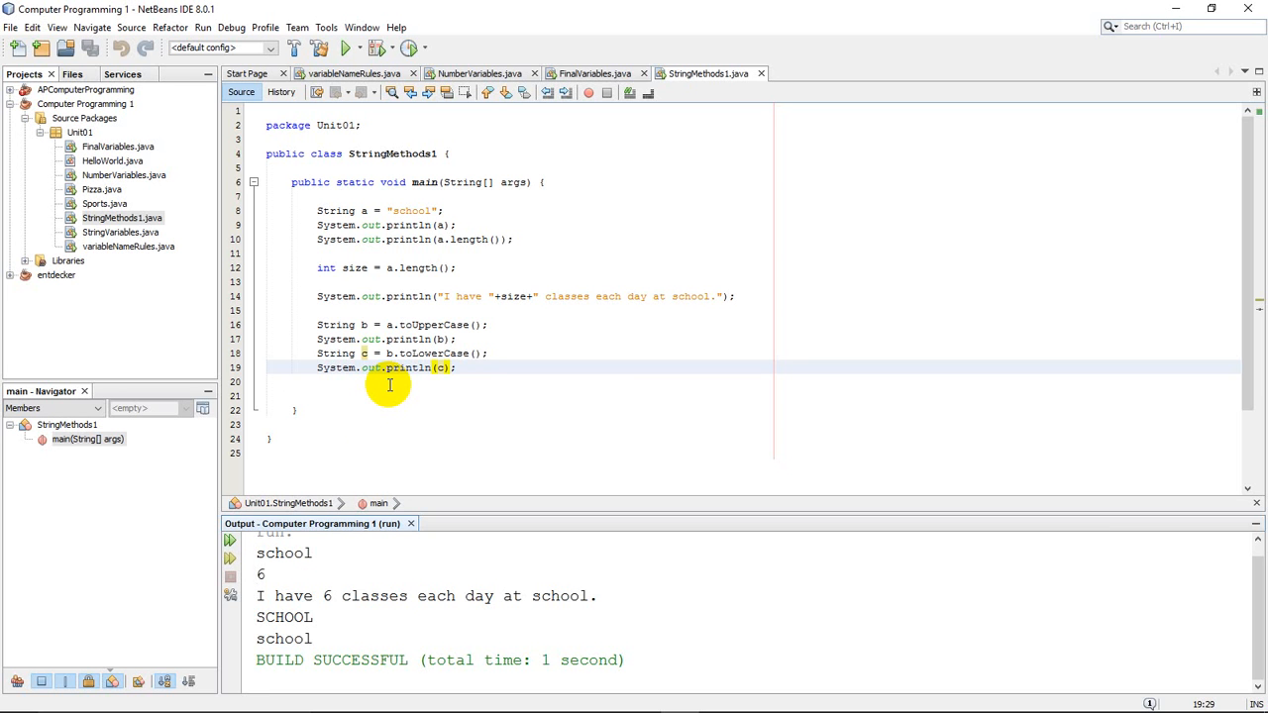
pyautogui.moveTo(354, 368)
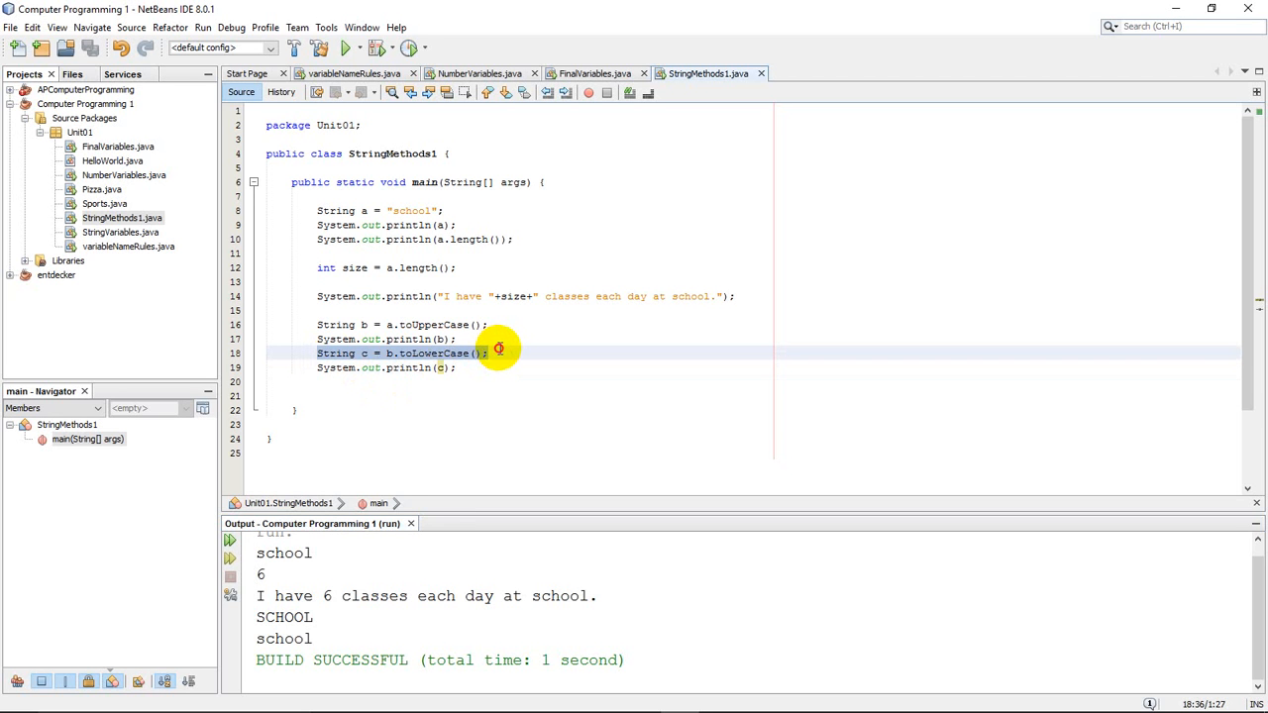
pyautogui.click(499, 352)
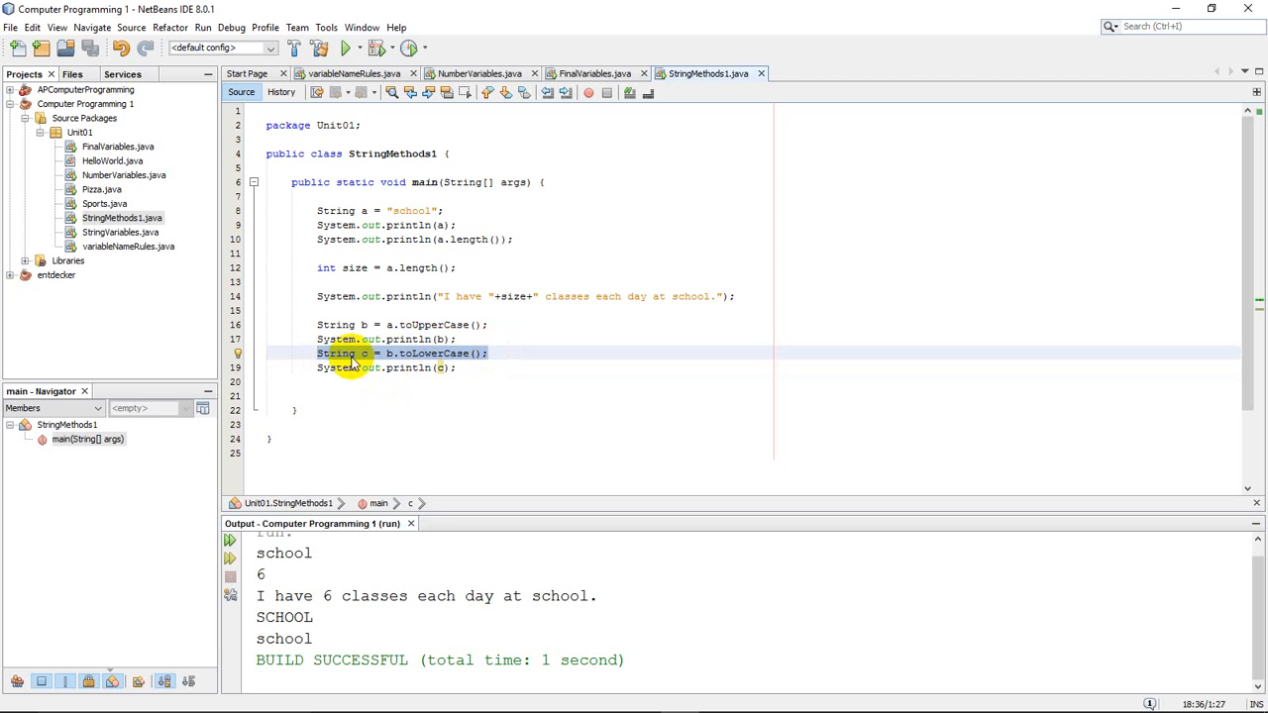
pyautogui.moveTo(476, 355)
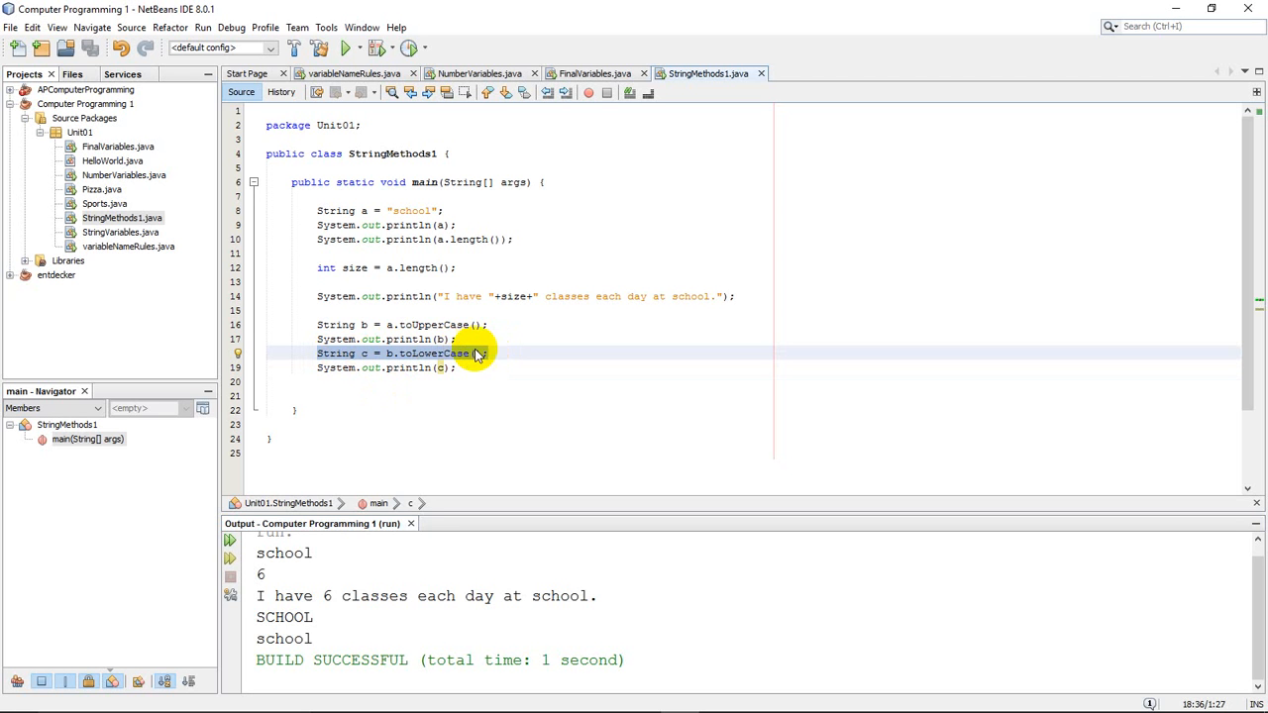
pyautogui.moveTo(491, 353)
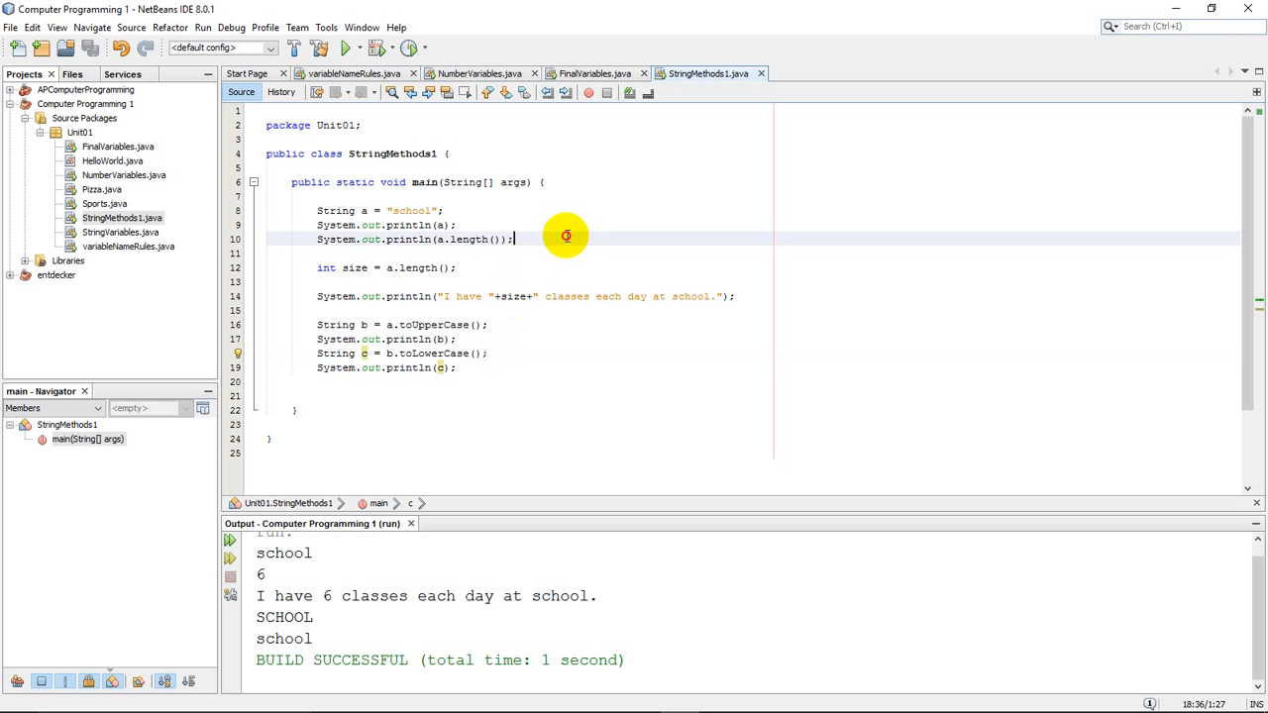
# Add the comment //.toUpperCase() at the end of line 16
pyautogui.write('// length(')
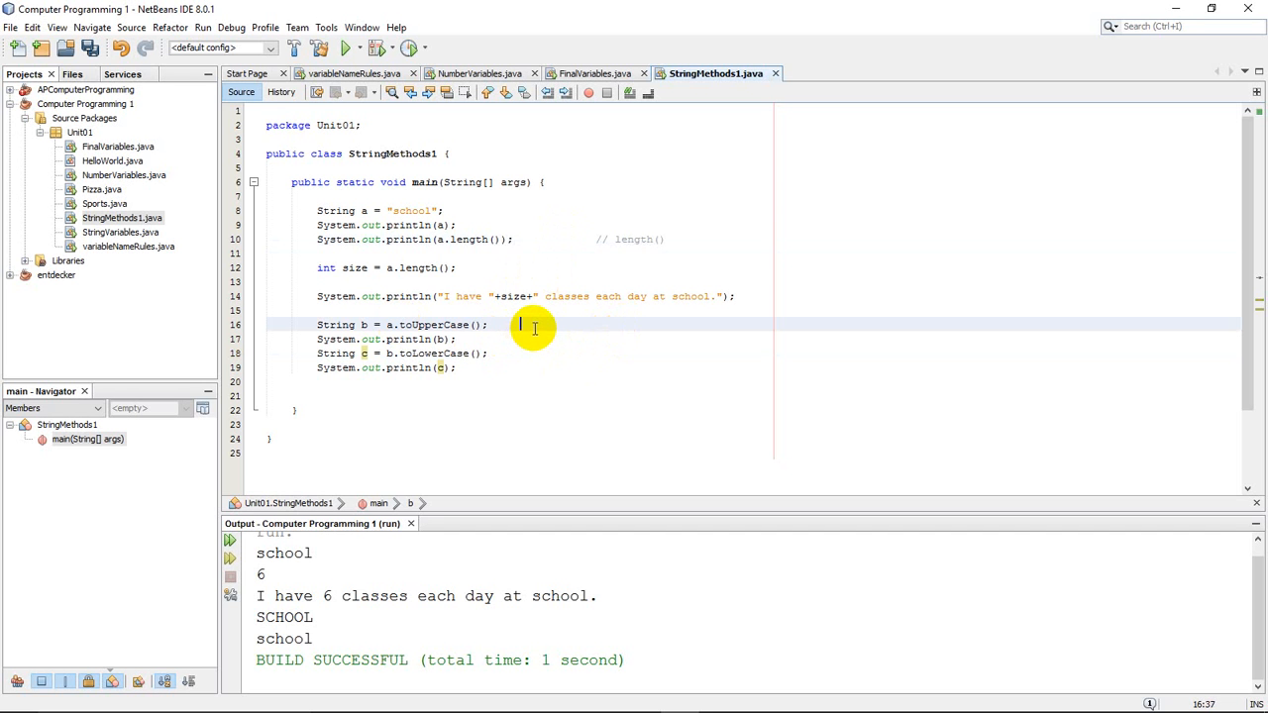
pyautogui.write('//')
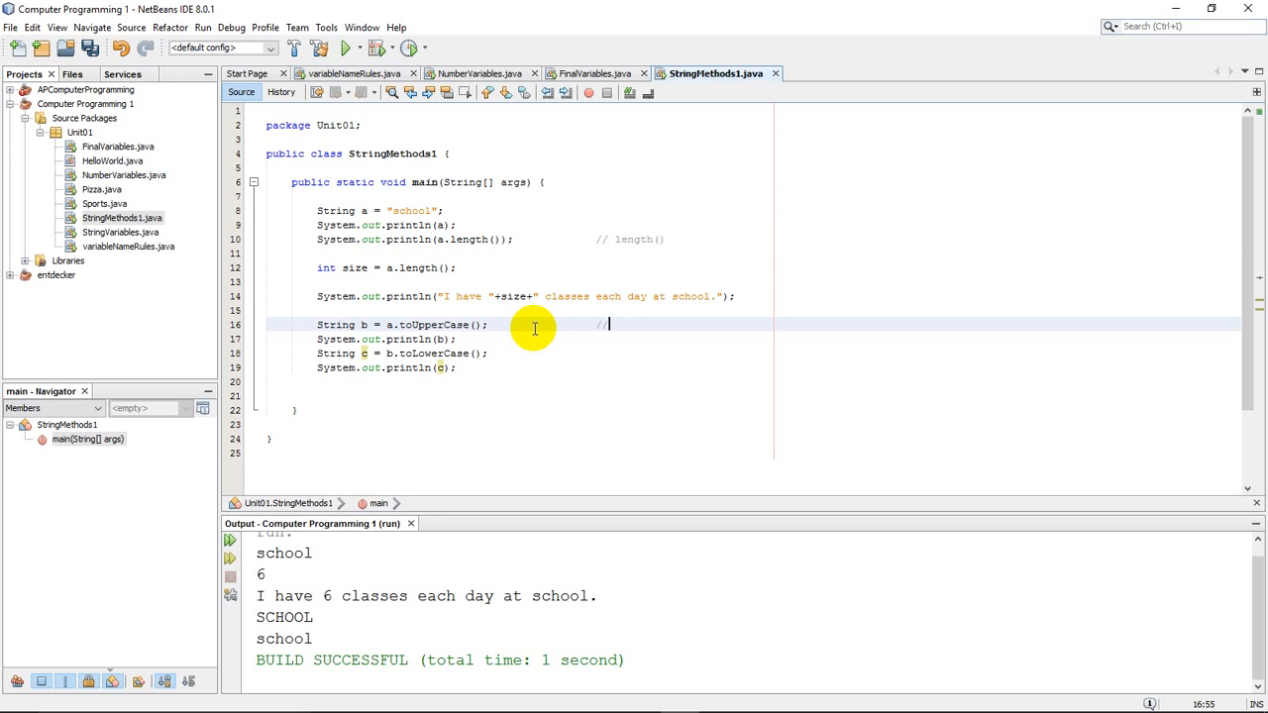
pyautogui.write('toUp')
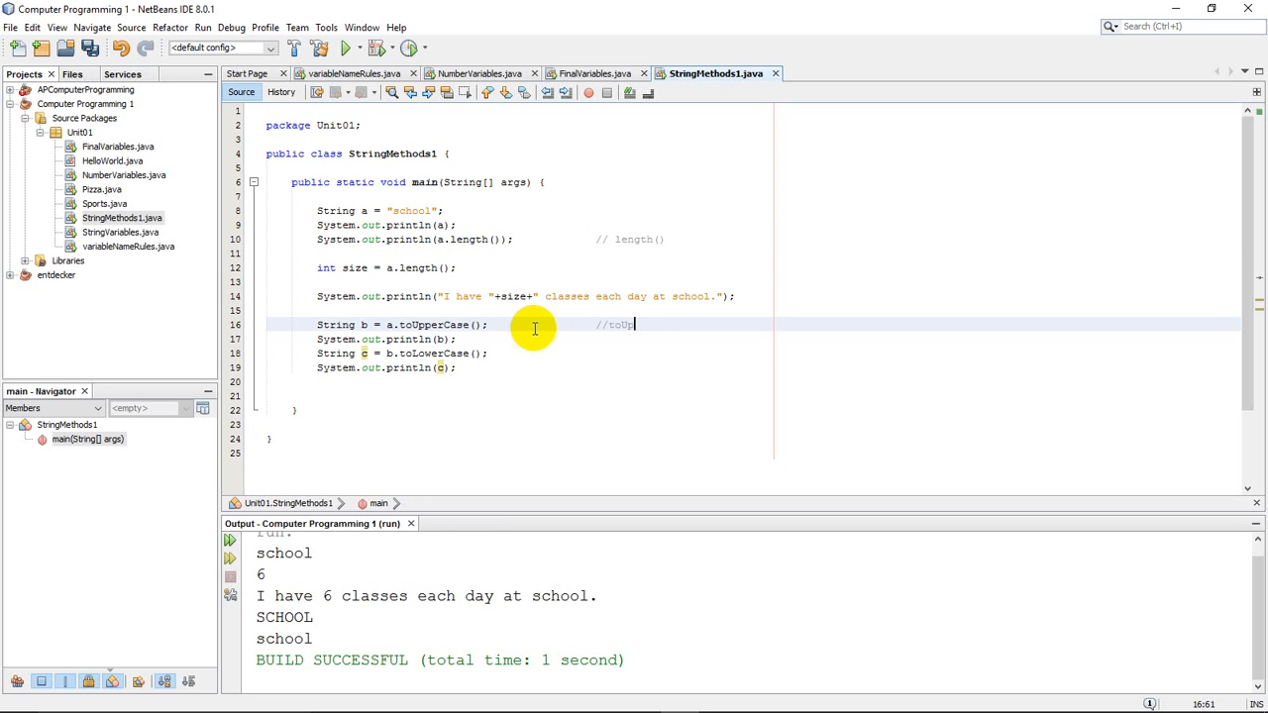
pyautogui.press('BackSpace')
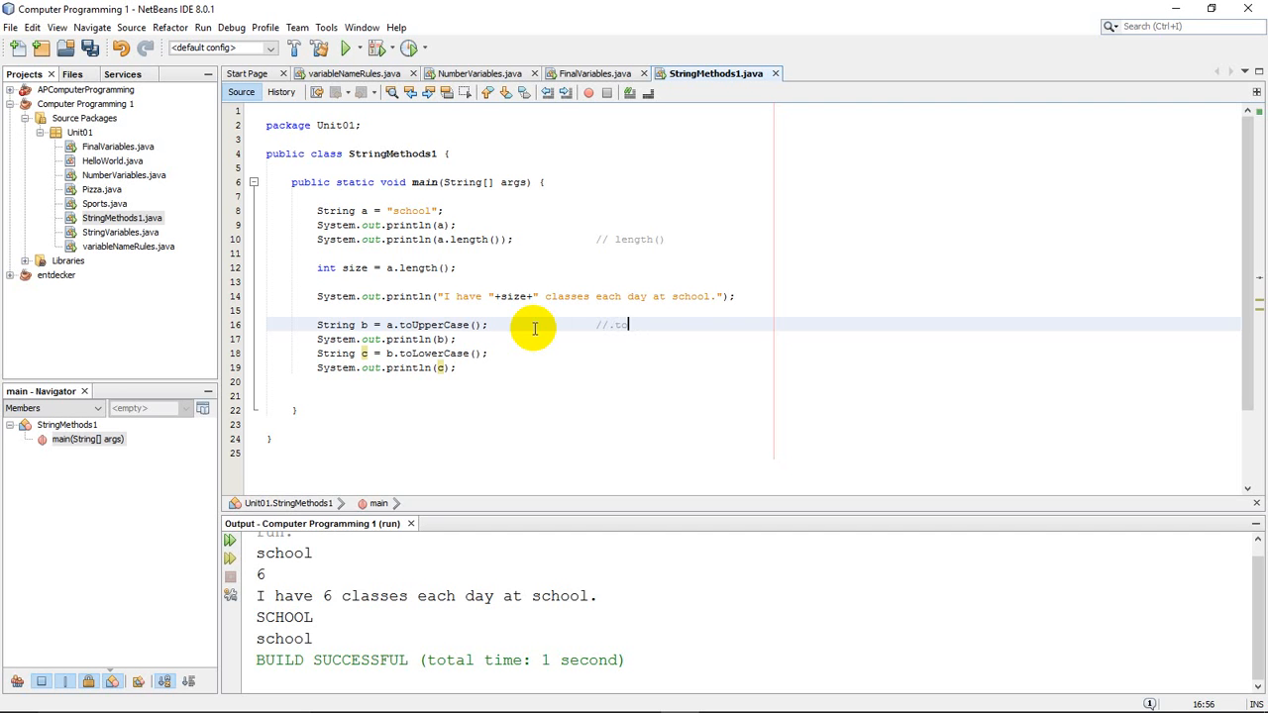
pyautogui.write('UpperCase')
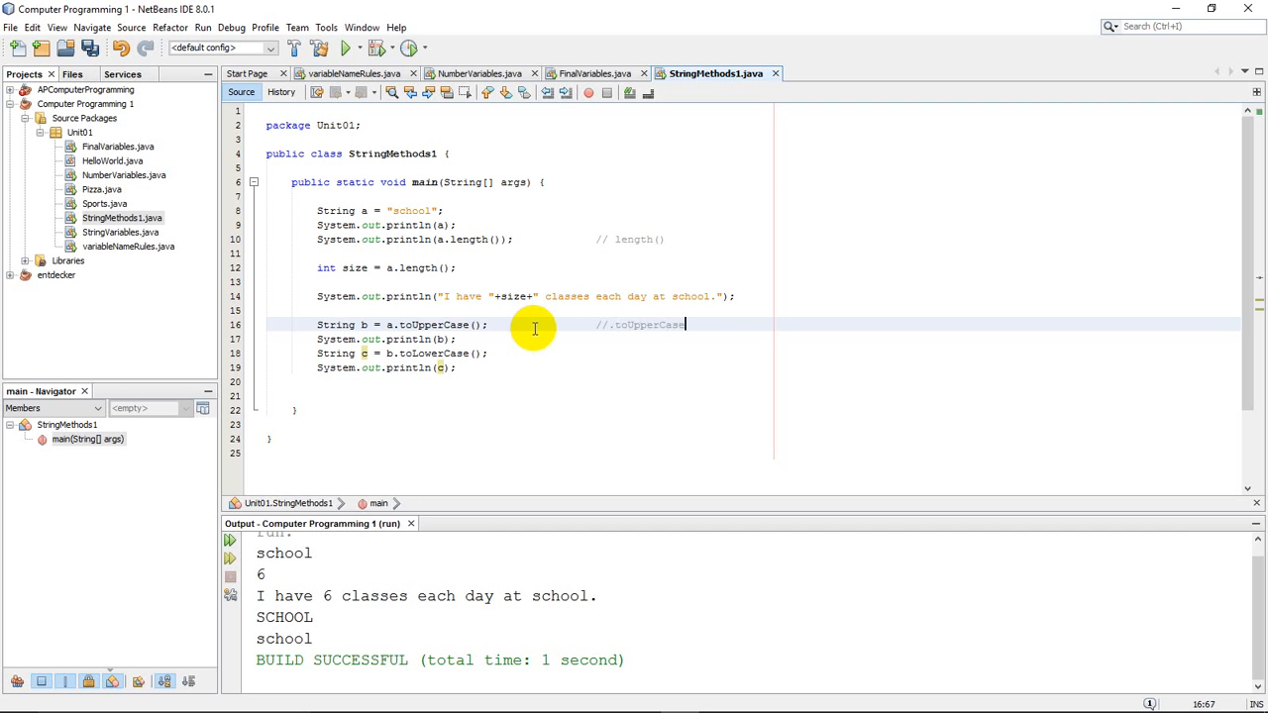
pyautogui.write('()')
pyautogui.click(544, 354)
pyautogui.write('                //.t')
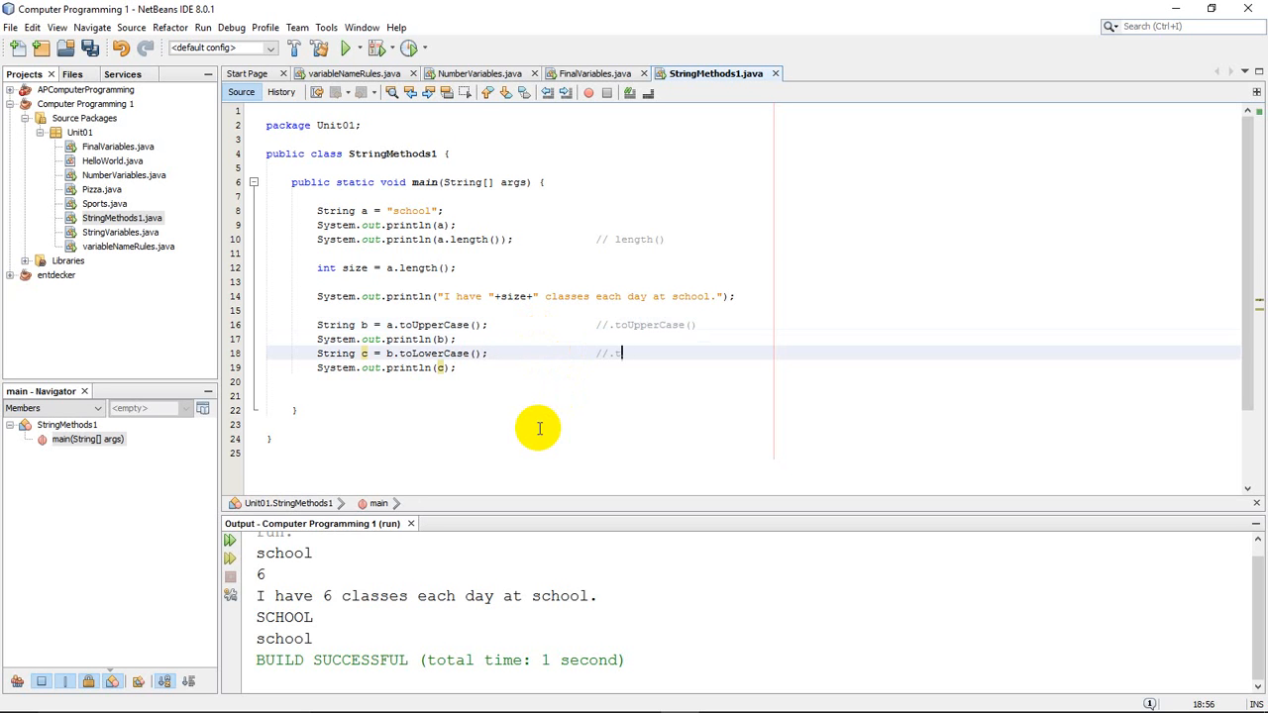
# Add the comment //.toLowerCase() at the end of line 18
pyautogui.write('o')
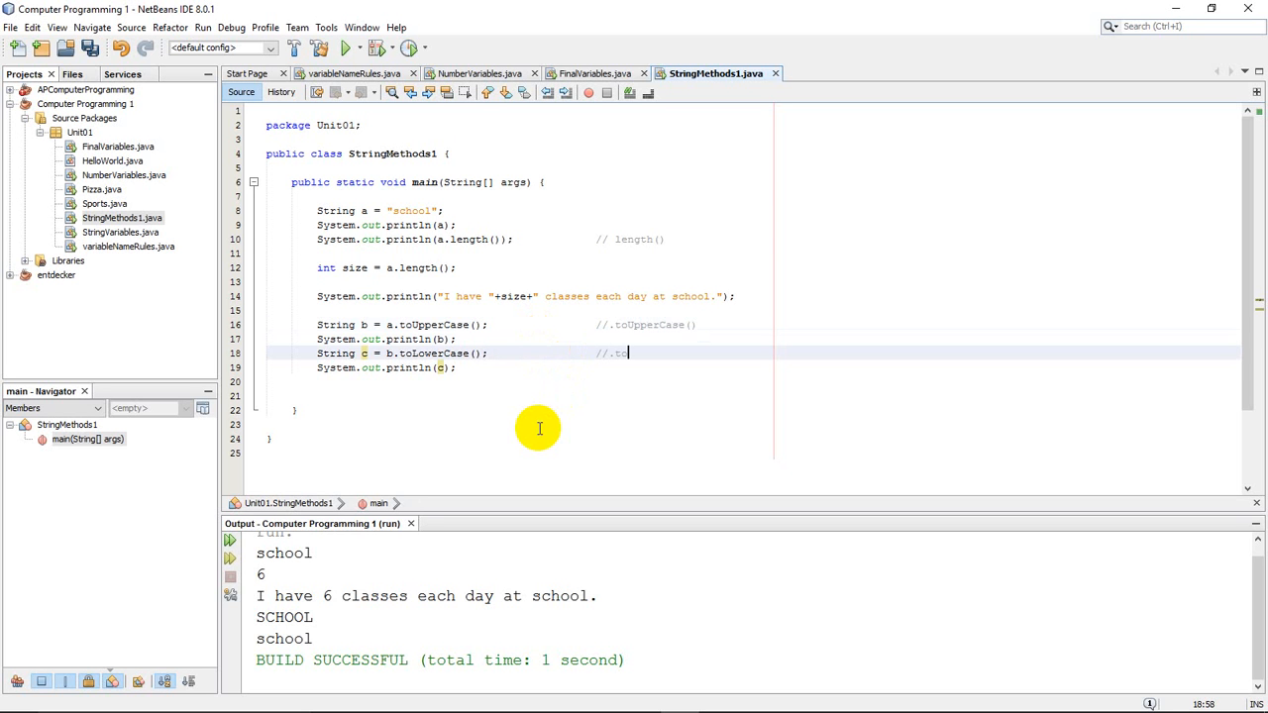
pyautogui.write('Lower')
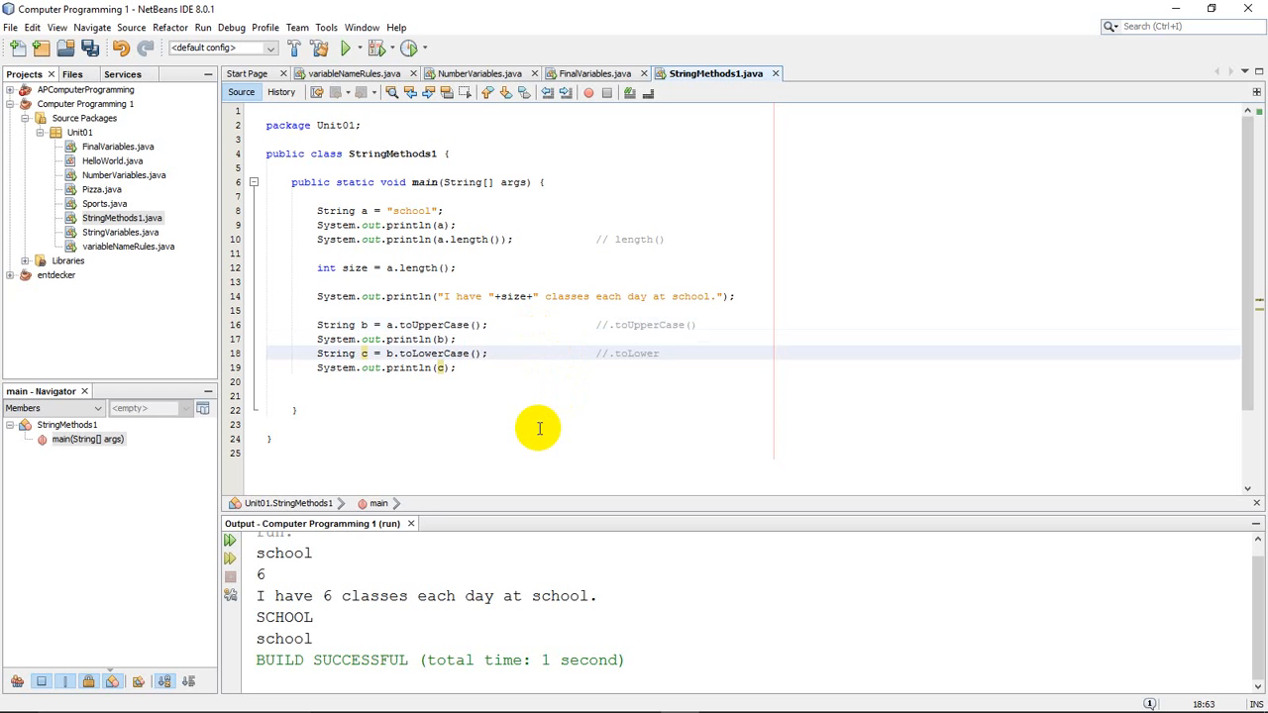
pyautogui.write('Case()')
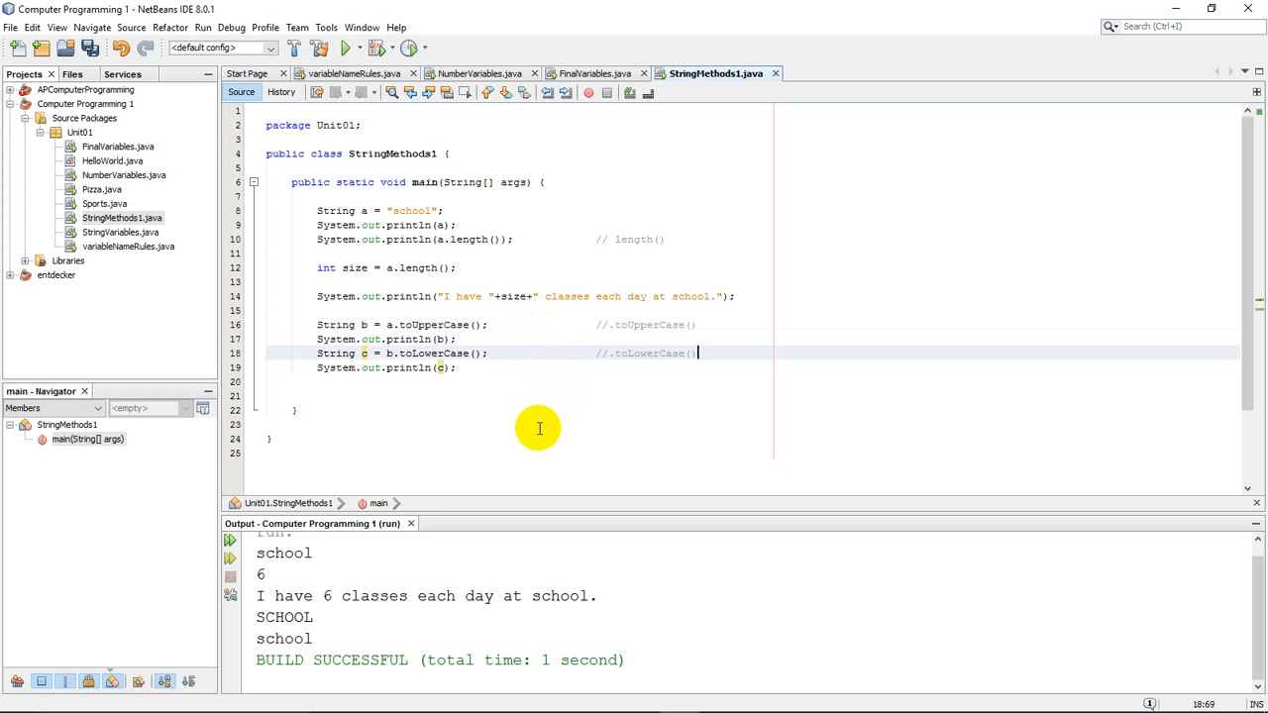
pyautogui.moveTo(509, 496)
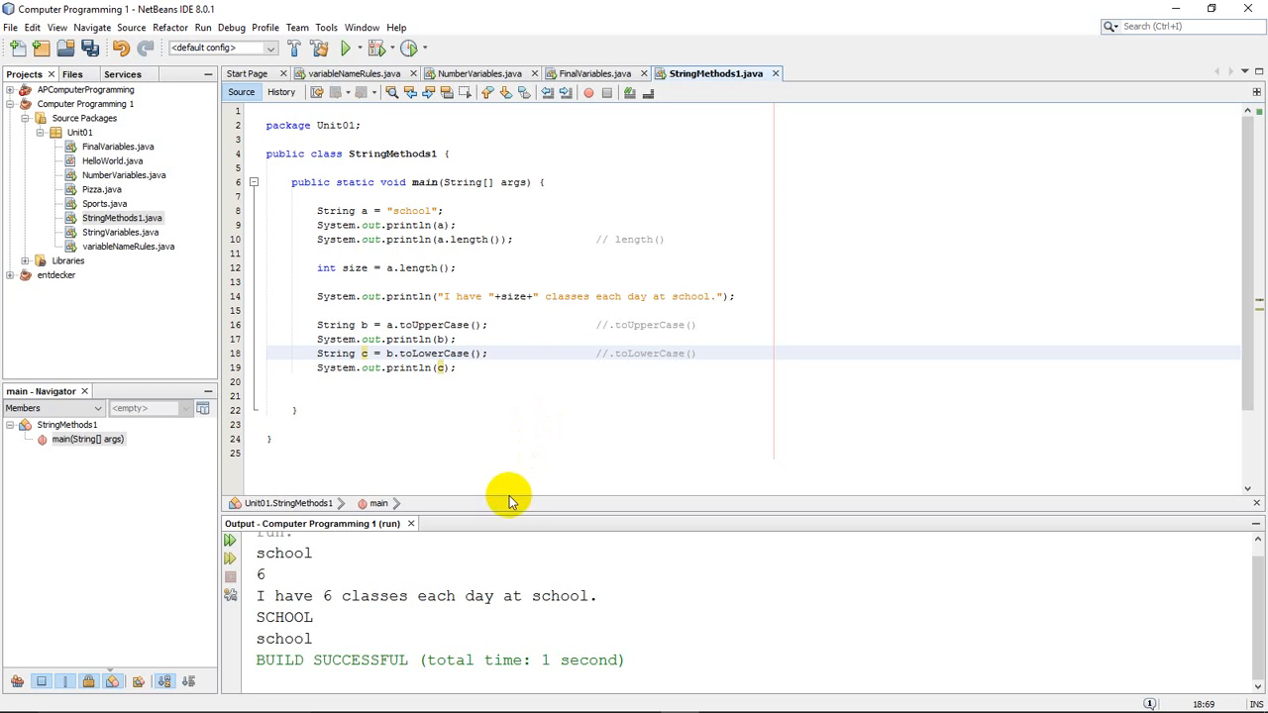